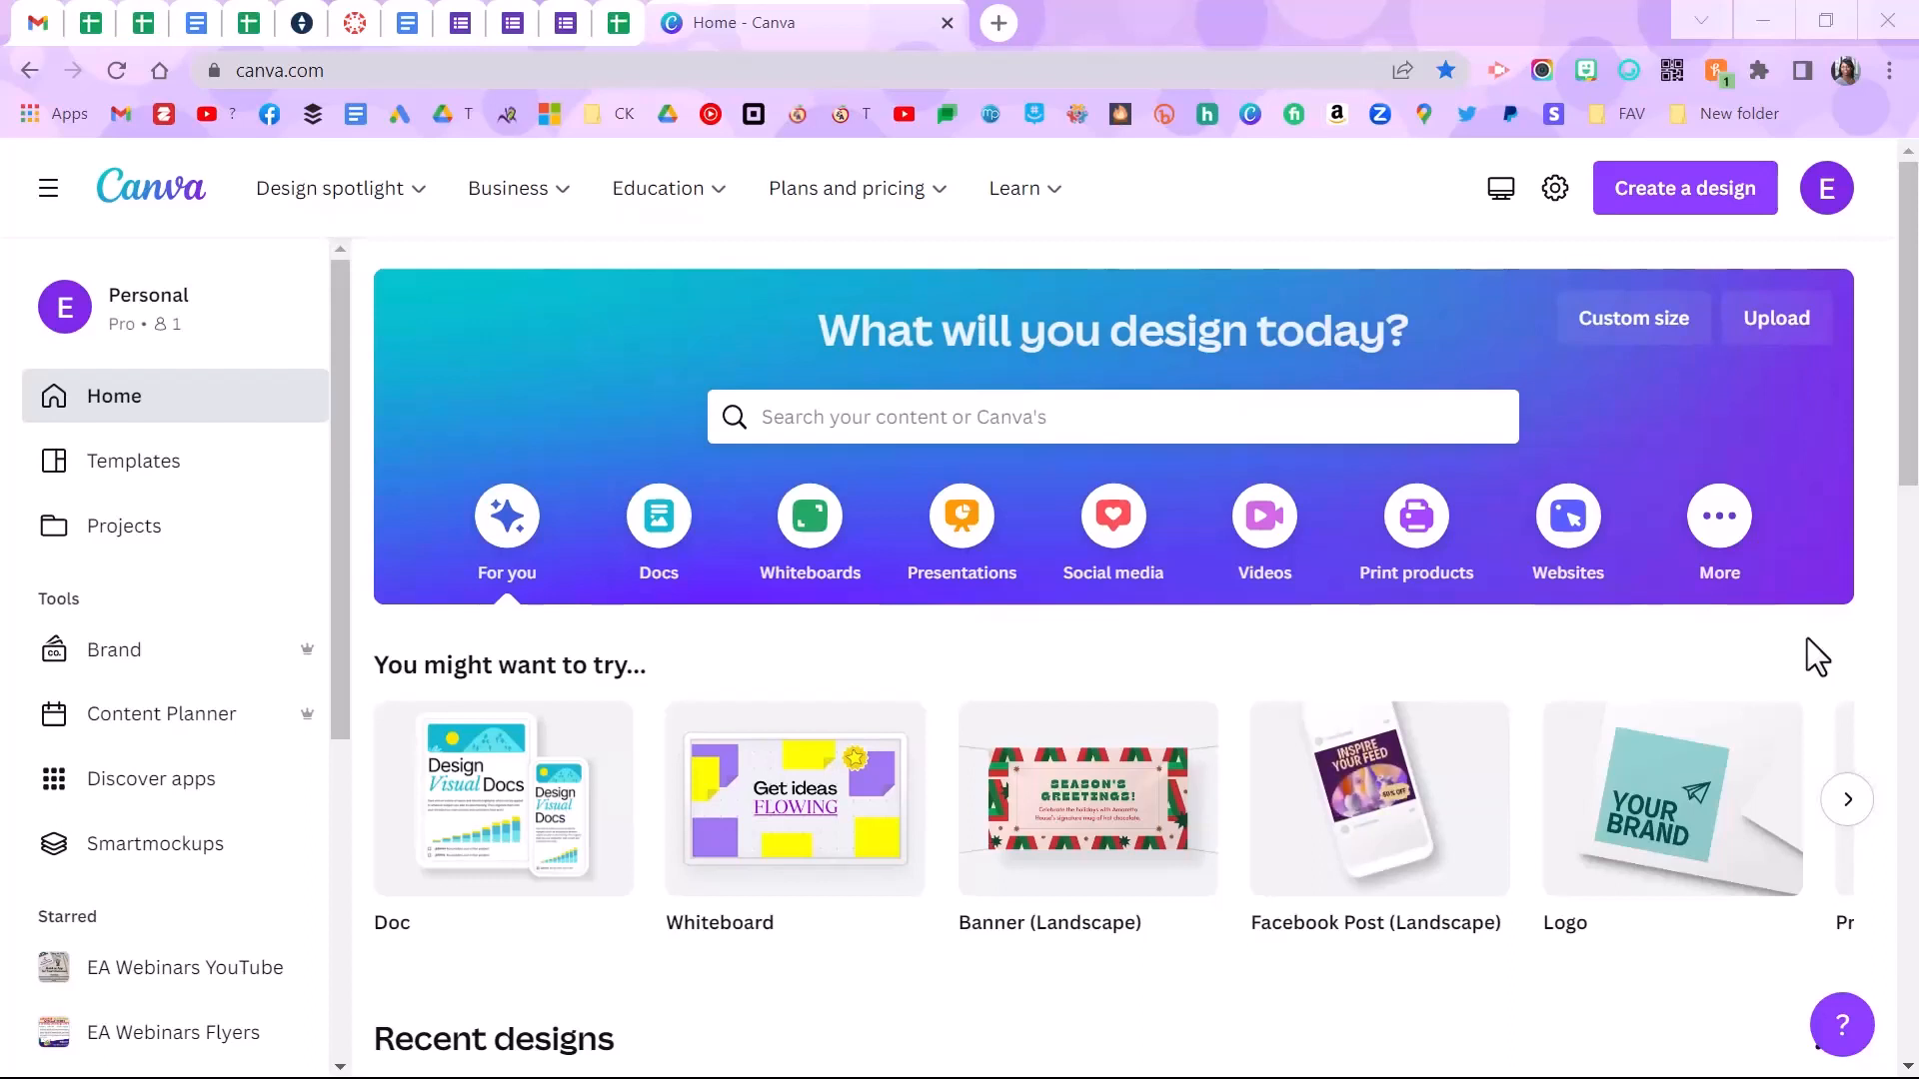
Step: Create a blank Banner (Landscape) design
{"action": "left_click", "coordinate": [847, 187]}
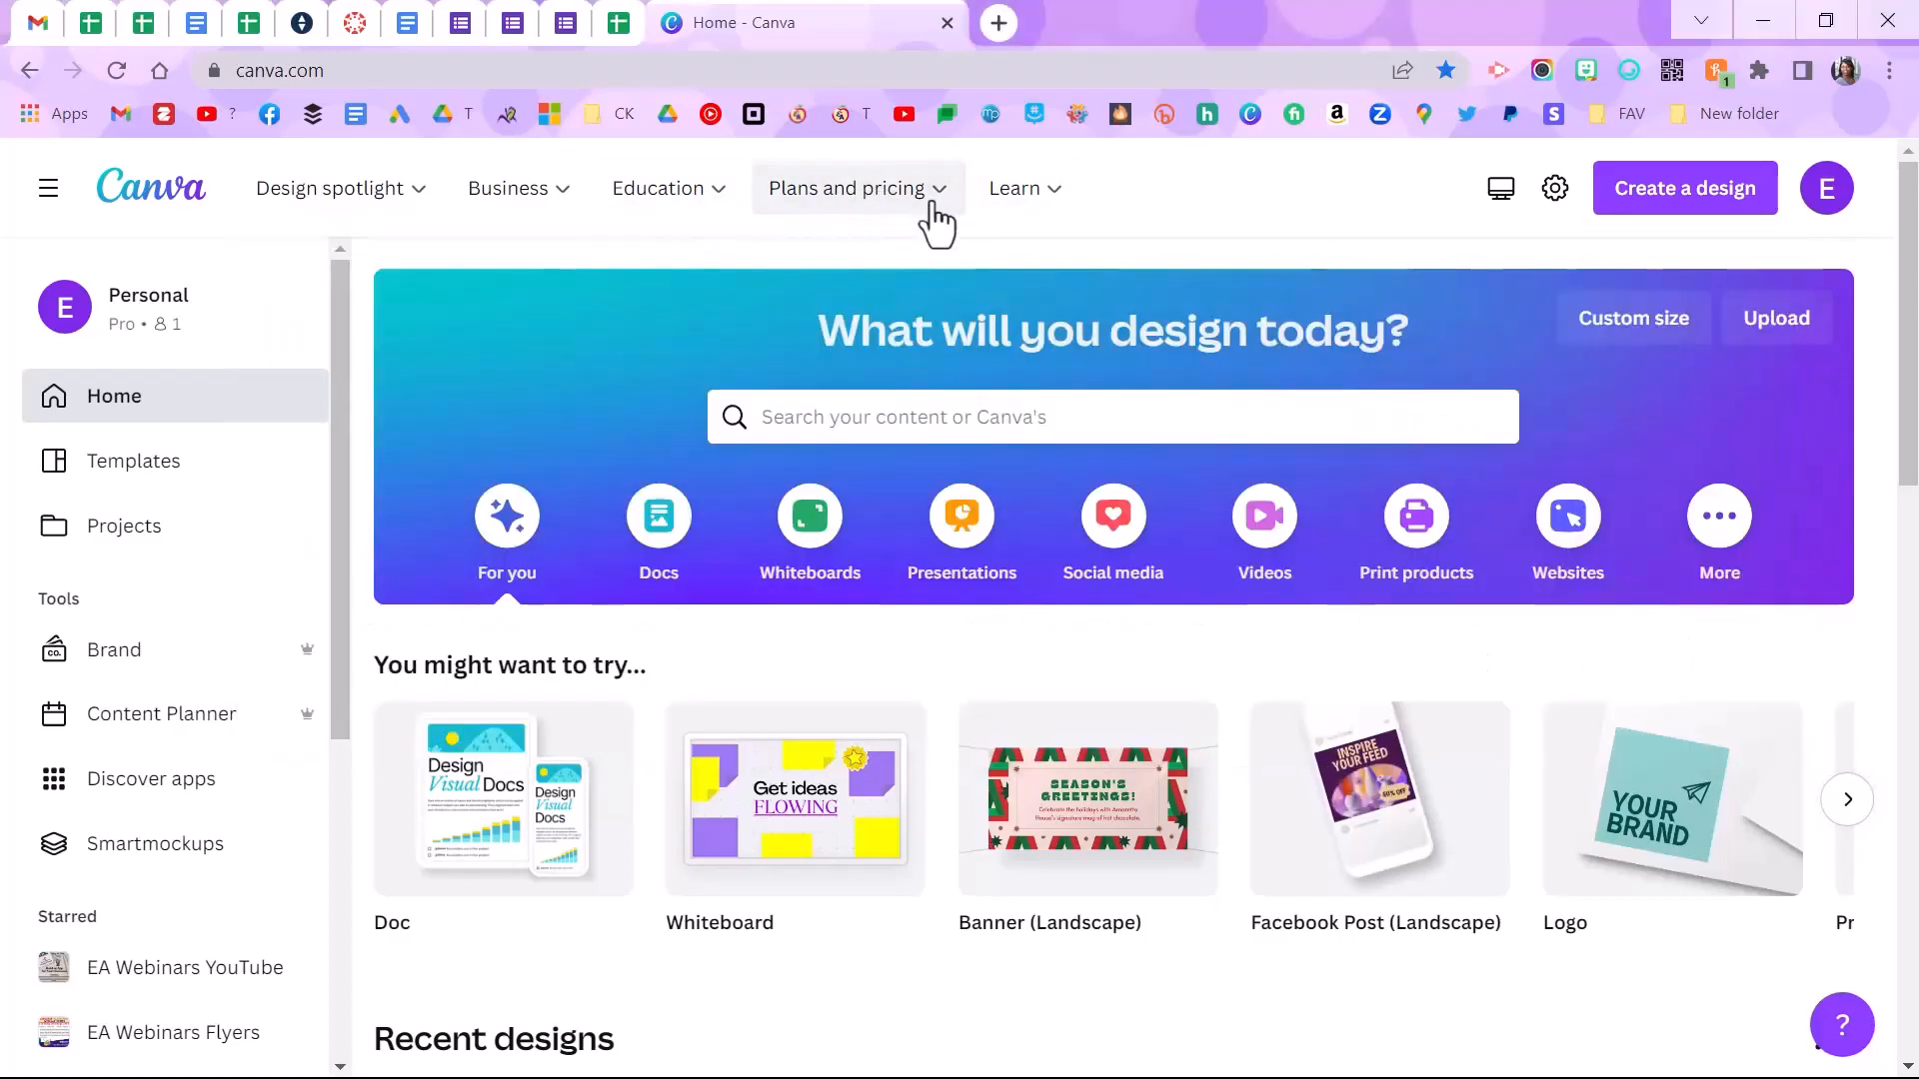
{"action": "mouse_move", "coordinate": [900, 205]}
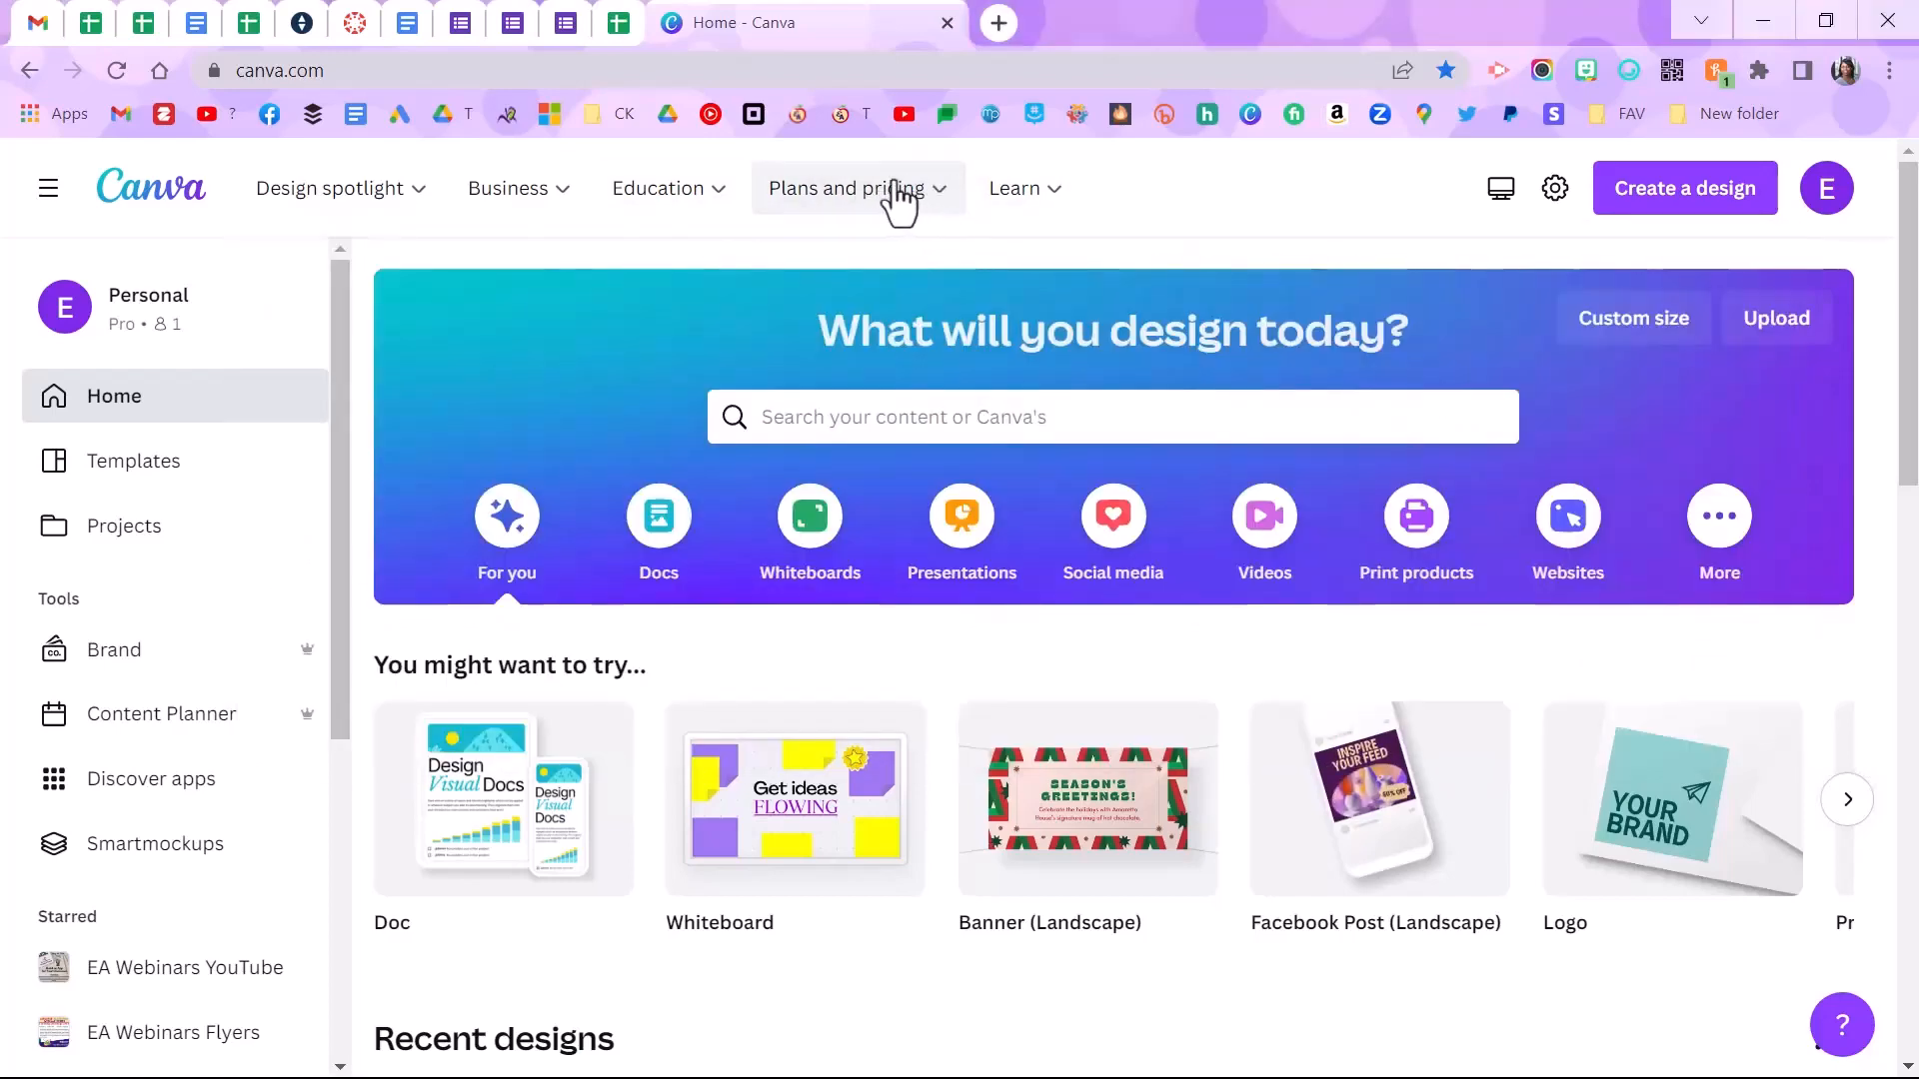
{"action": "left_click", "coordinate": [850, 187]}
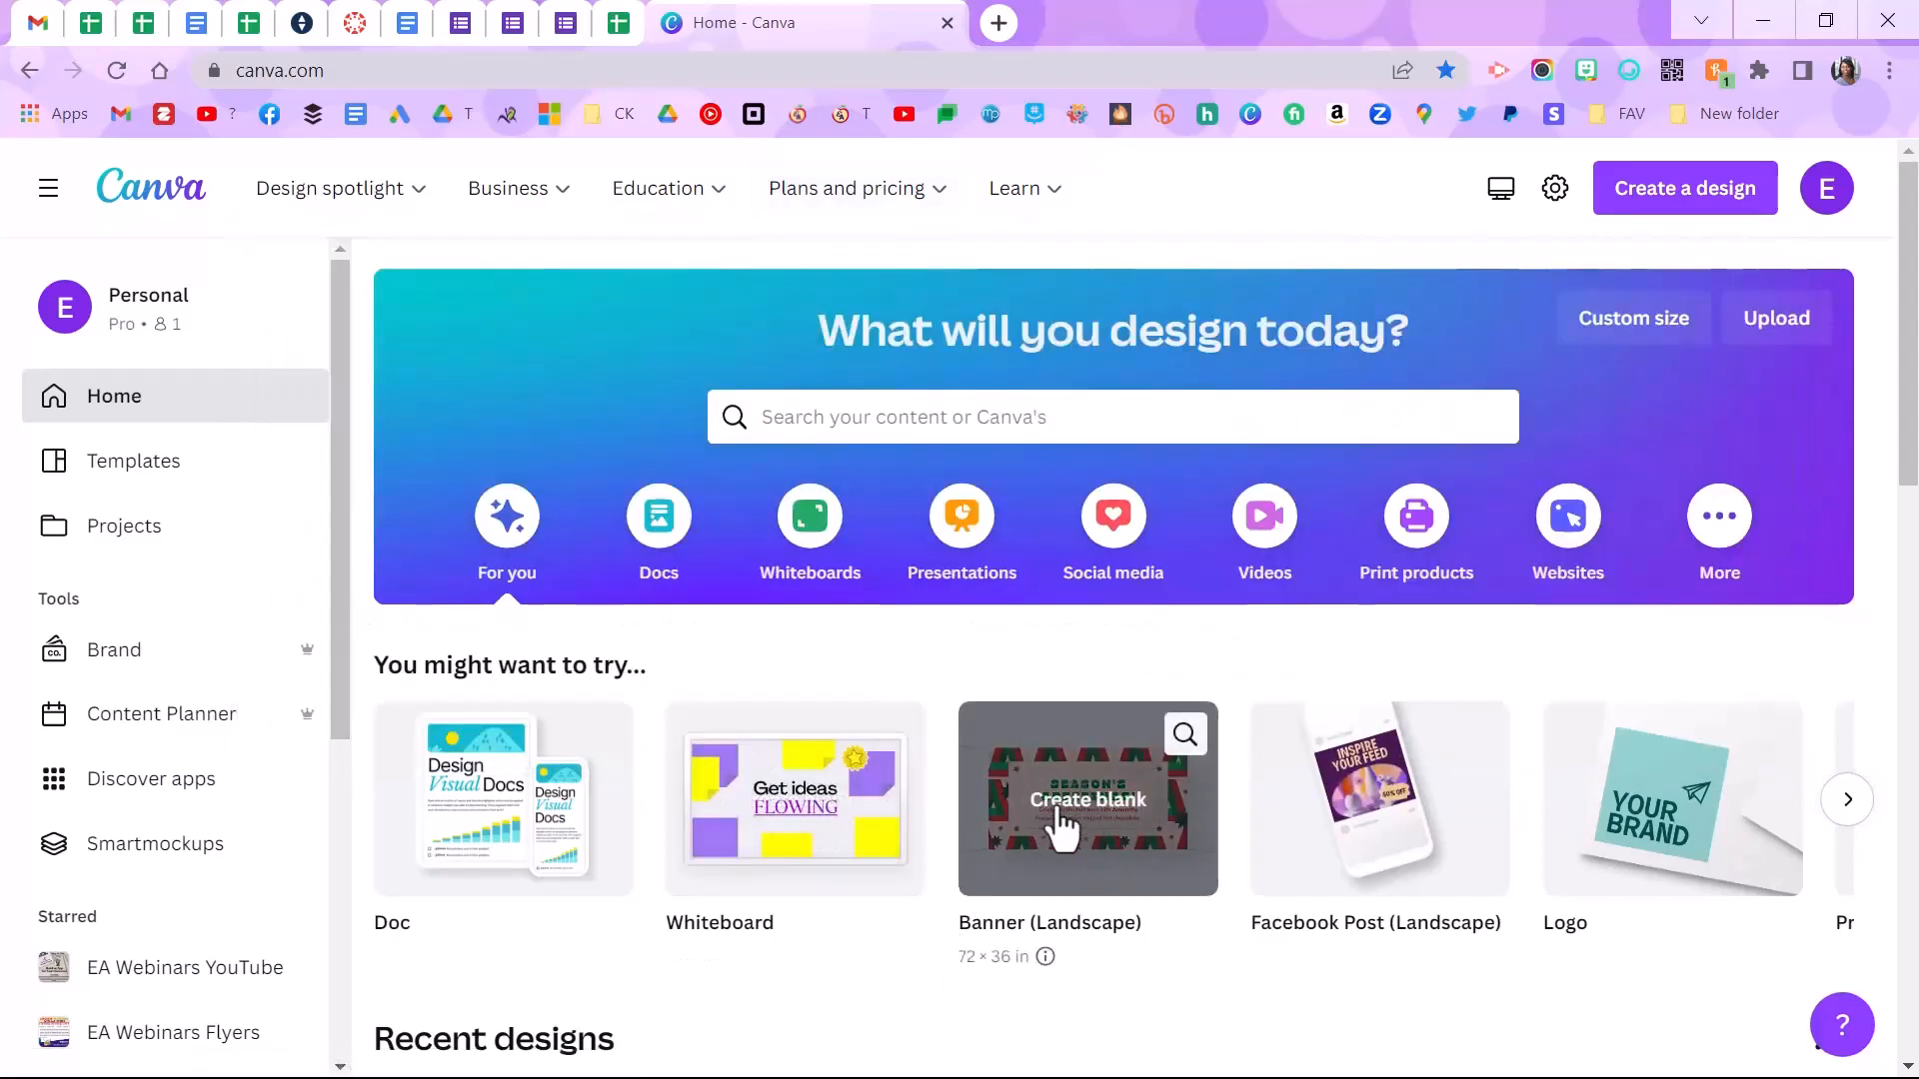
{"action": "left_click", "coordinate": [1086, 799]}
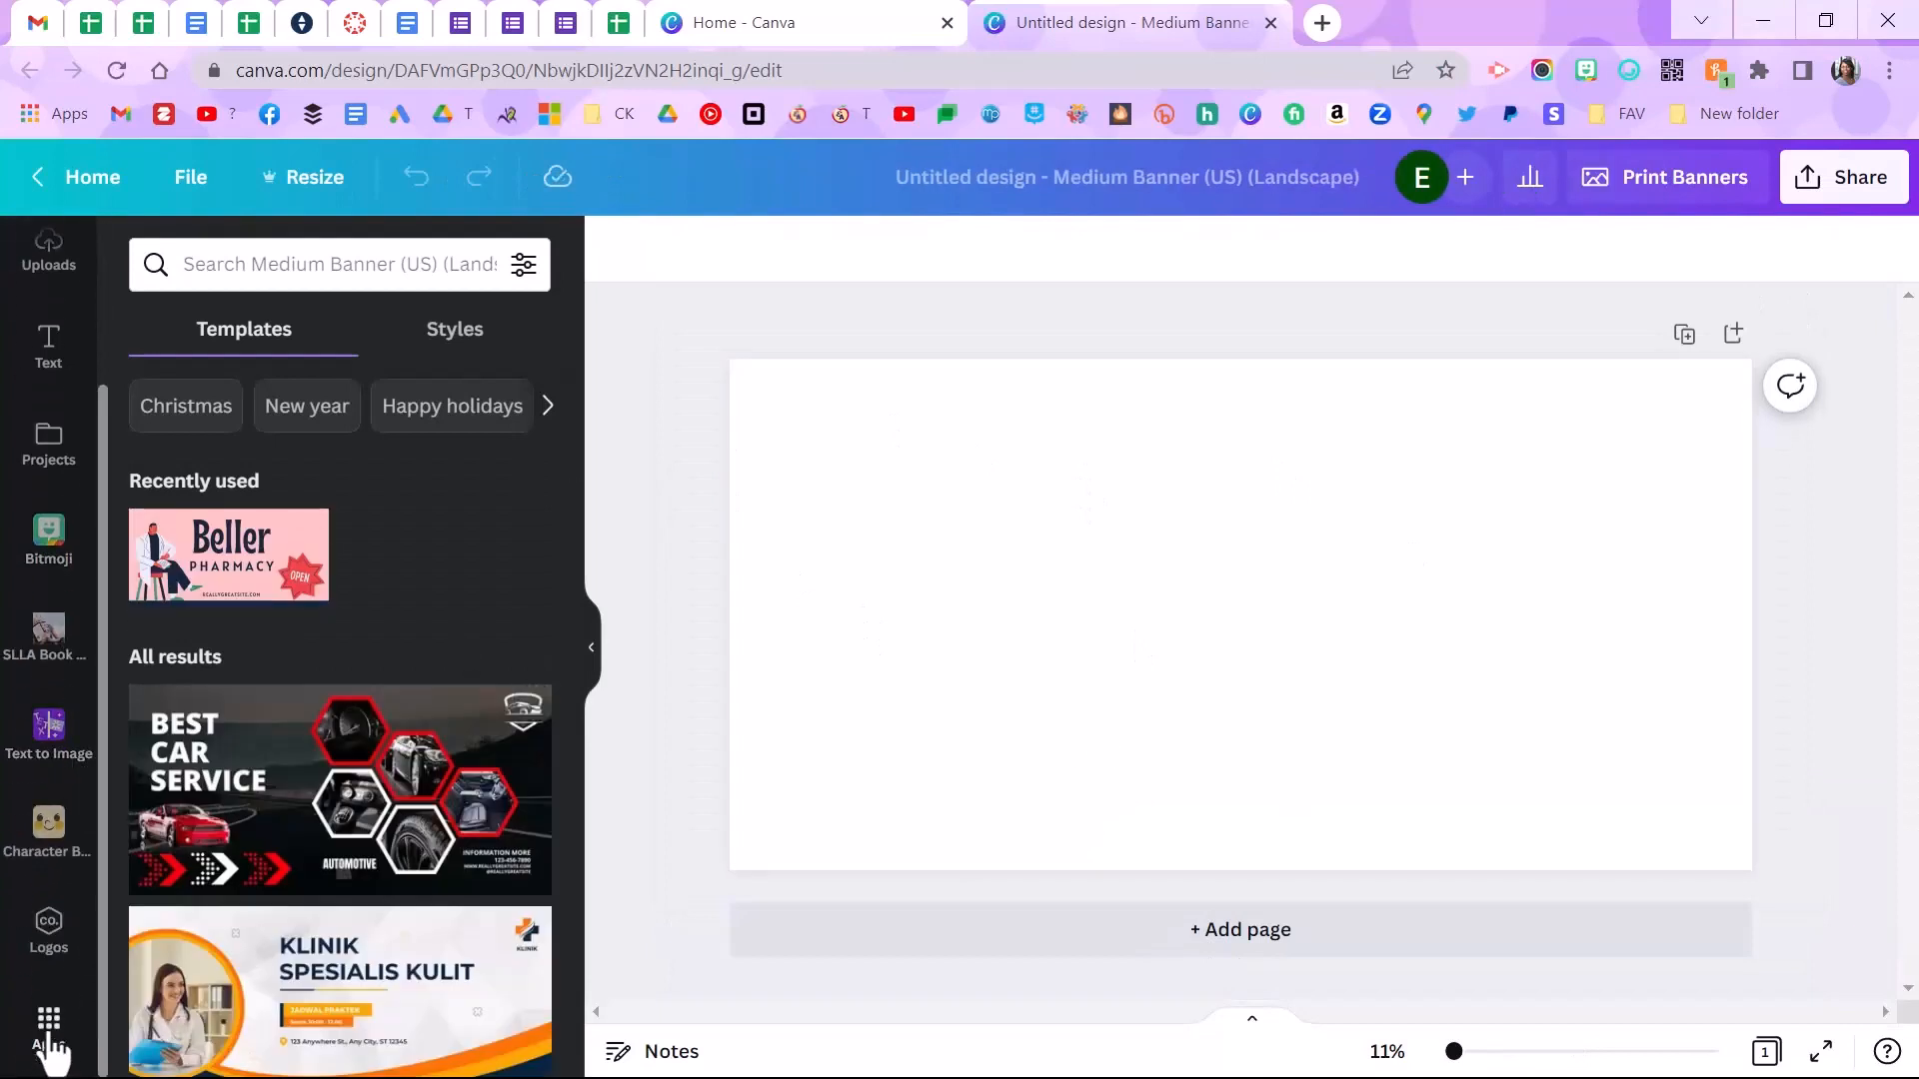
Step: Browse the full list of popular apps in the Apps panel
{"action": "left_click", "coordinate": [48, 1019]}
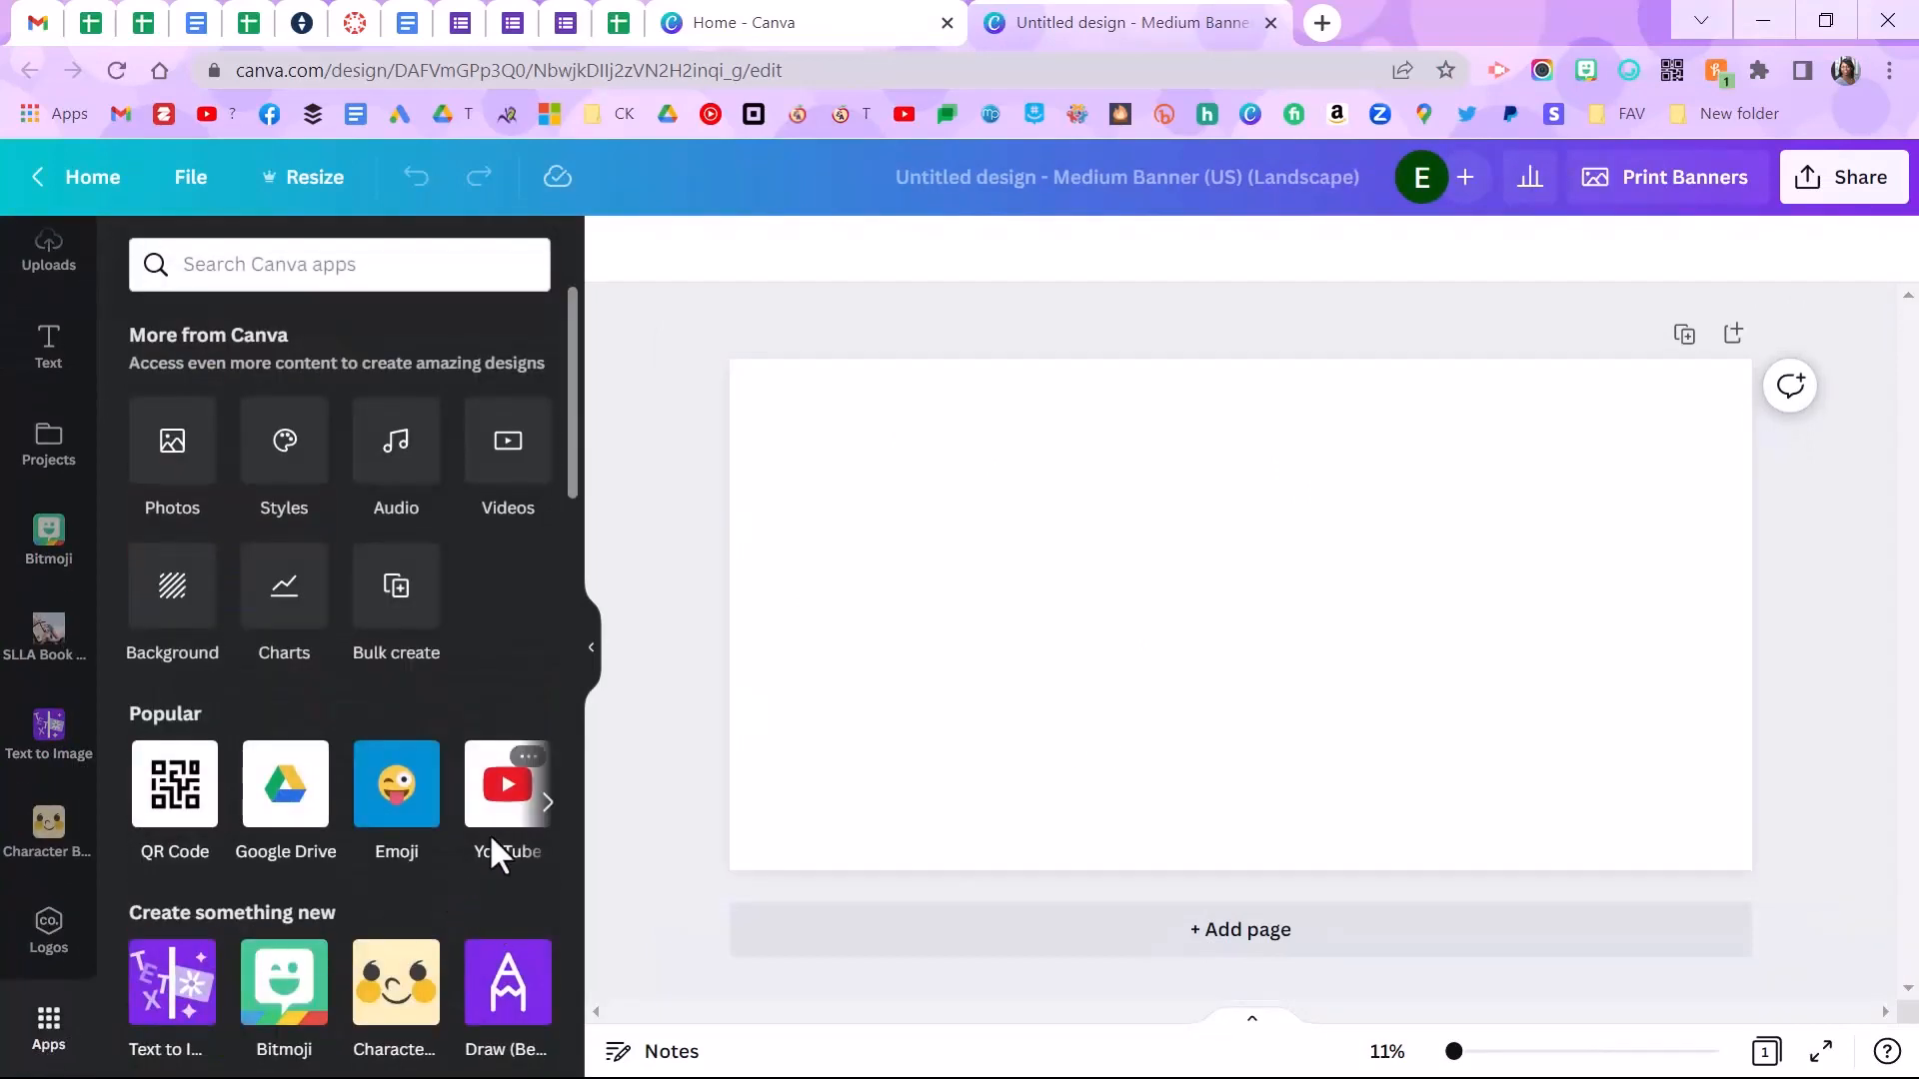
{"action": "left_click", "coordinate": [546, 803]}
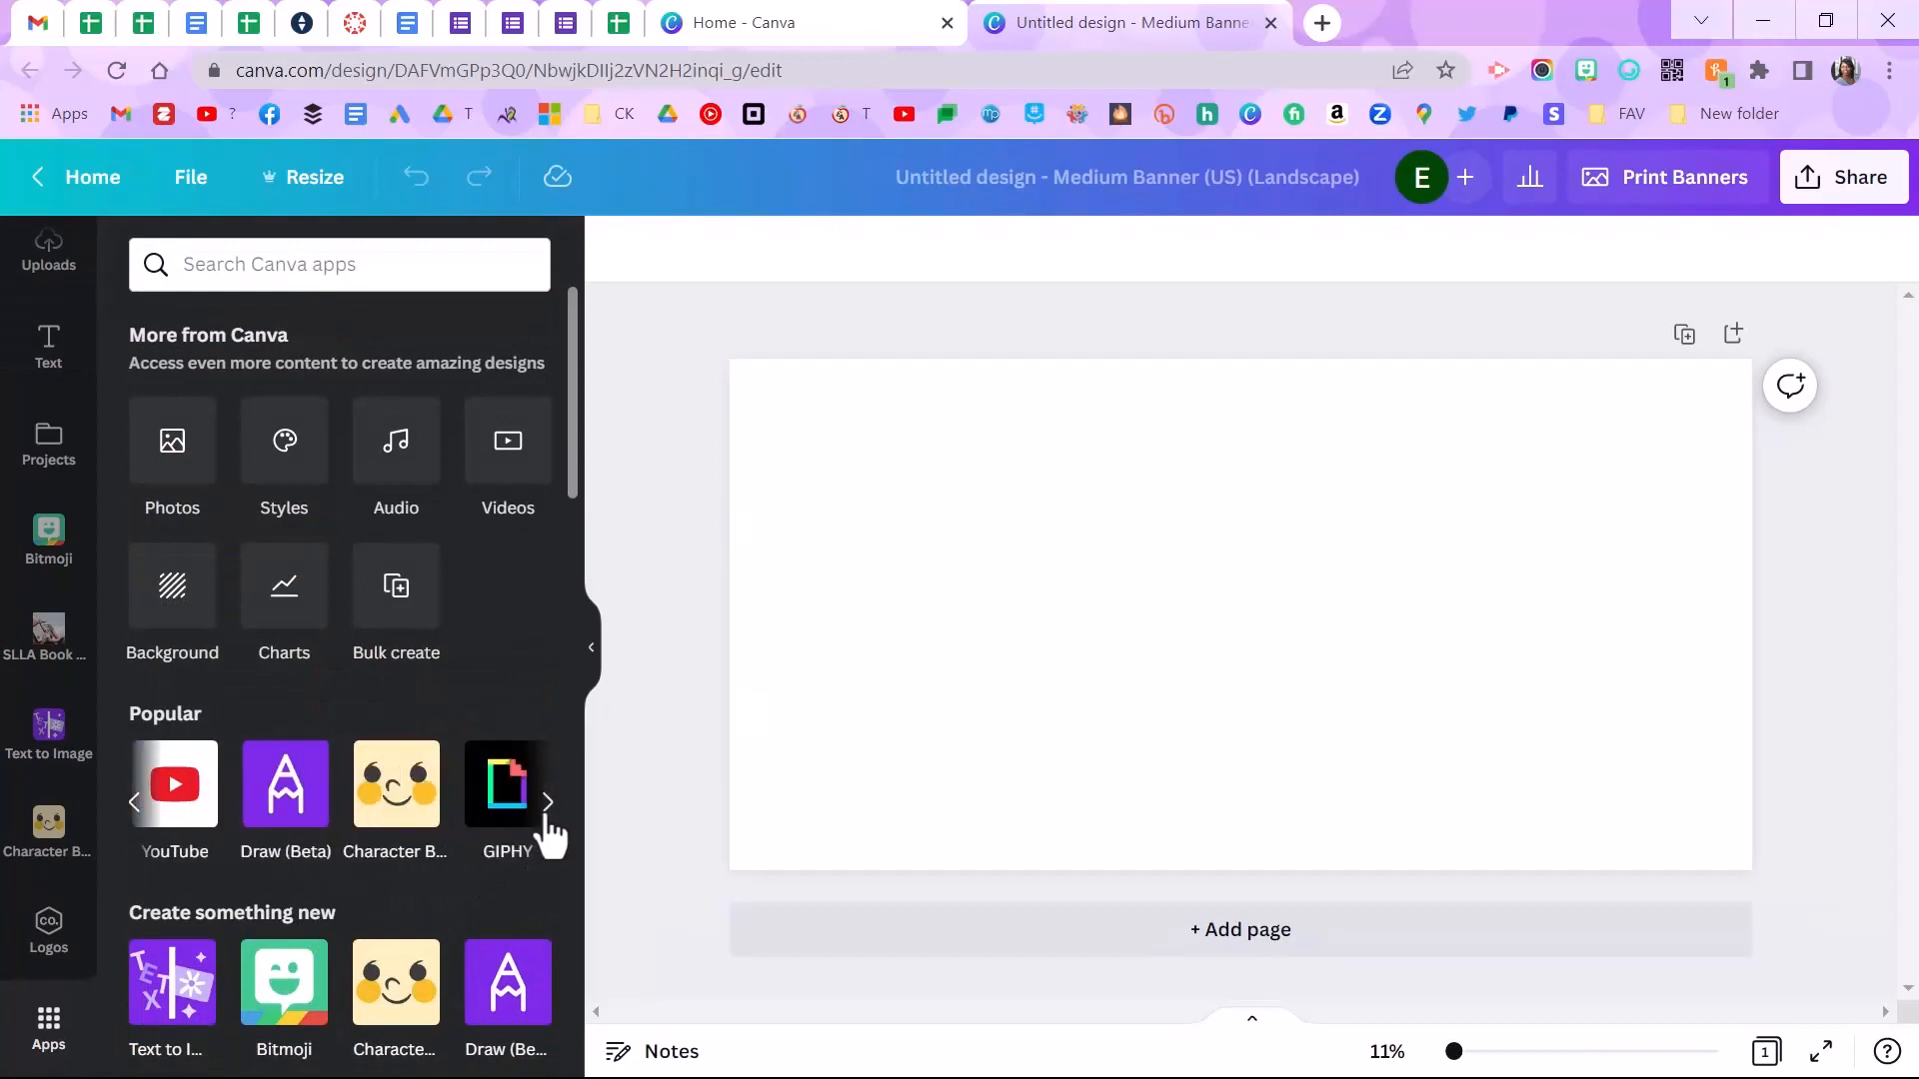
{"action": "scroll", "scroll_direction": "down", "scroll_amount": 3}
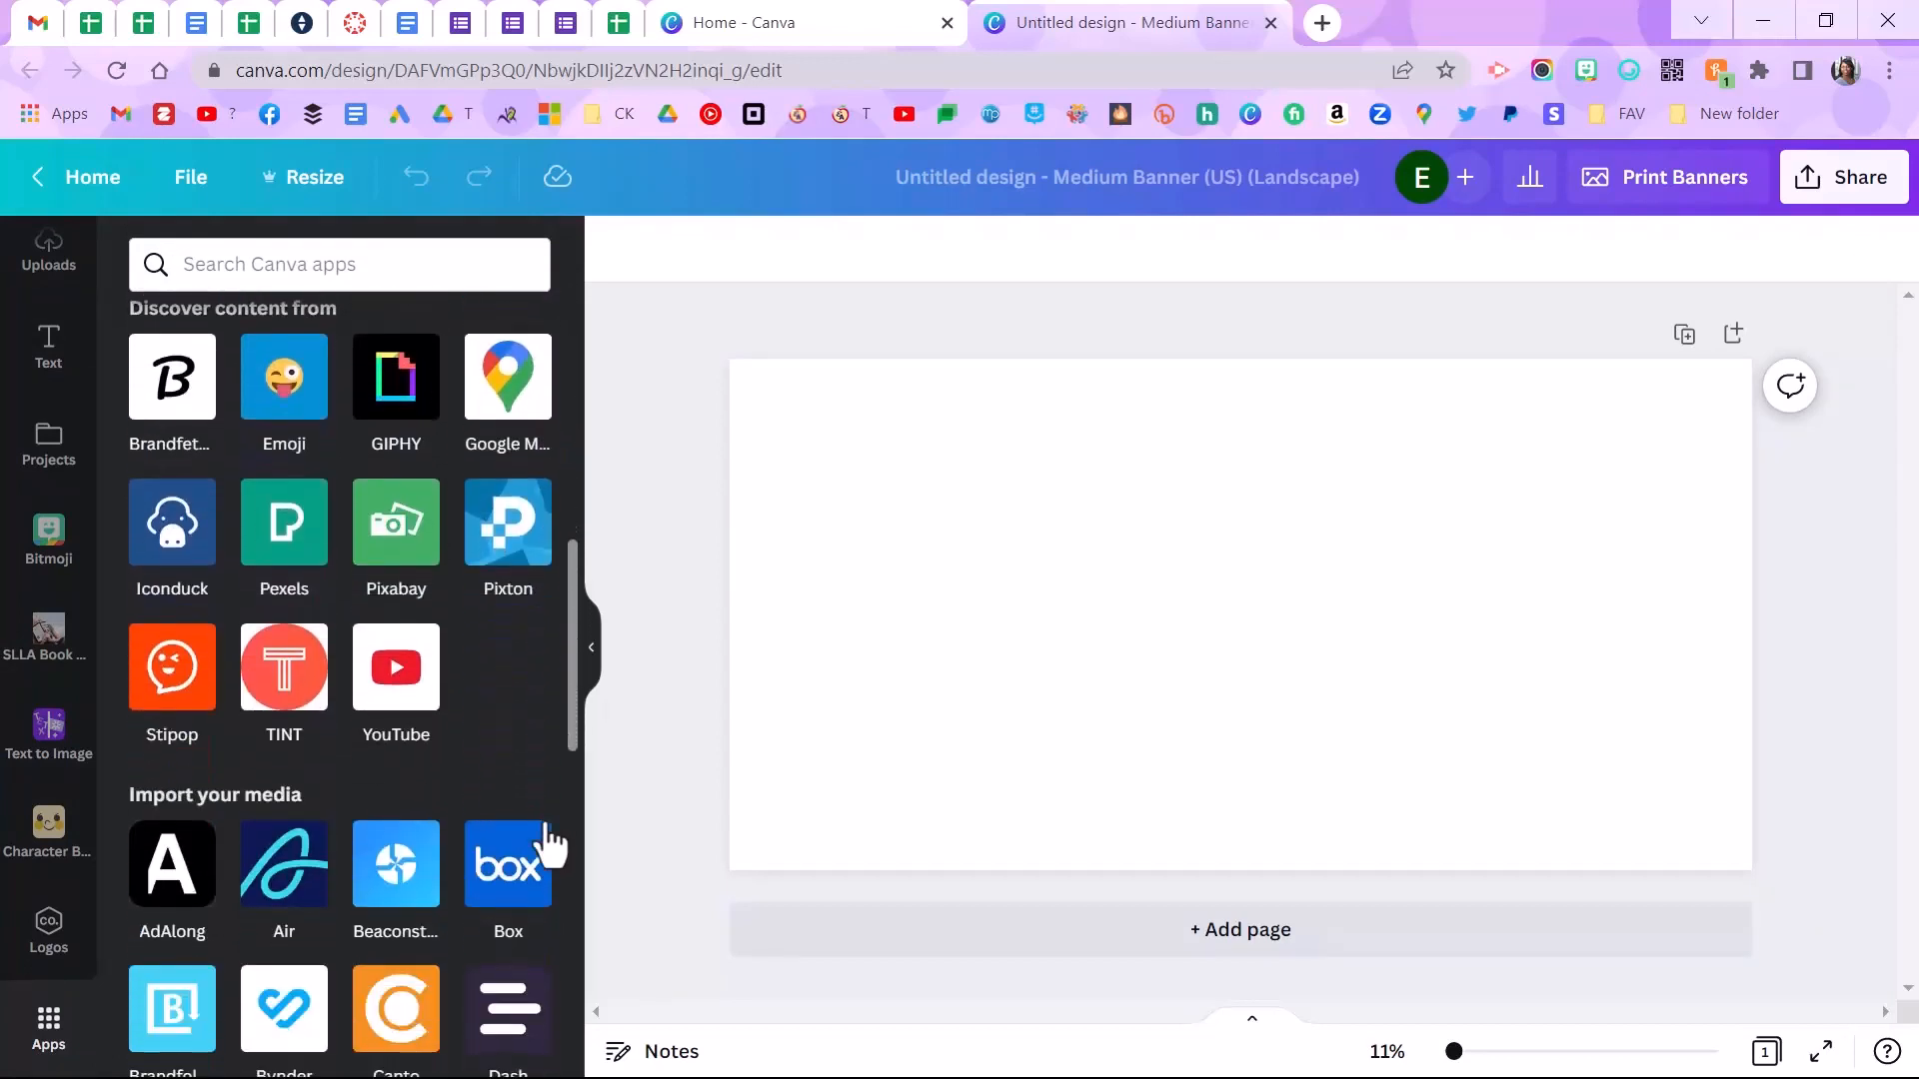
{"action": "scroll", "scroll_direction": "down", "scroll_amount": 3}
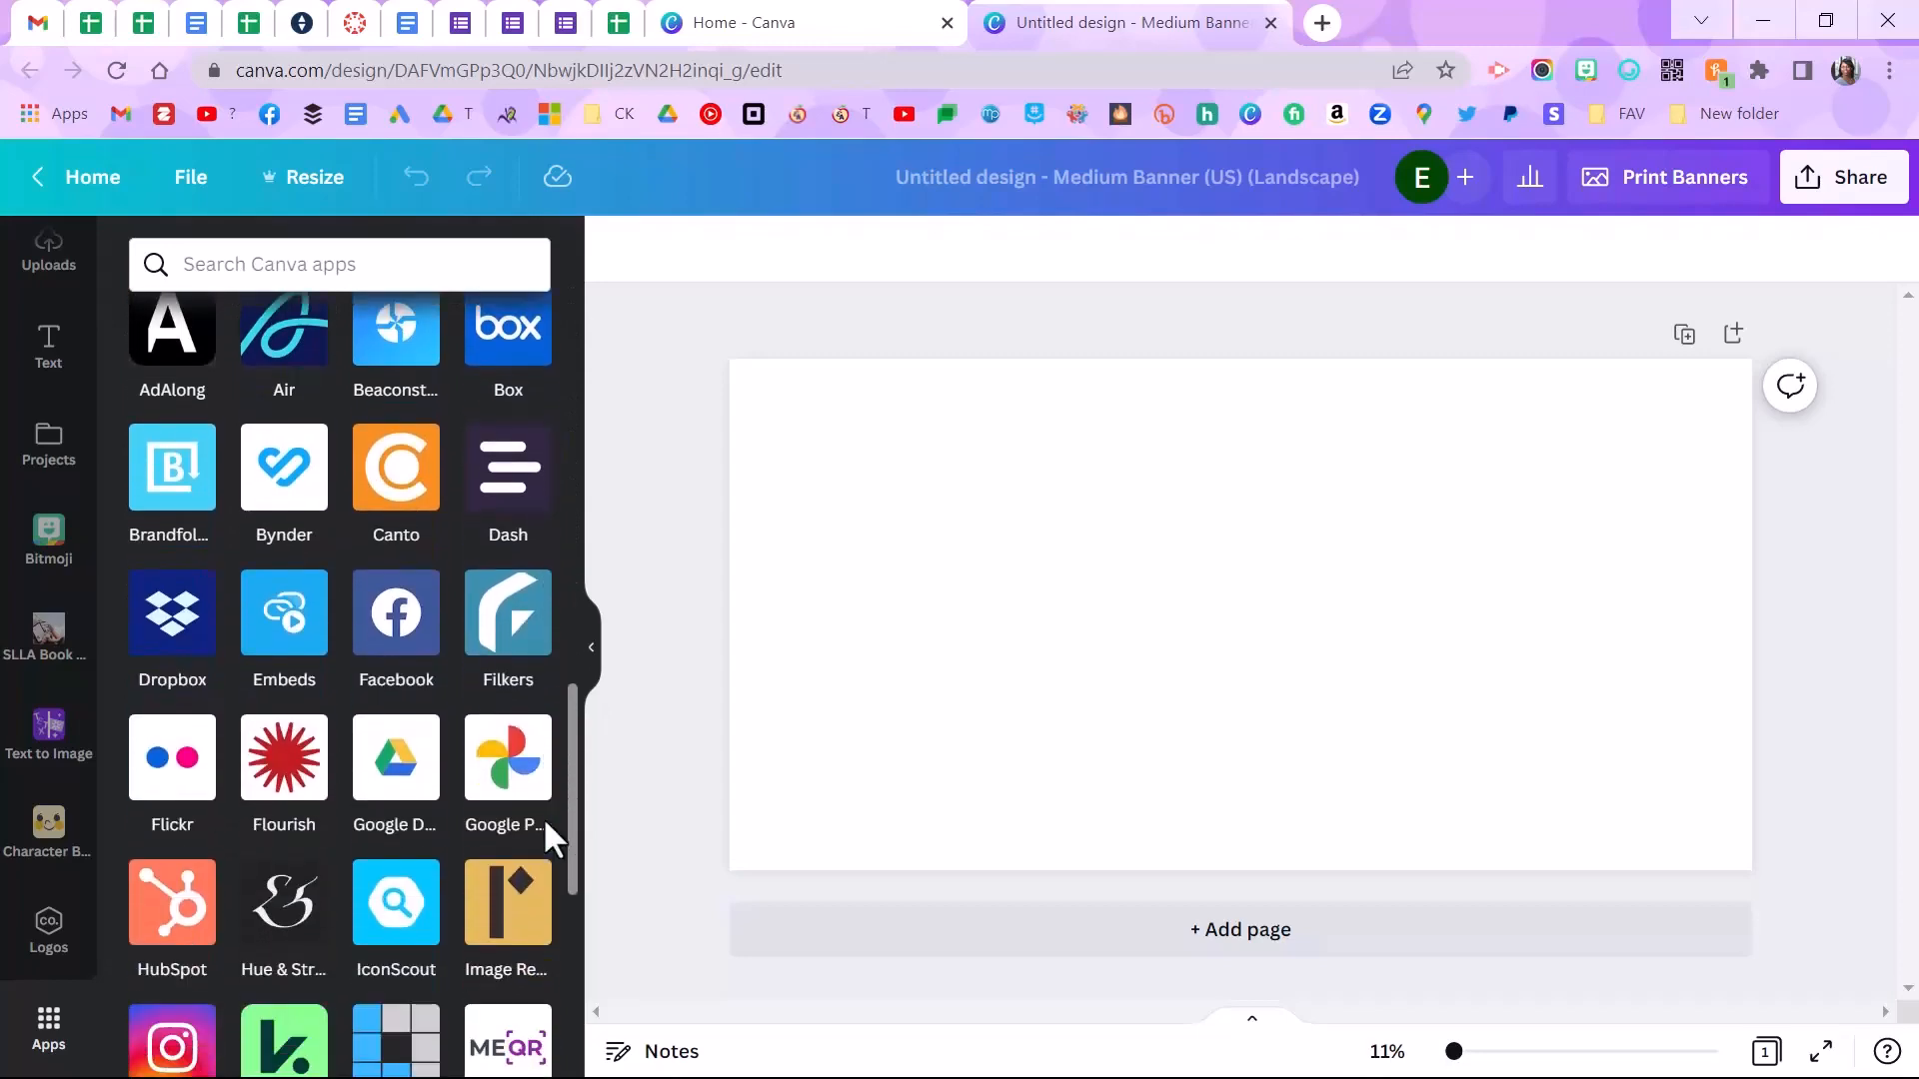
{"action": "scroll", "scroll_direction": "down", "scroll_amount": 3}
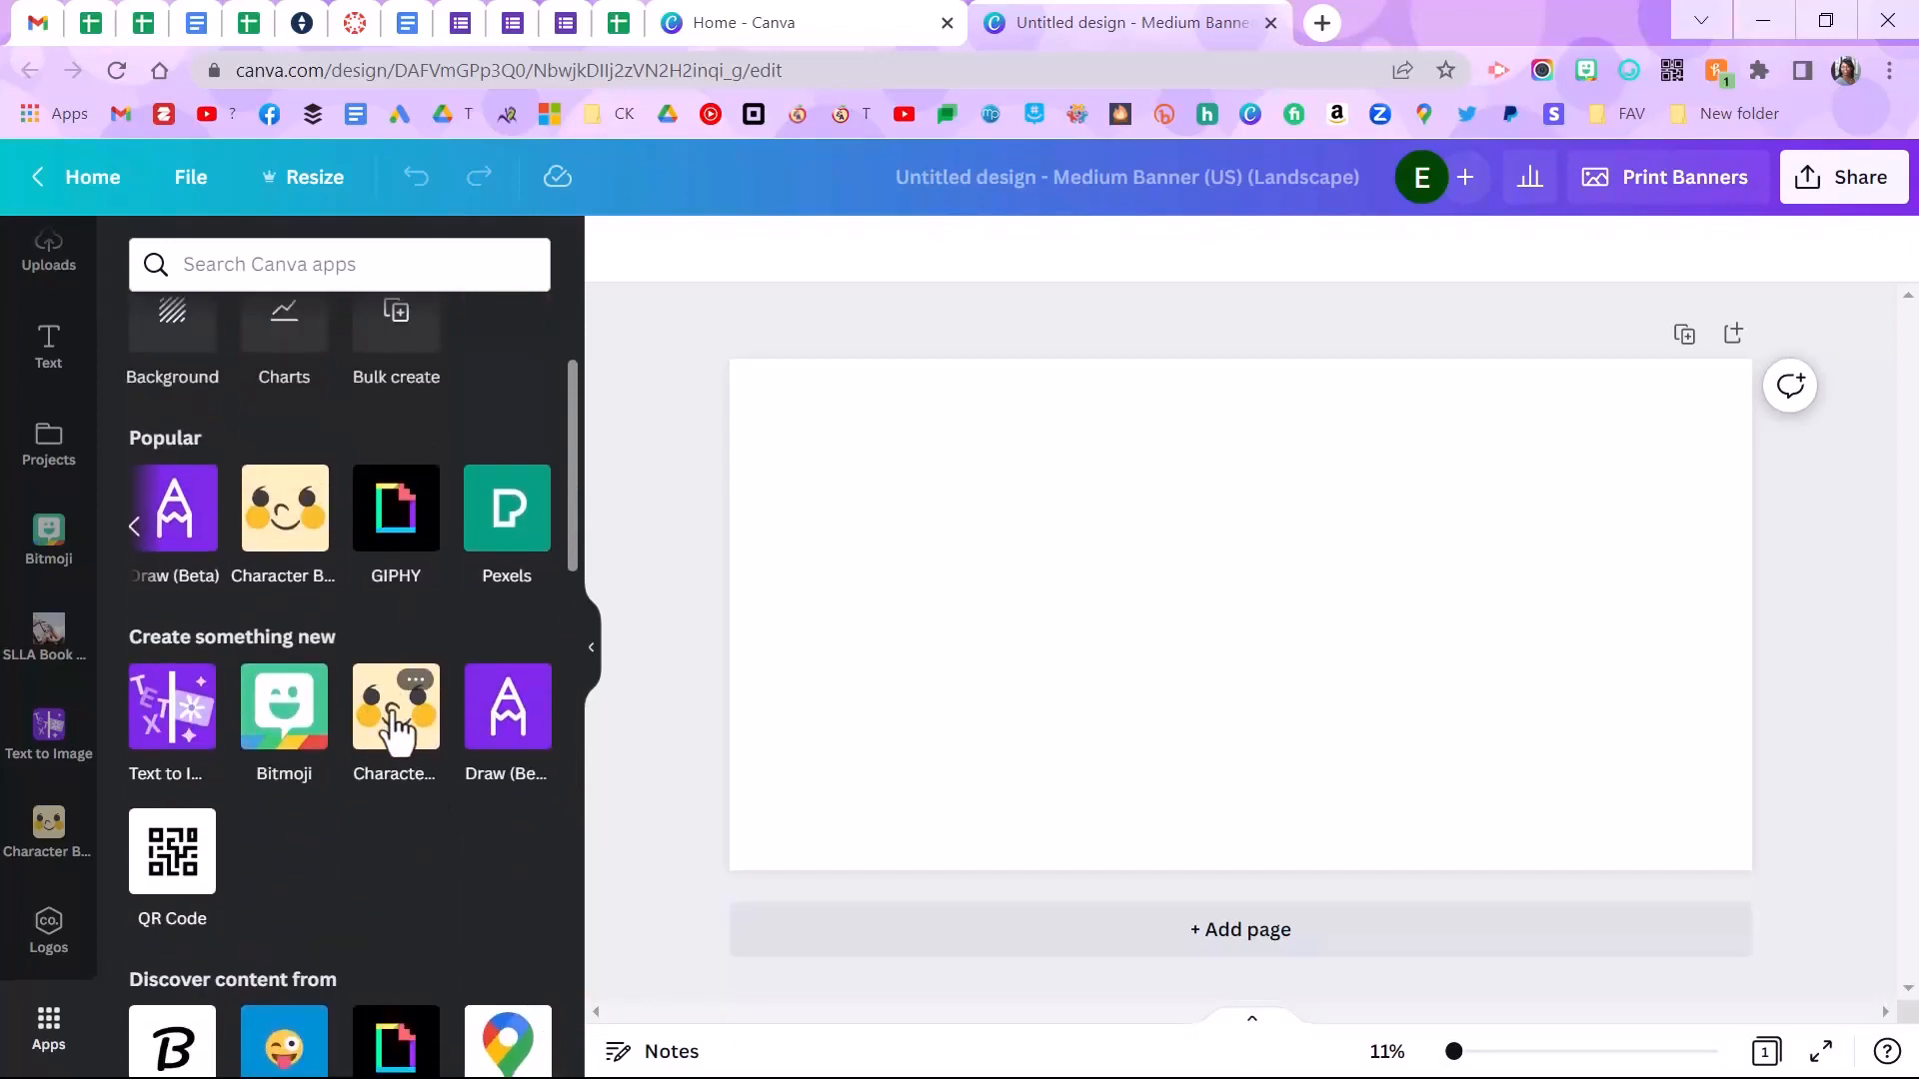
{"action": "mouse_move", "coordinate": [171, 707]}
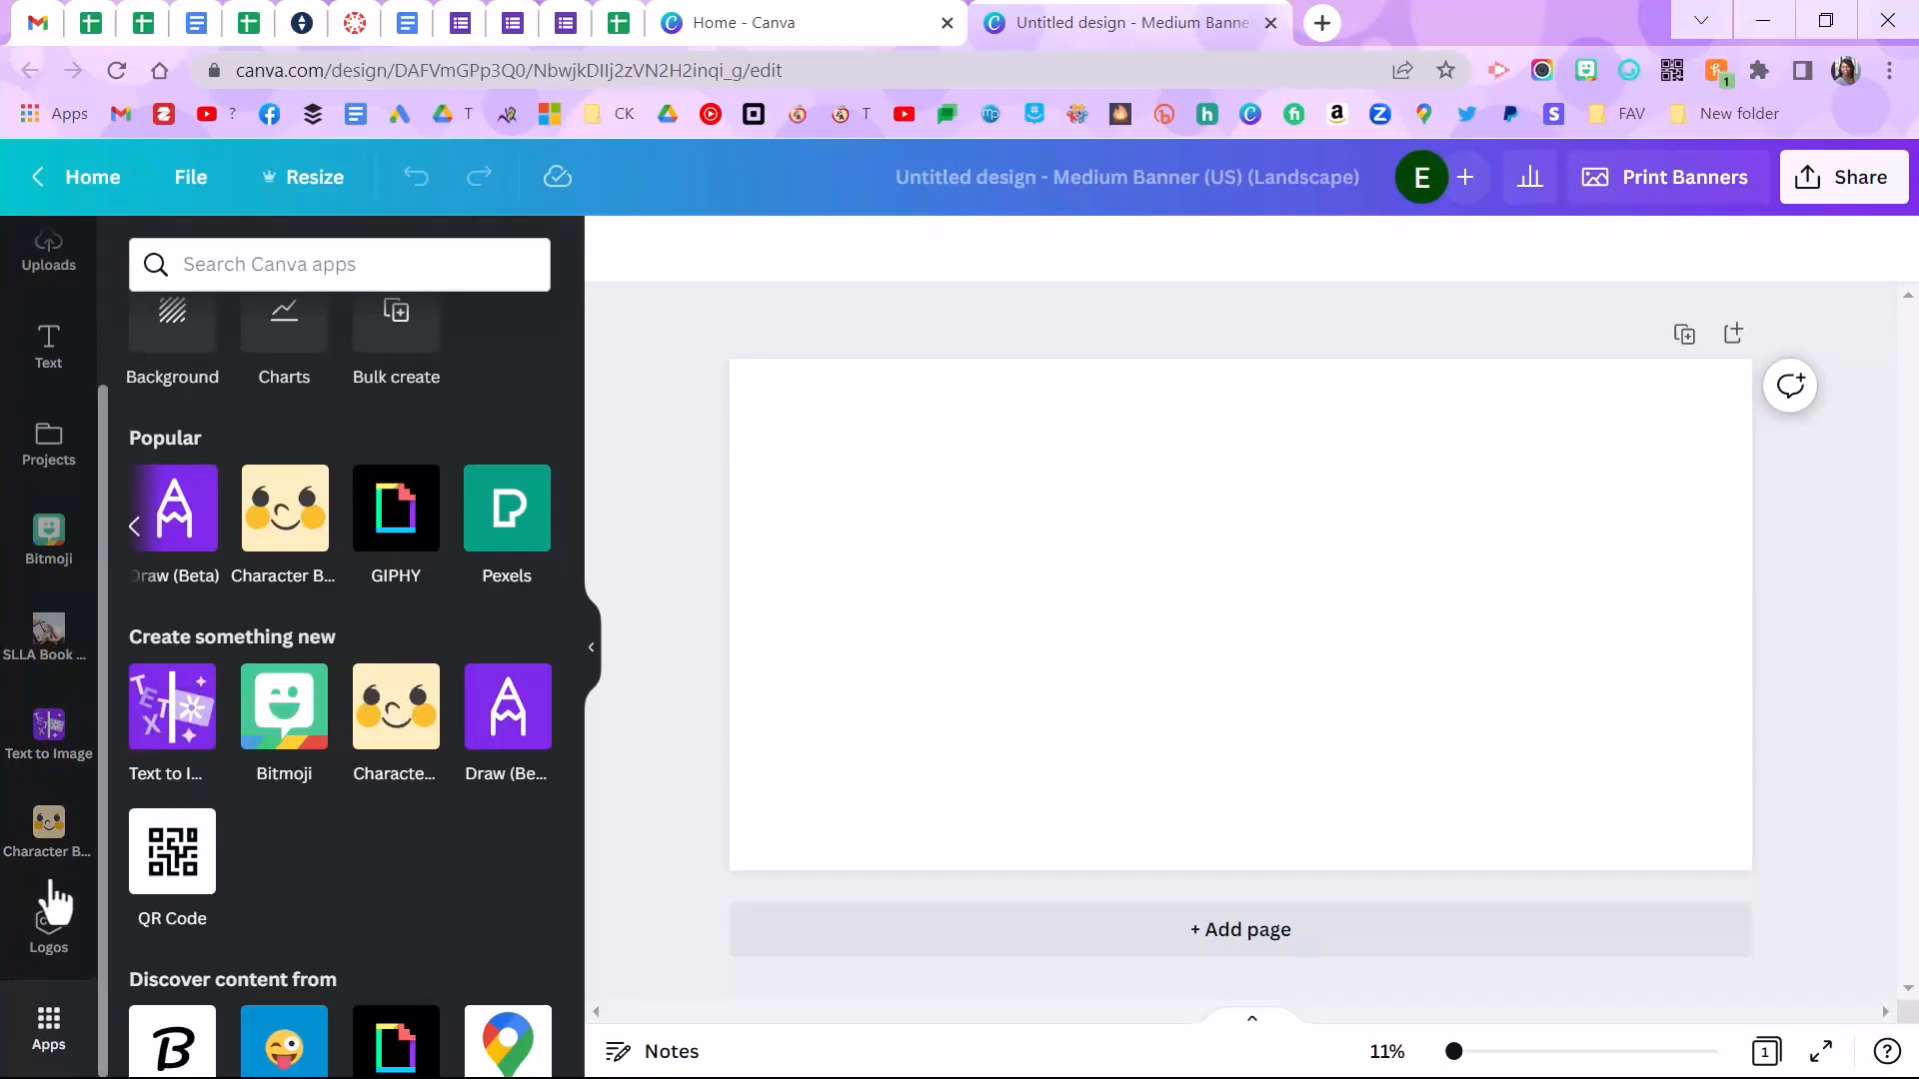
Step: In Character Builder, choose a hair-bun head and the big grinning face, then view all bodies
{"action": "left_click", "coordinate": [48, 832]}
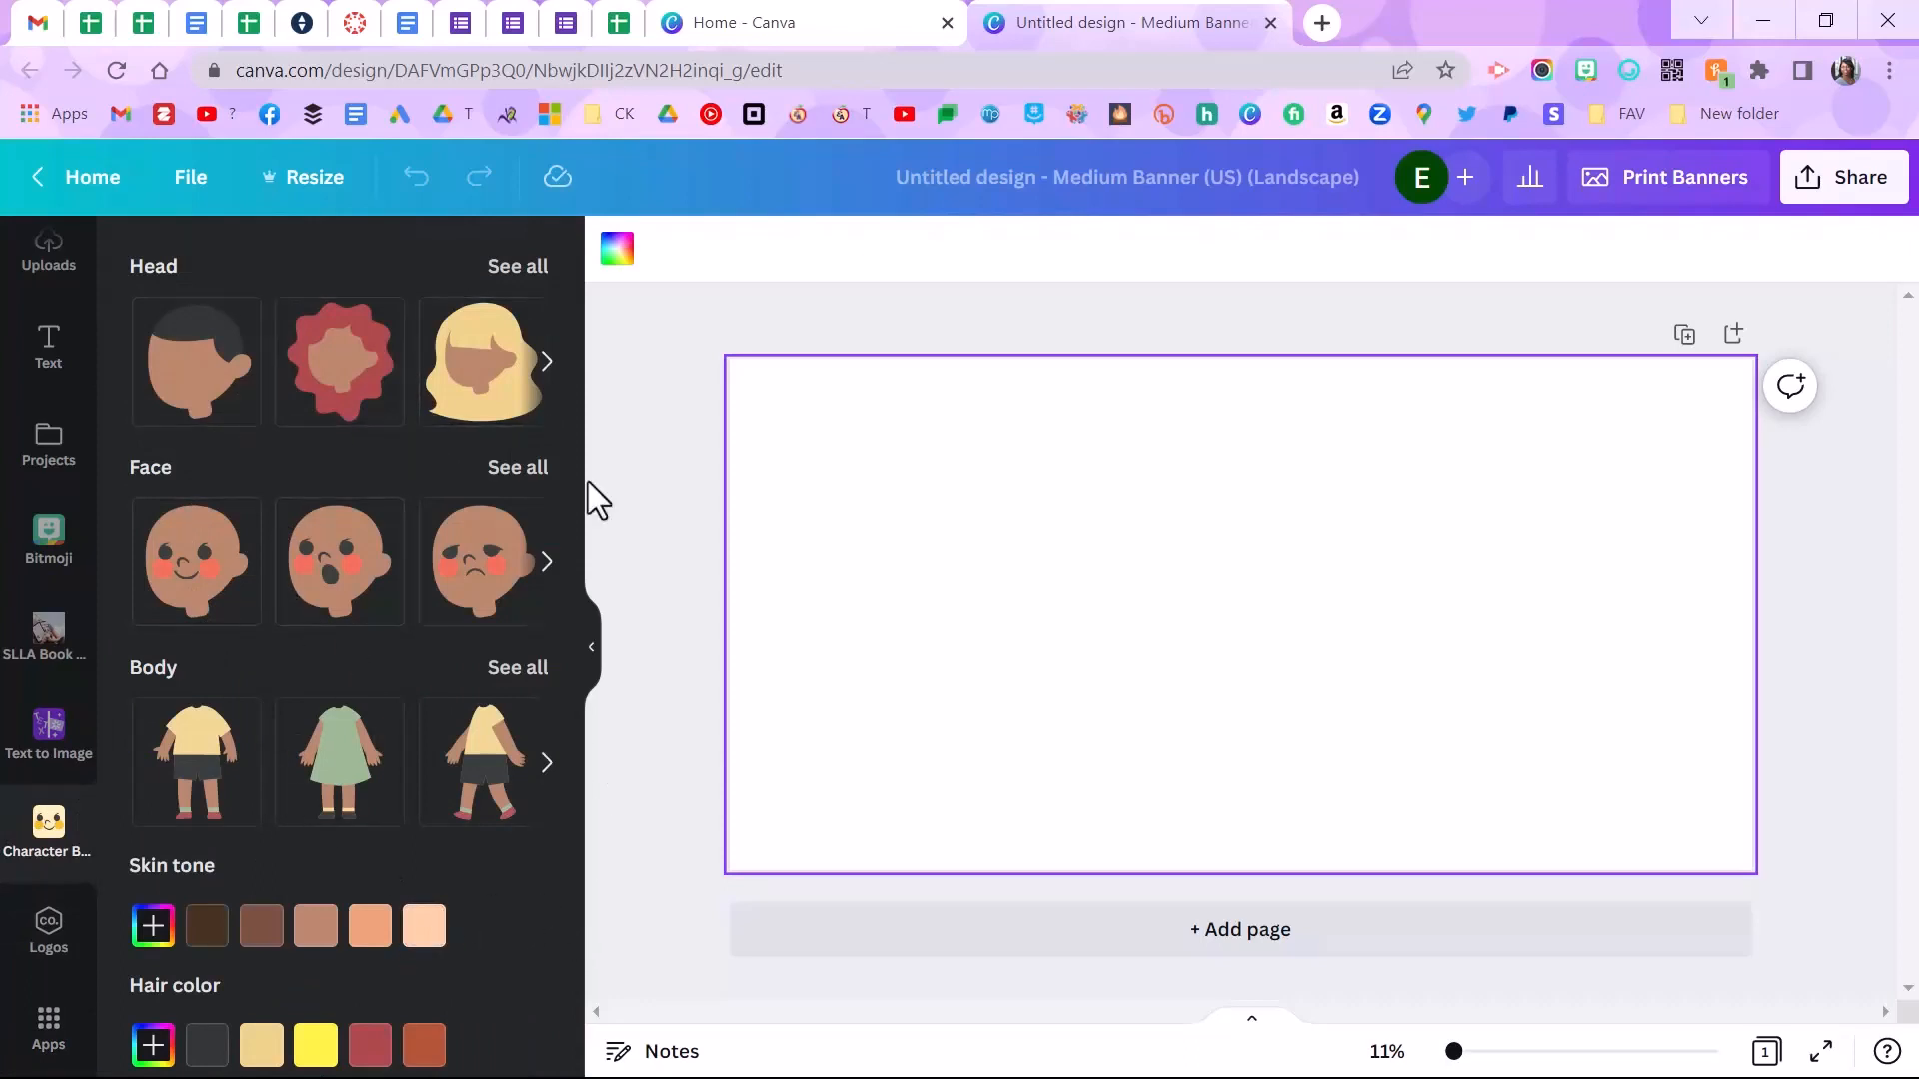
{"action": "left_click", "coordinate": [546, 360]}
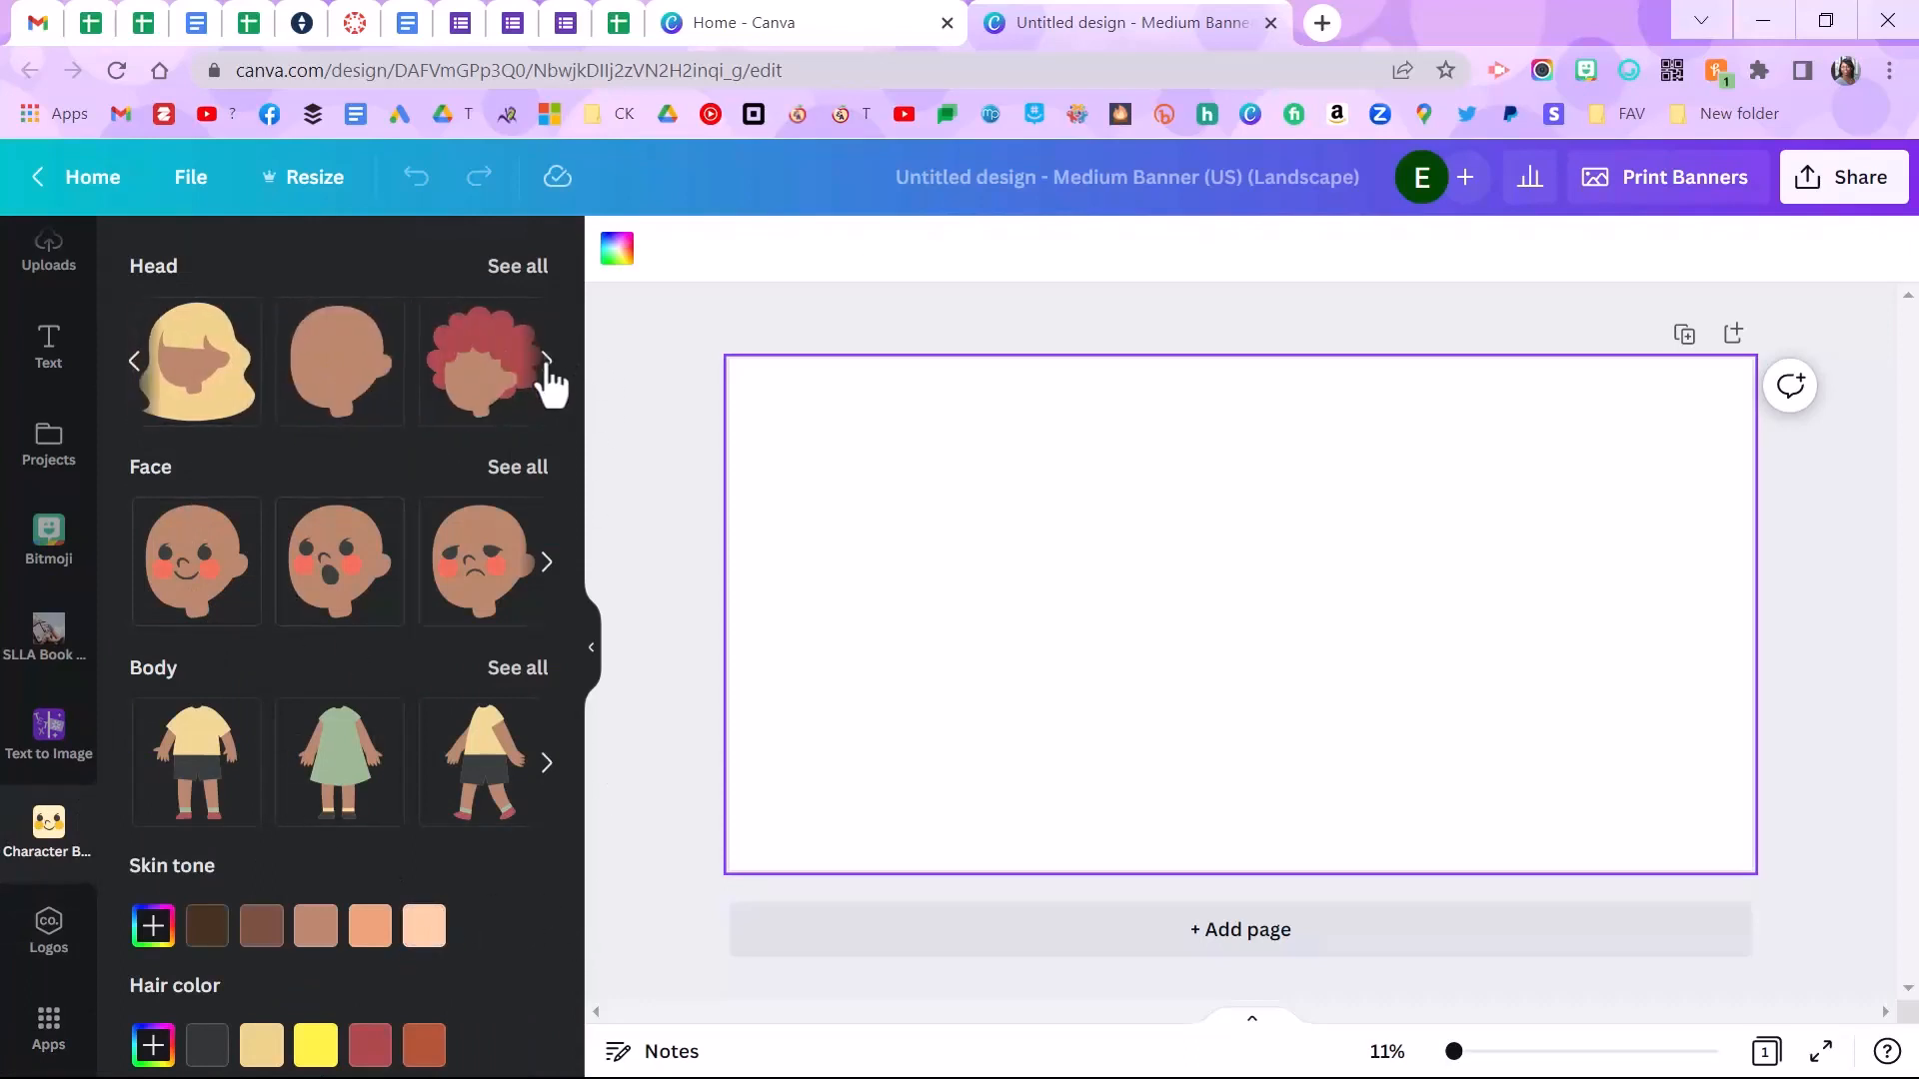
{"action": "left_click", "coordinate": [545, 360]}
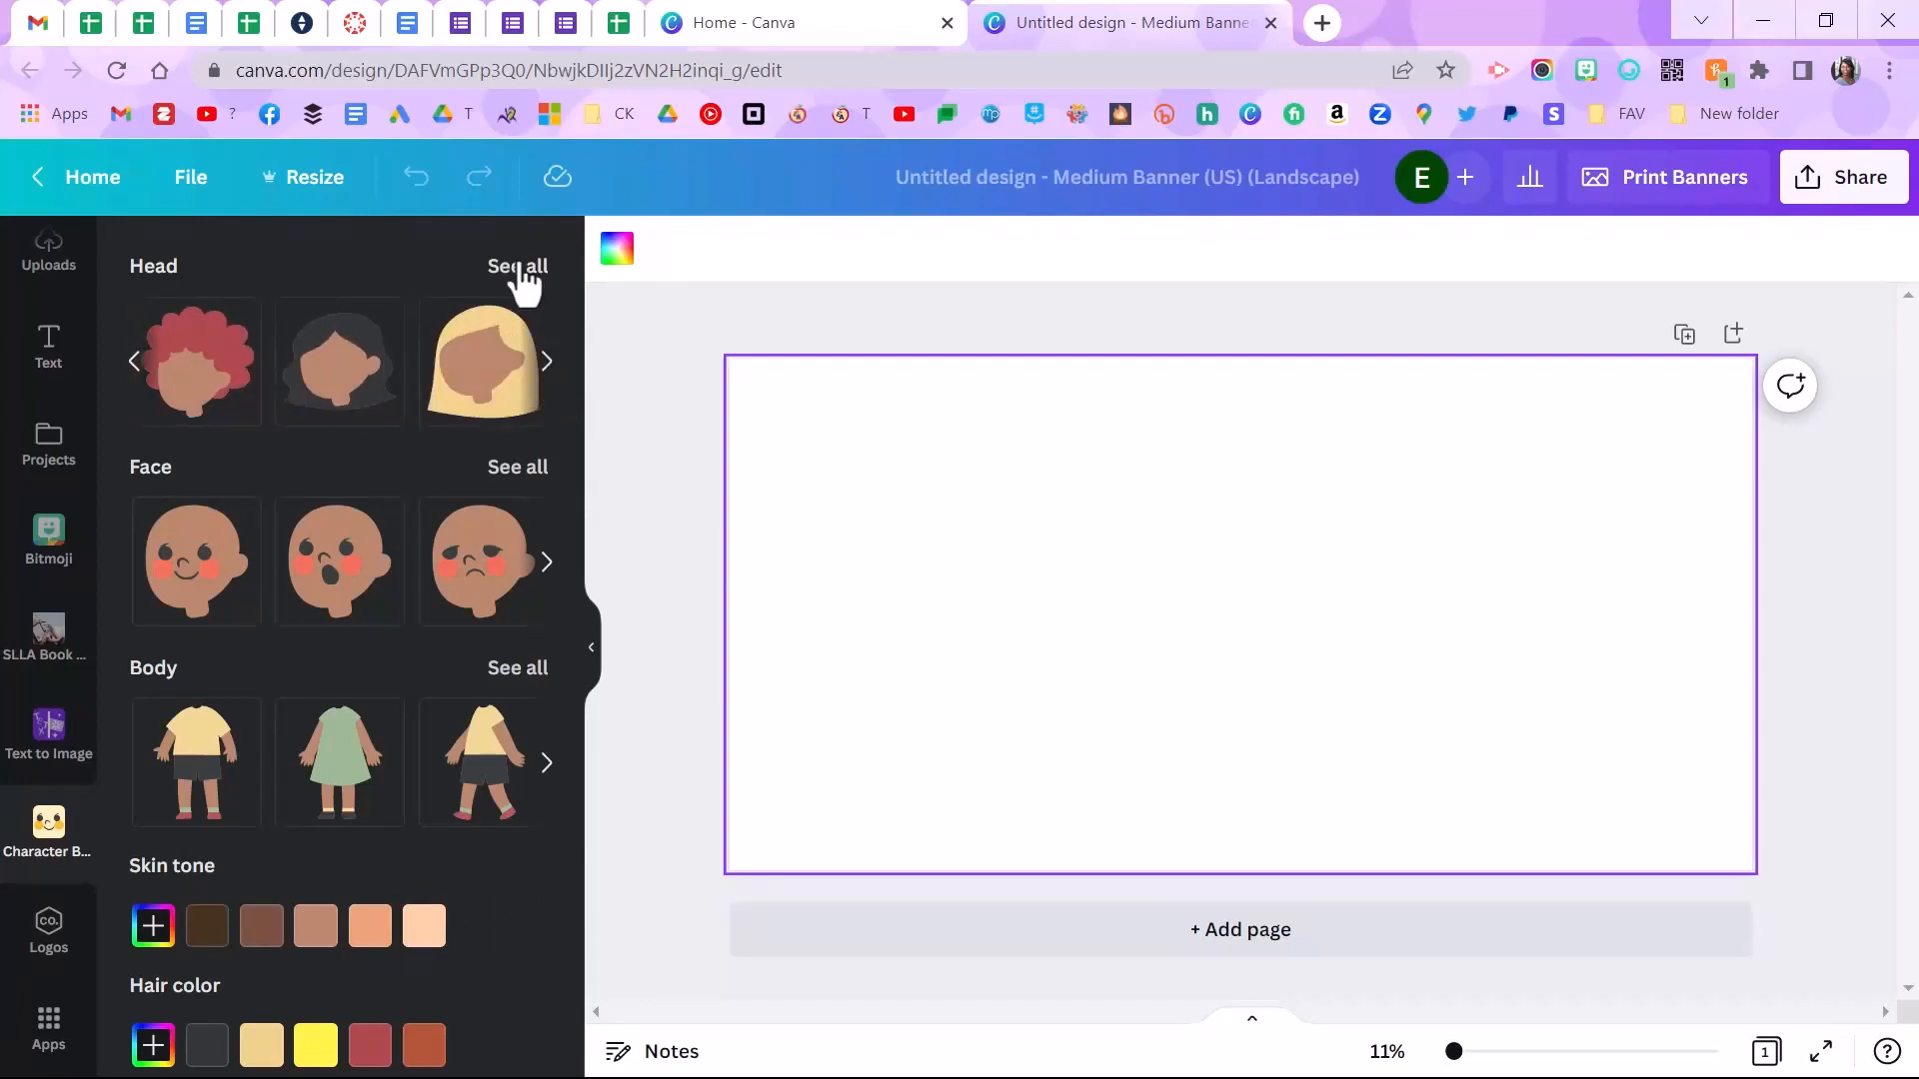
{"action": "left_click", "coordinate": [518, 266]}
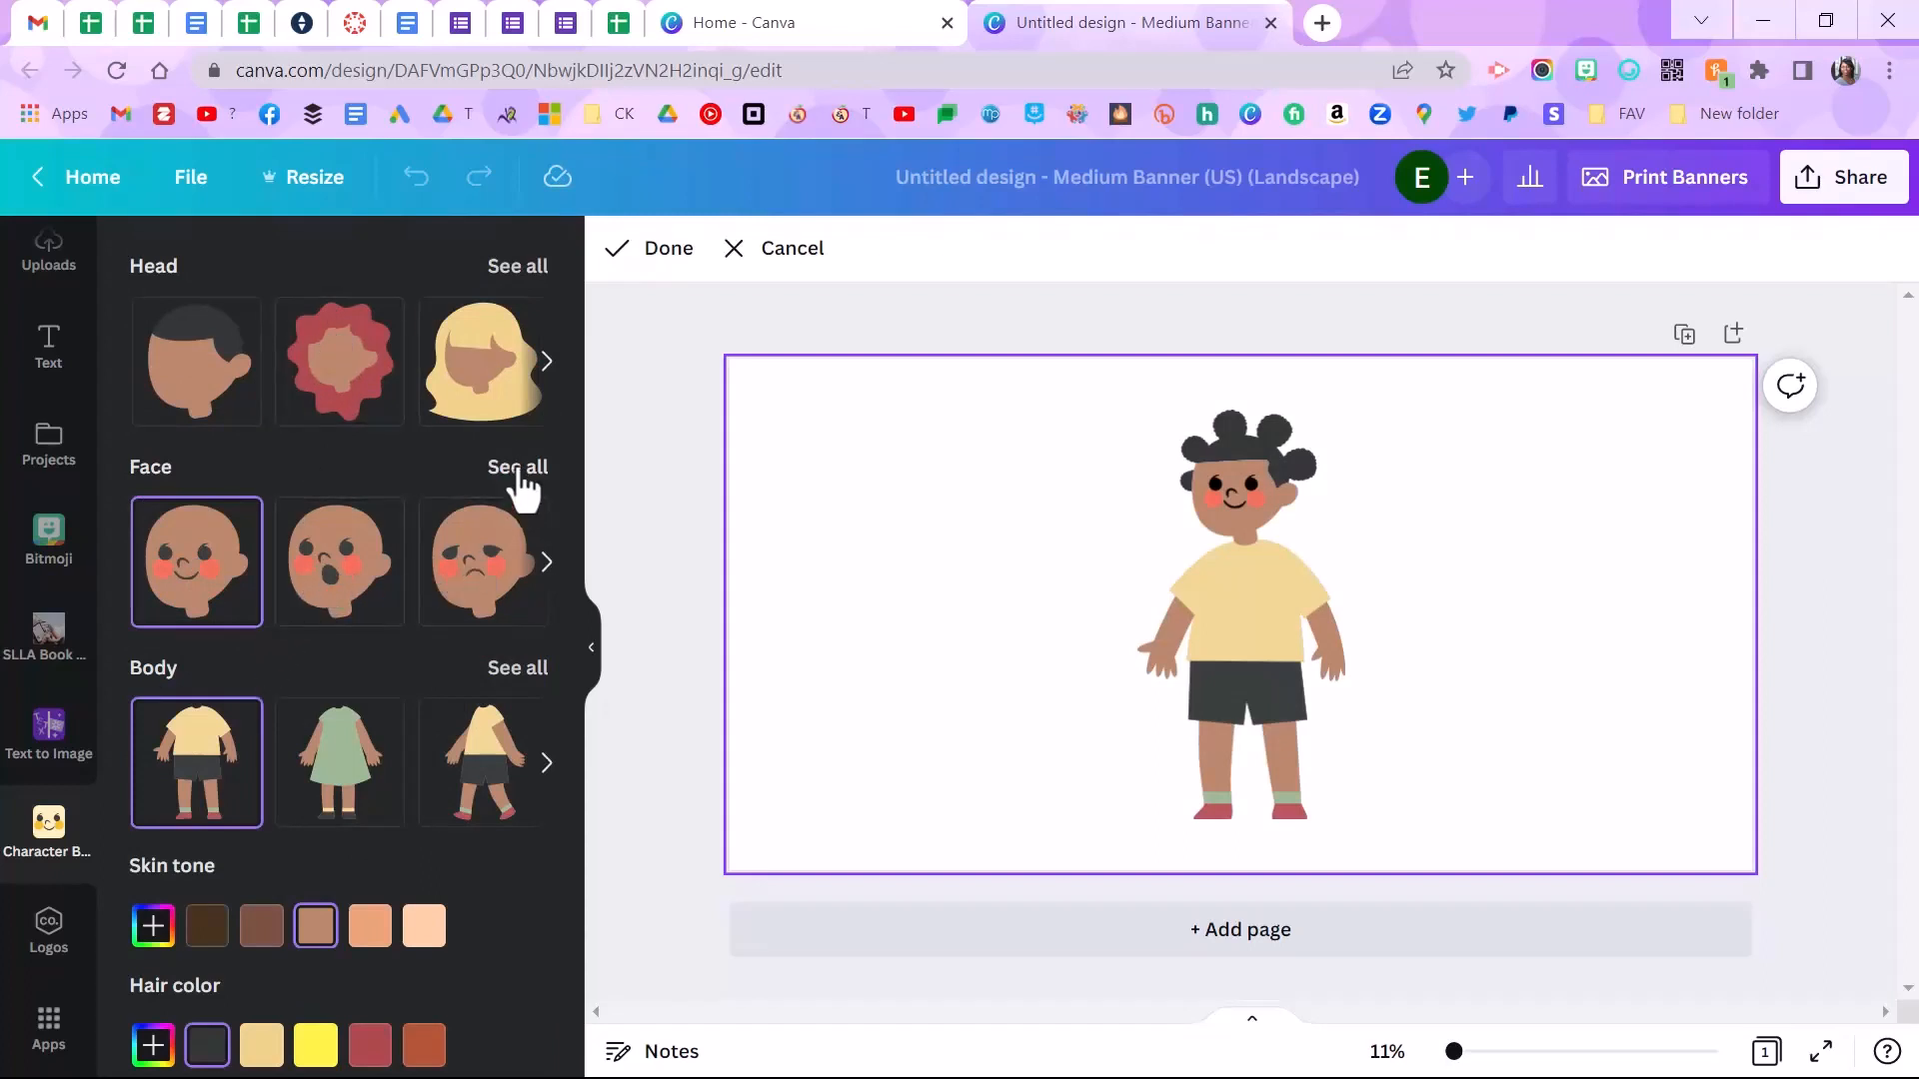
{"action": "left_click", "coordinate": [517, 467]}
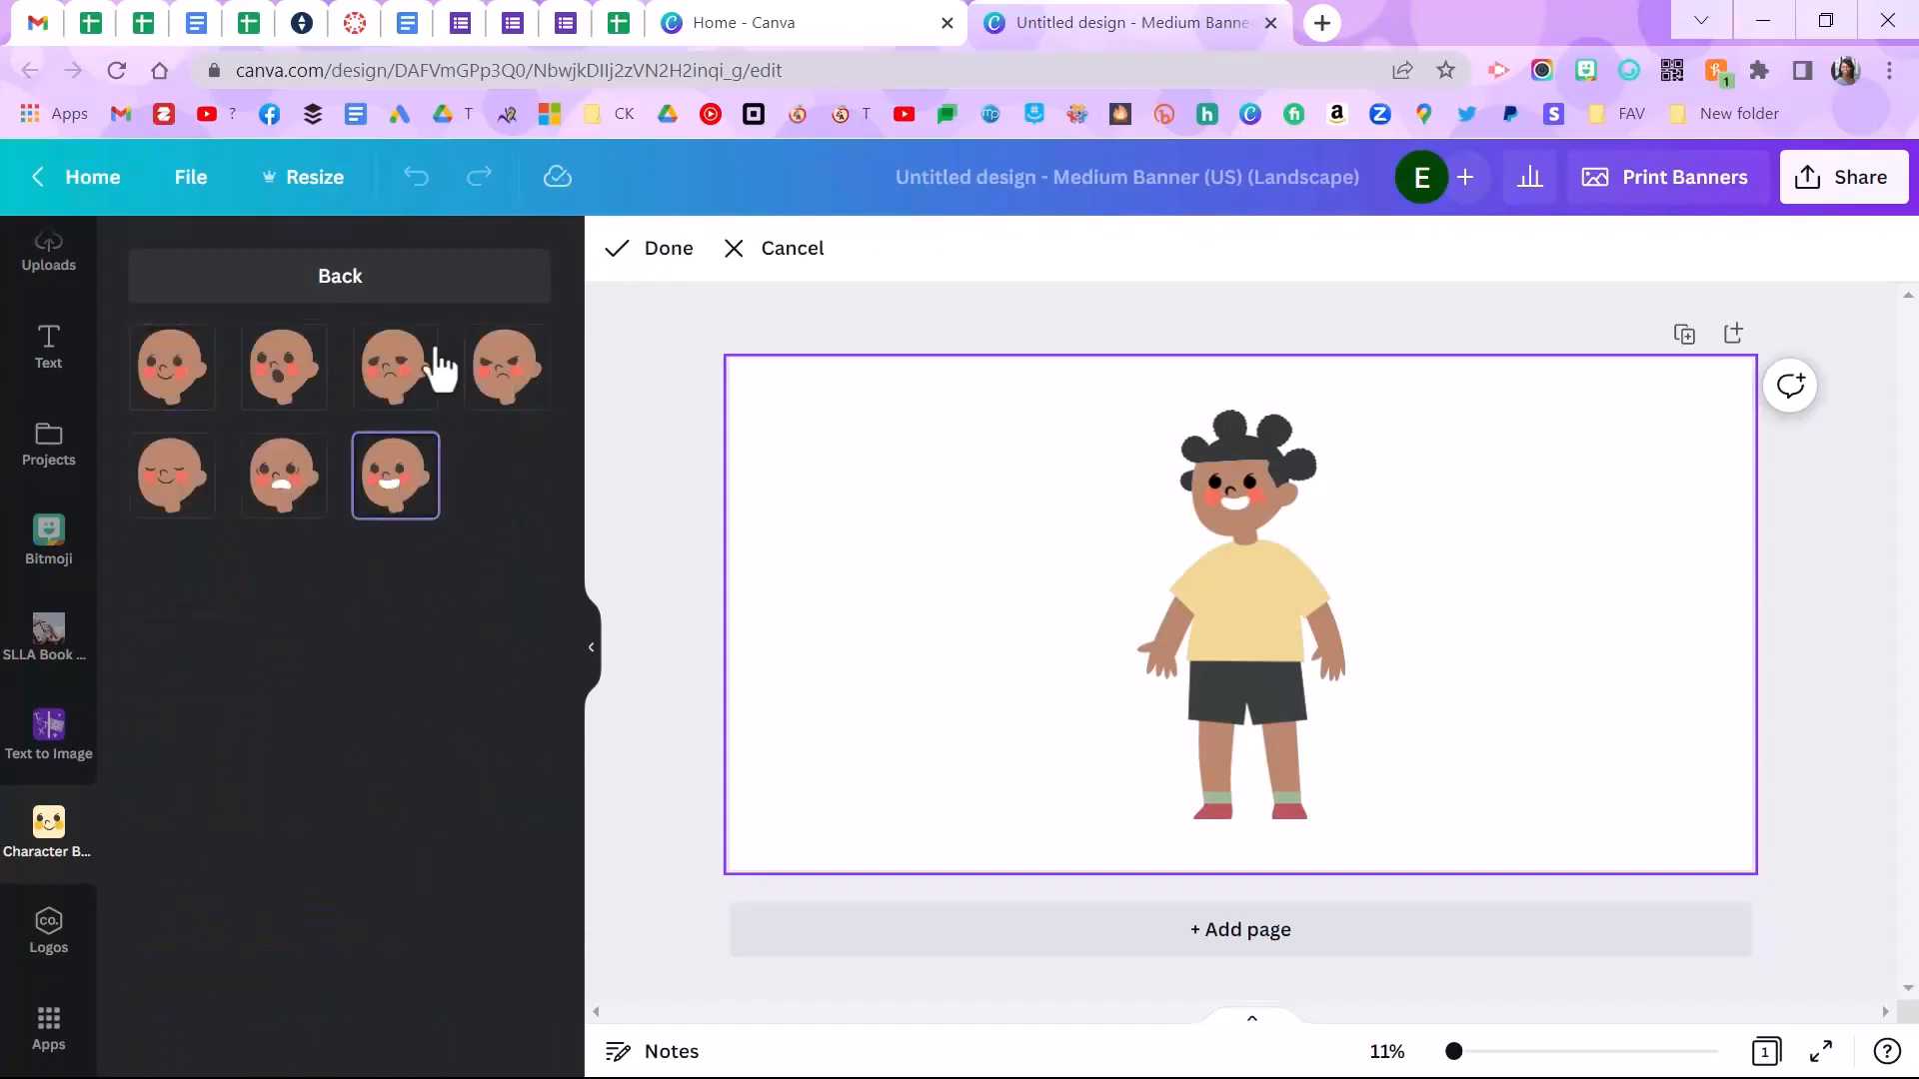
{"action": "left_click", "coordinate": [339, 276]}
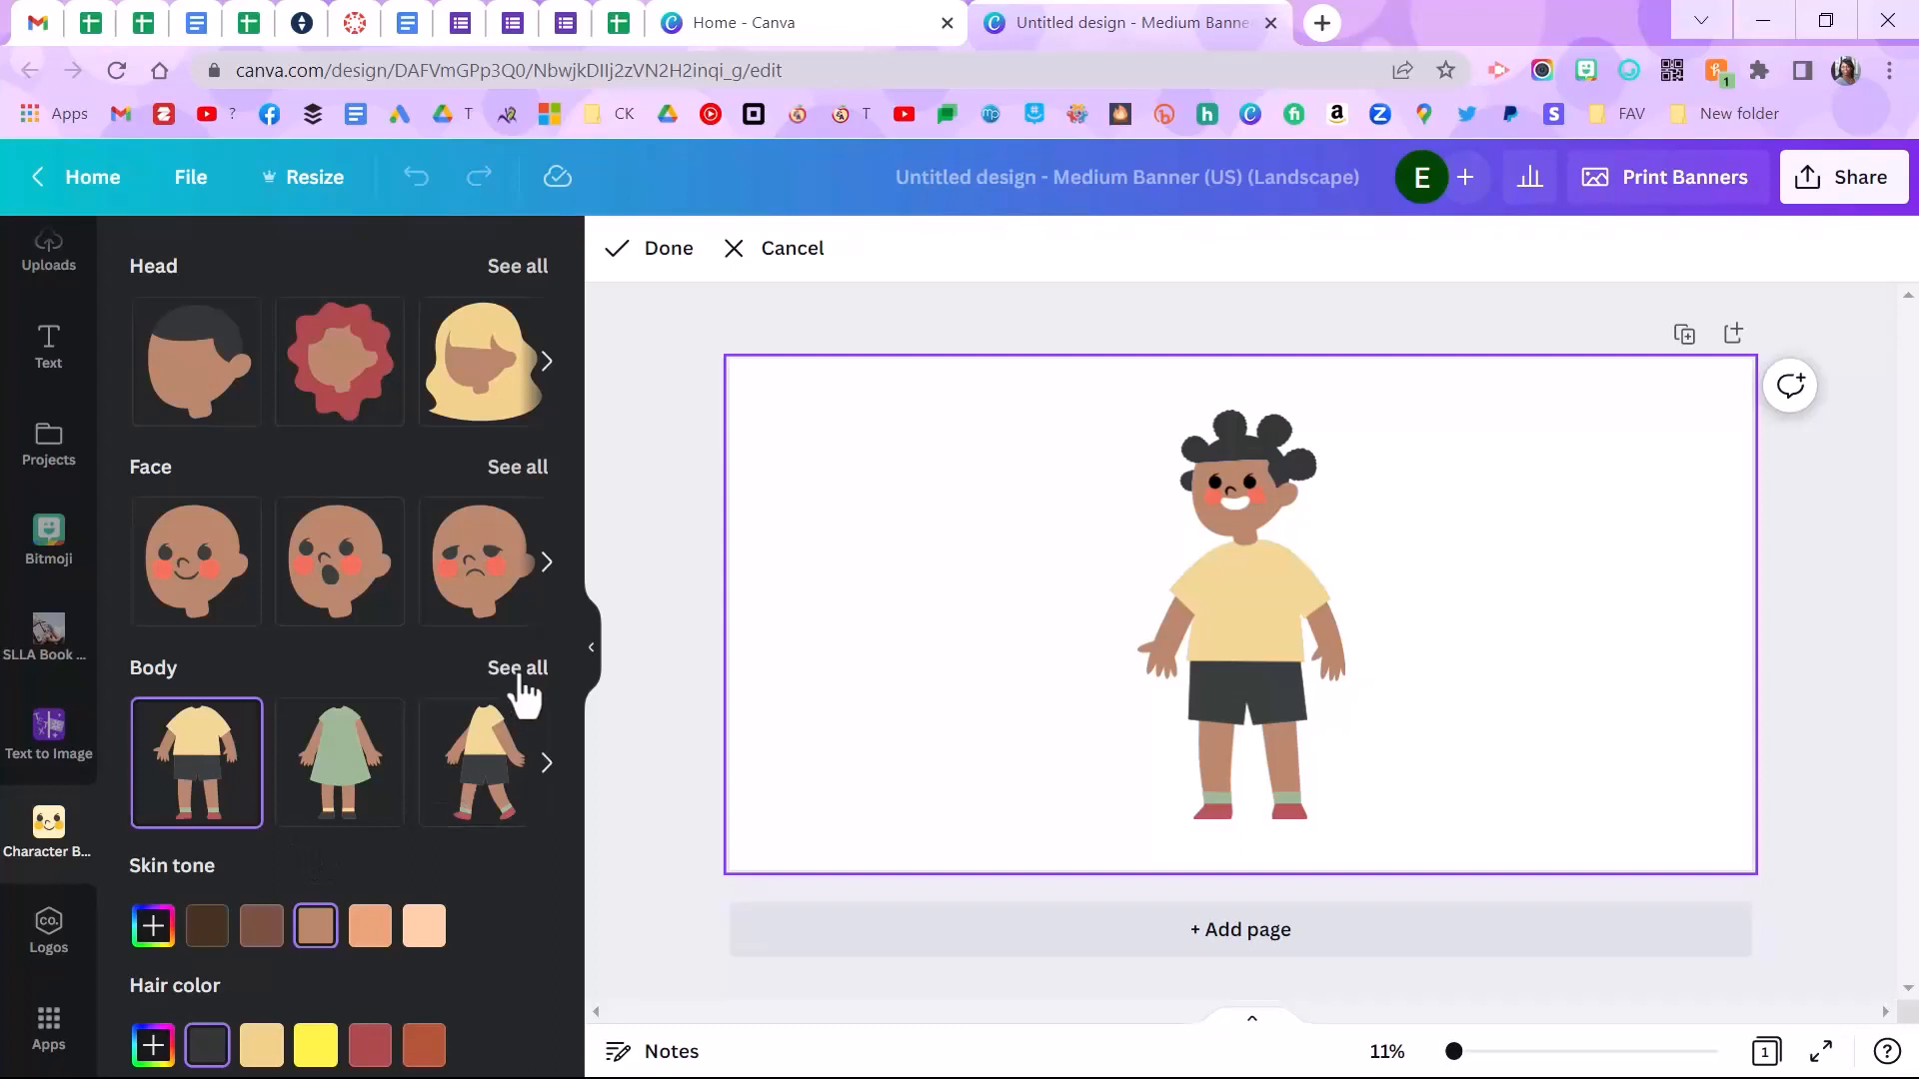
{"action": "left_click", "coordinate": [518, 666]}
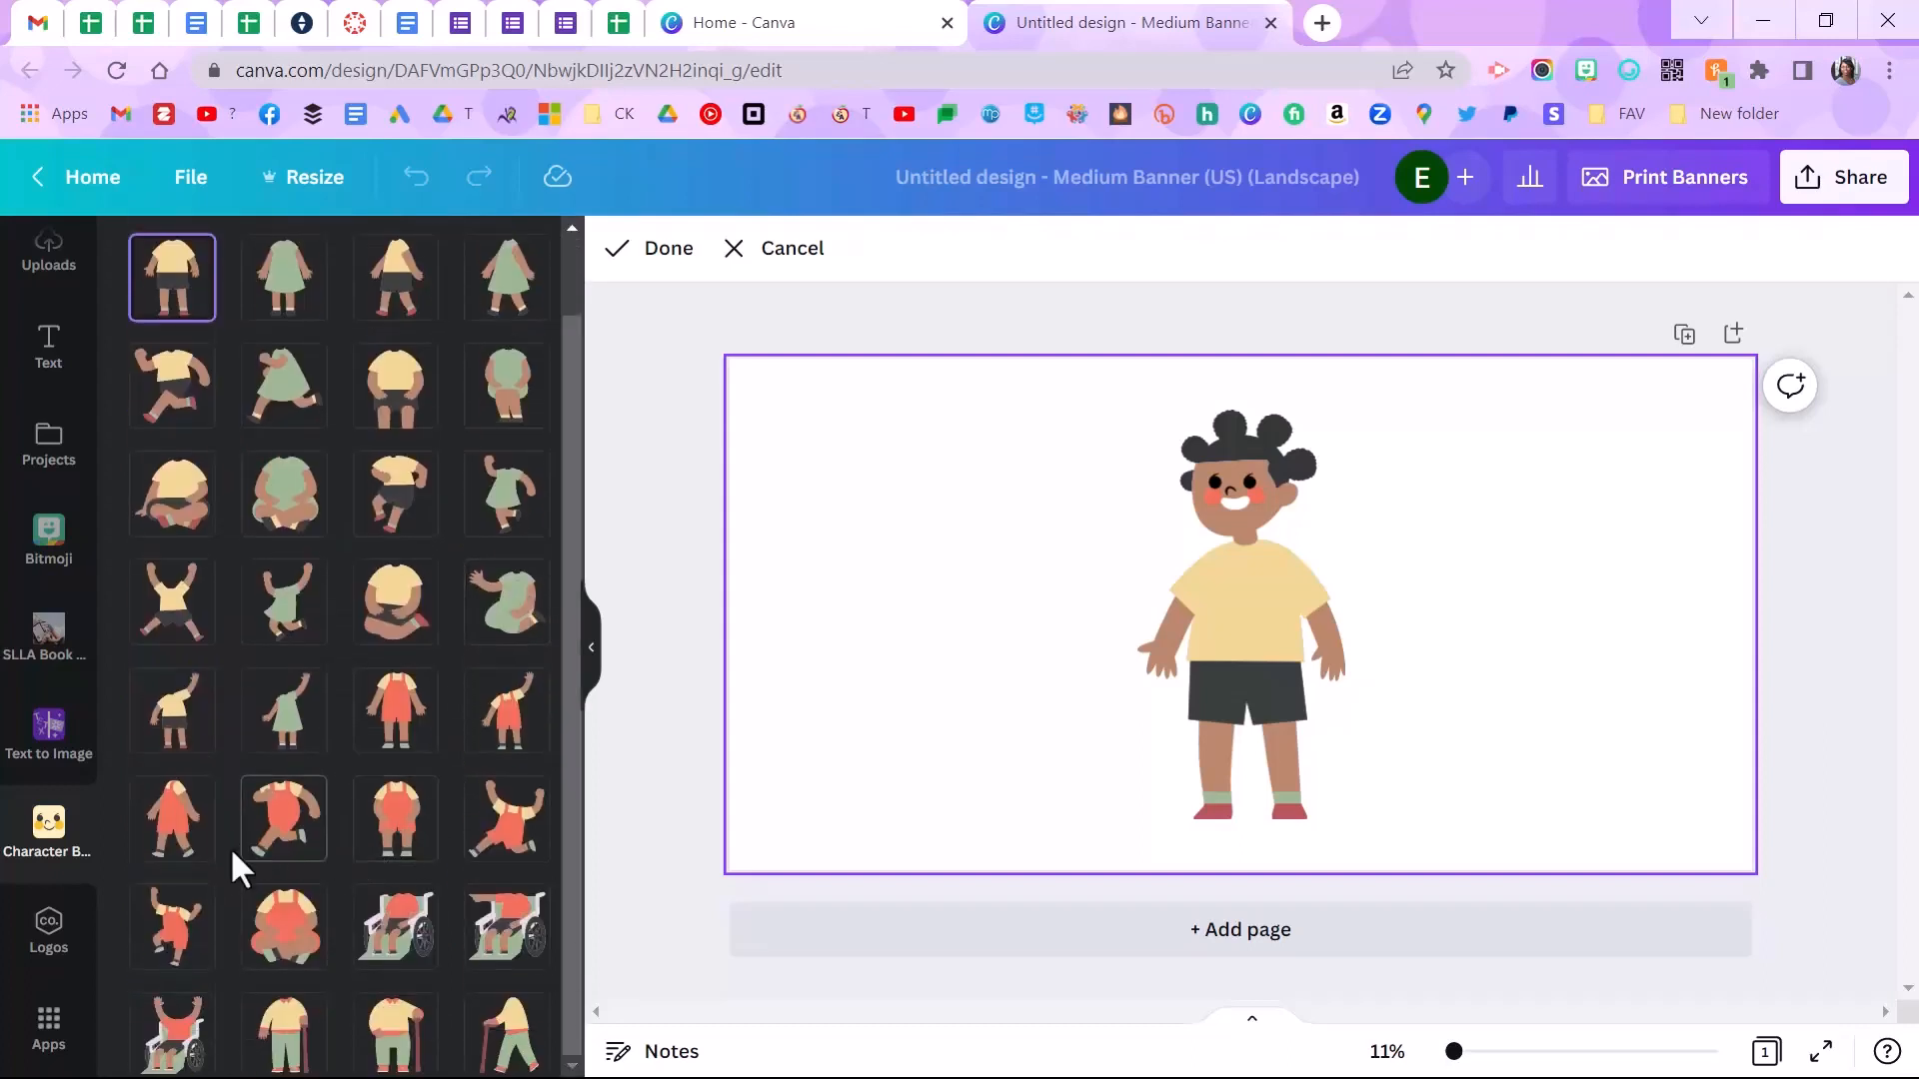
Step: Give the character a running body in overalls and a darker skin tone
{"action": "left_click", "coordinate": [283, 817]}
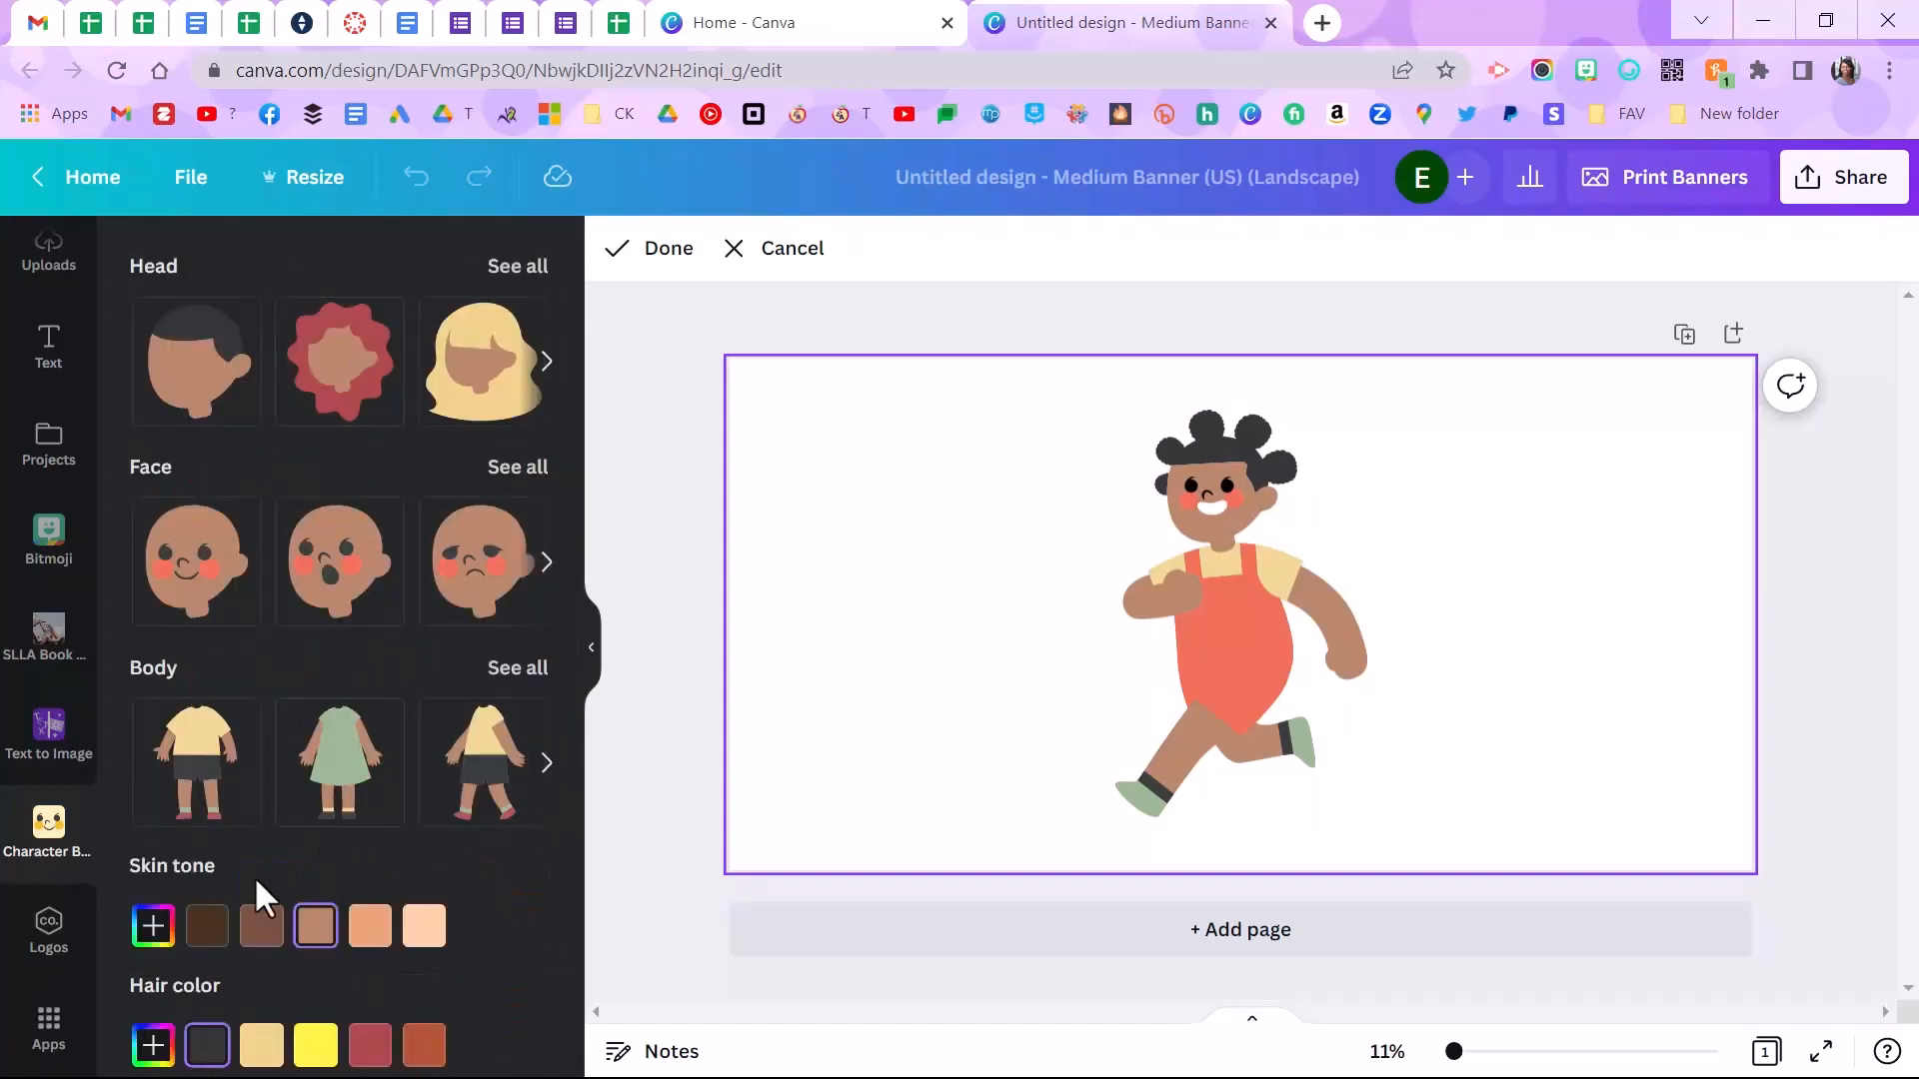
{"action": "left_click", "coordinate": [261, 925]}
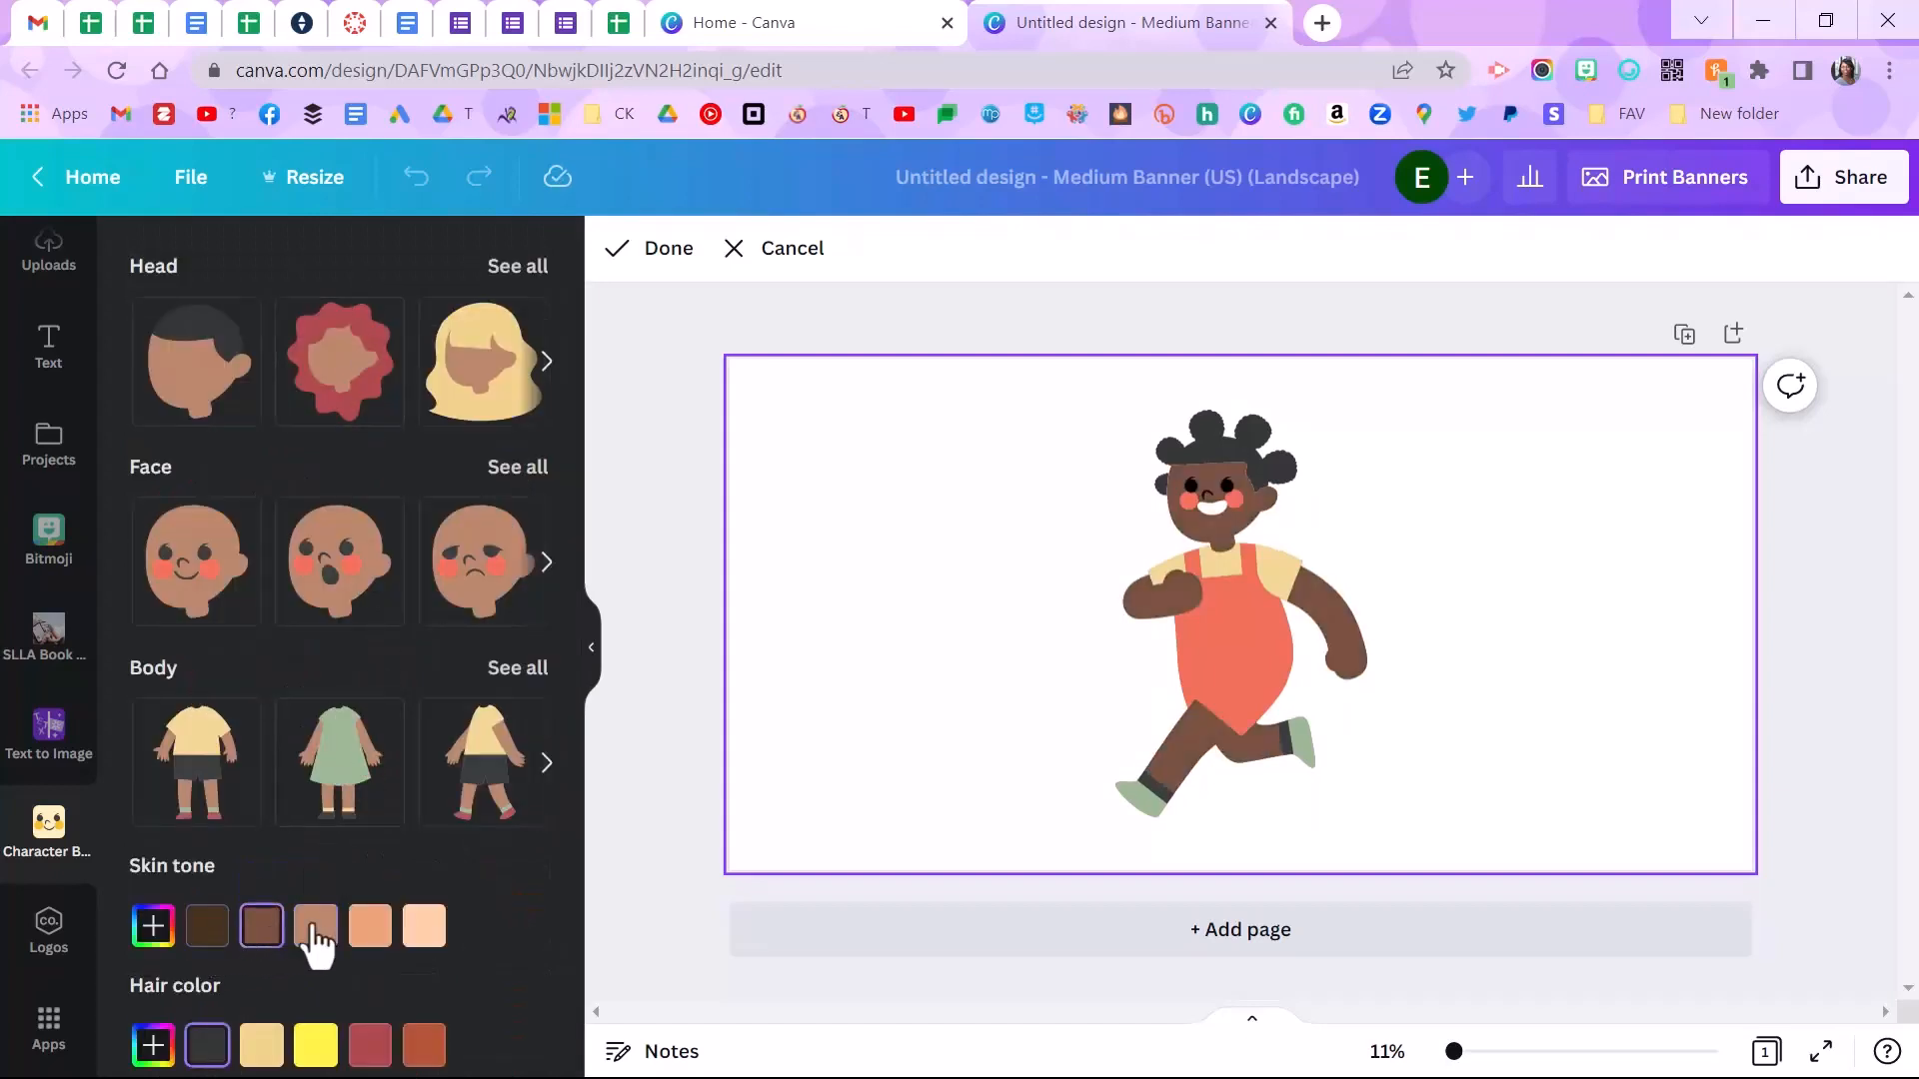
{"action": "left_click", "coordinate": [423, 926]}
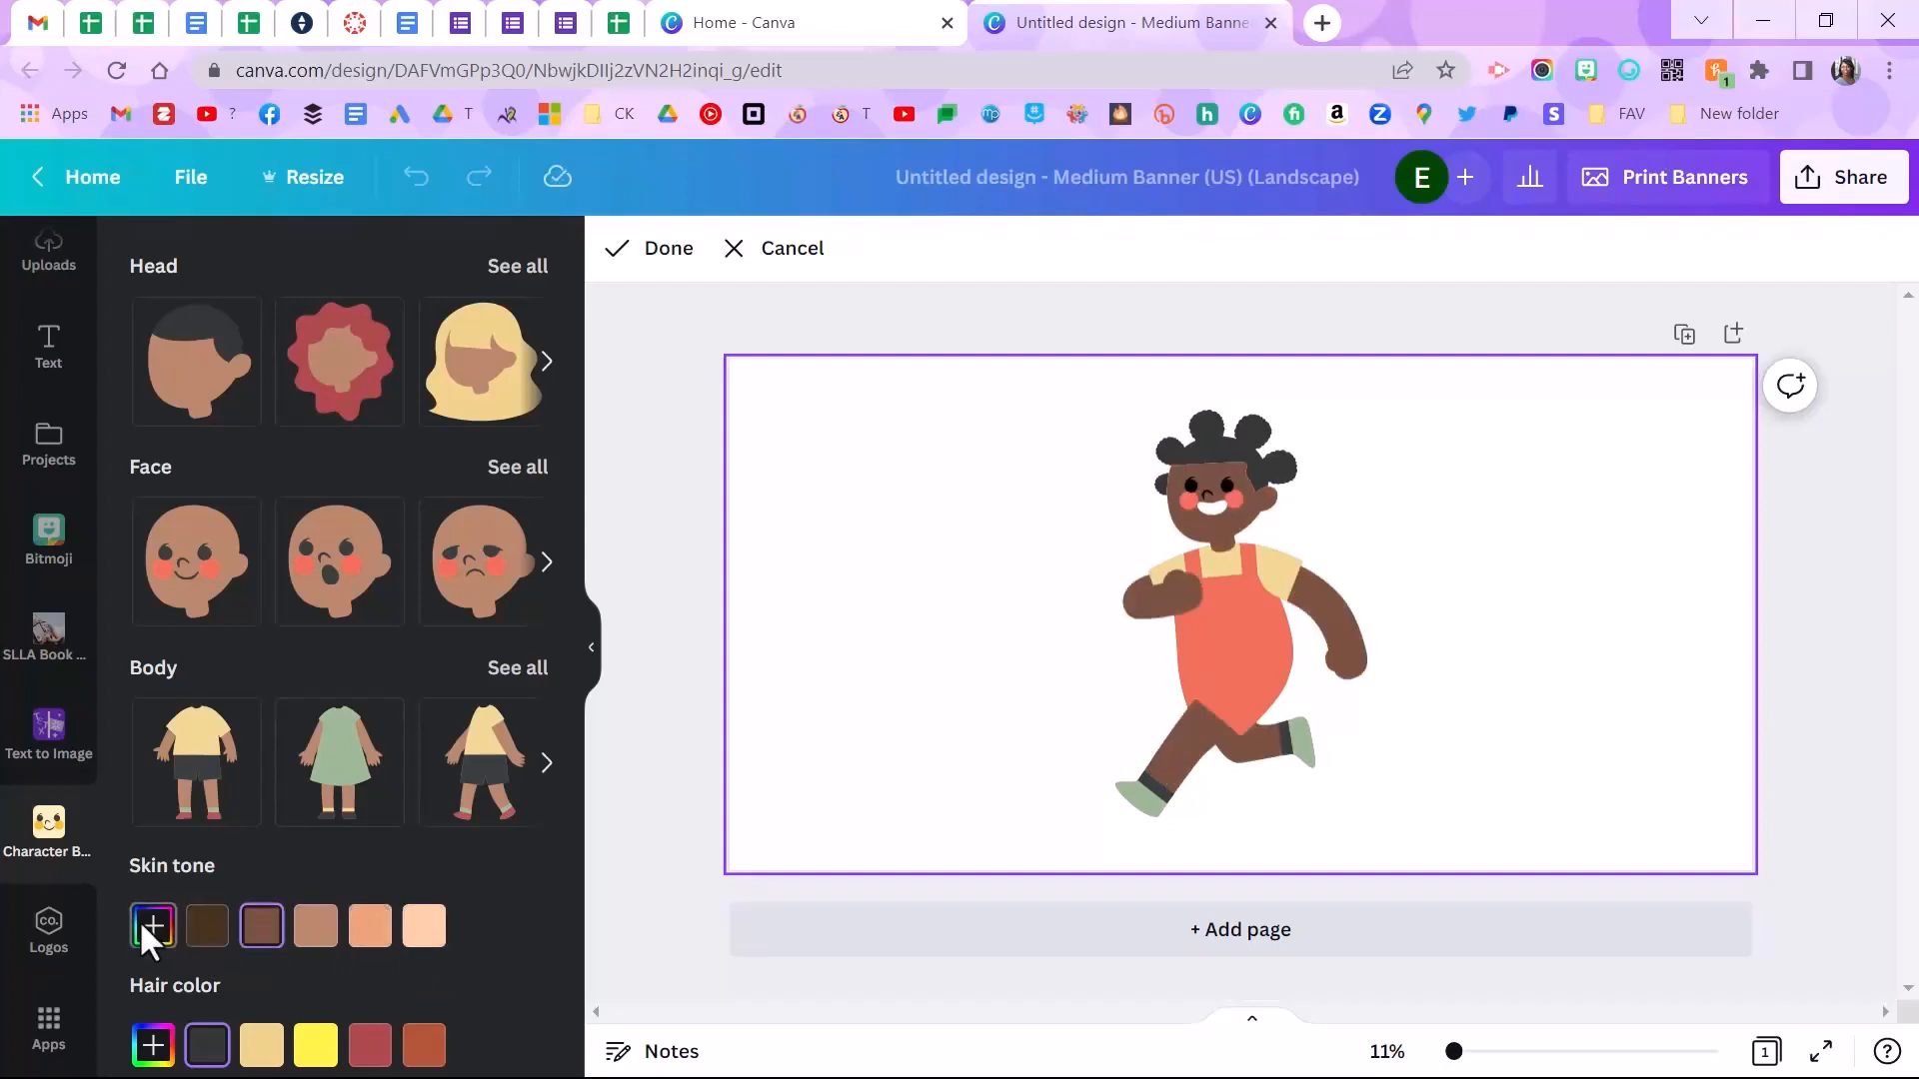
{"action": "left_click", "coordinate": [152, 926]}
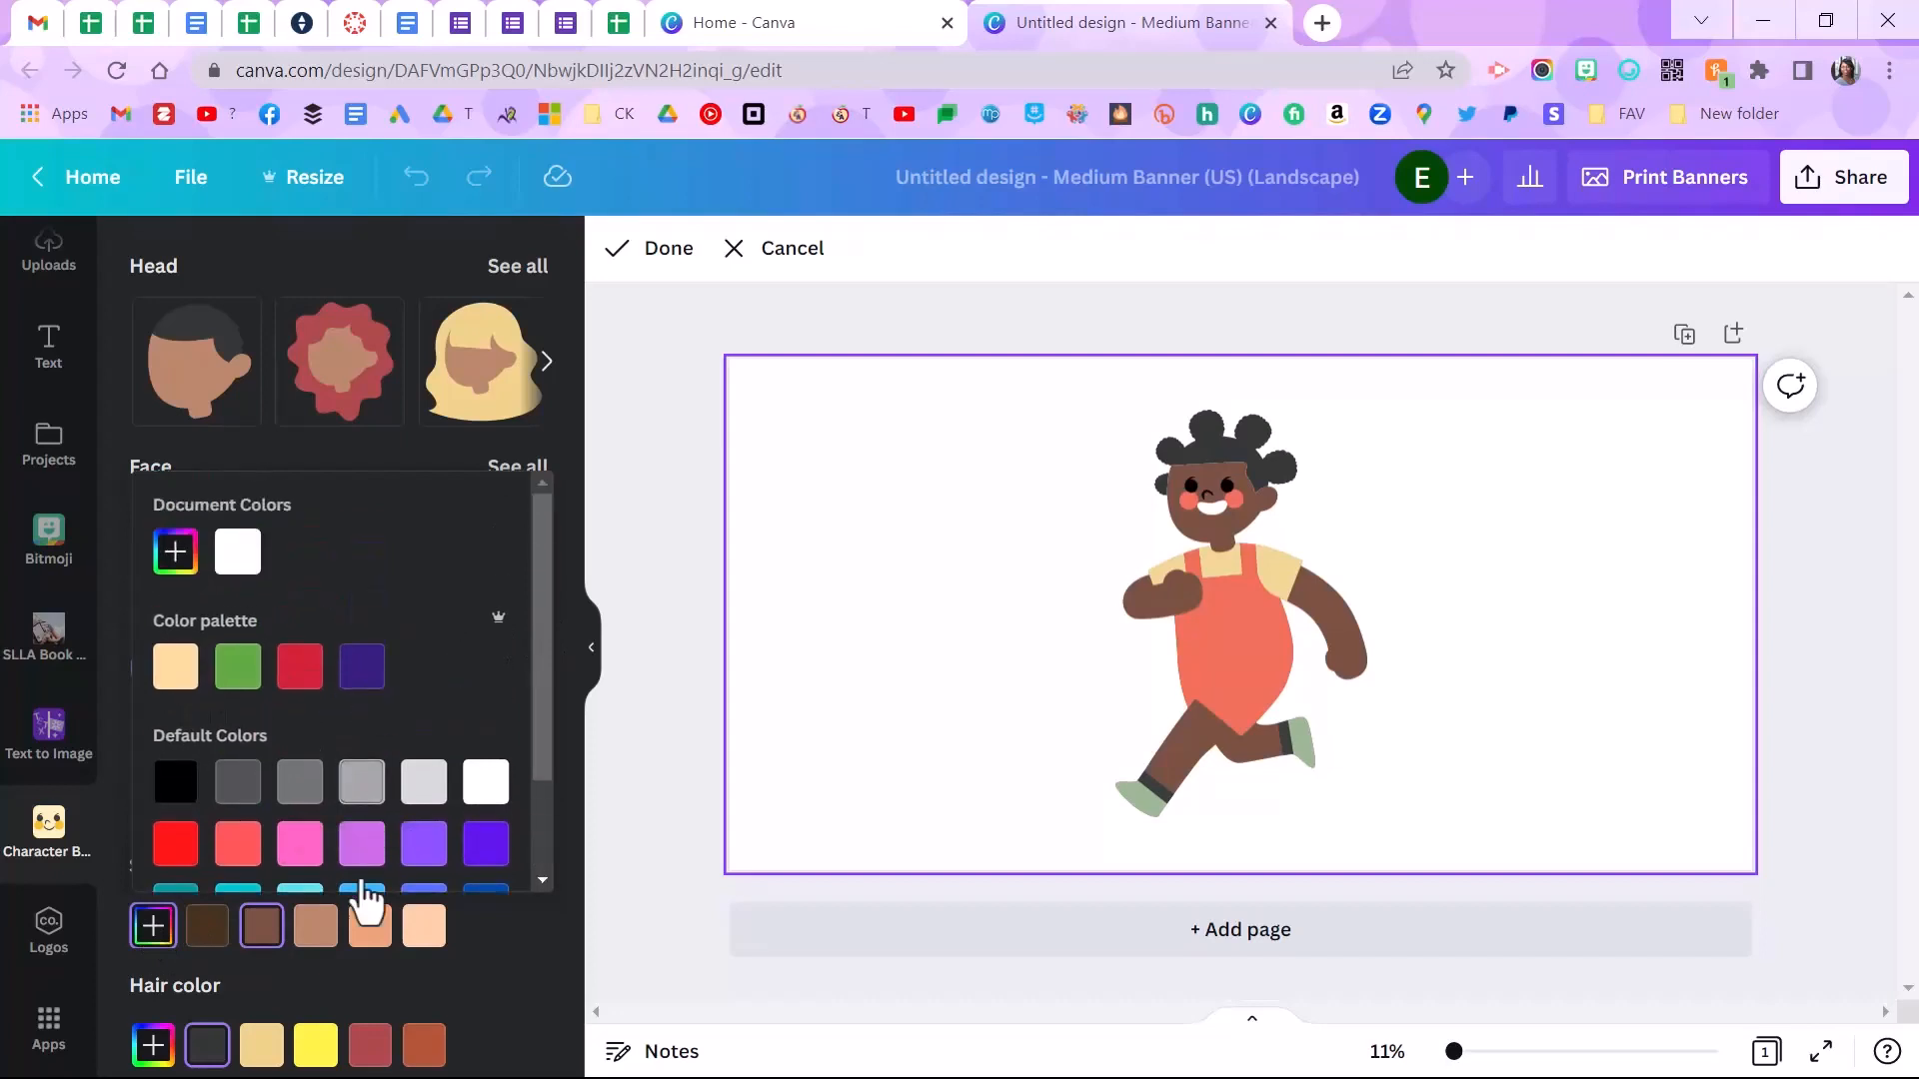
Step: Try yellow and brown hair, then settle on black hair
{"action": "left_click", "coordinate": [315, 1043]}
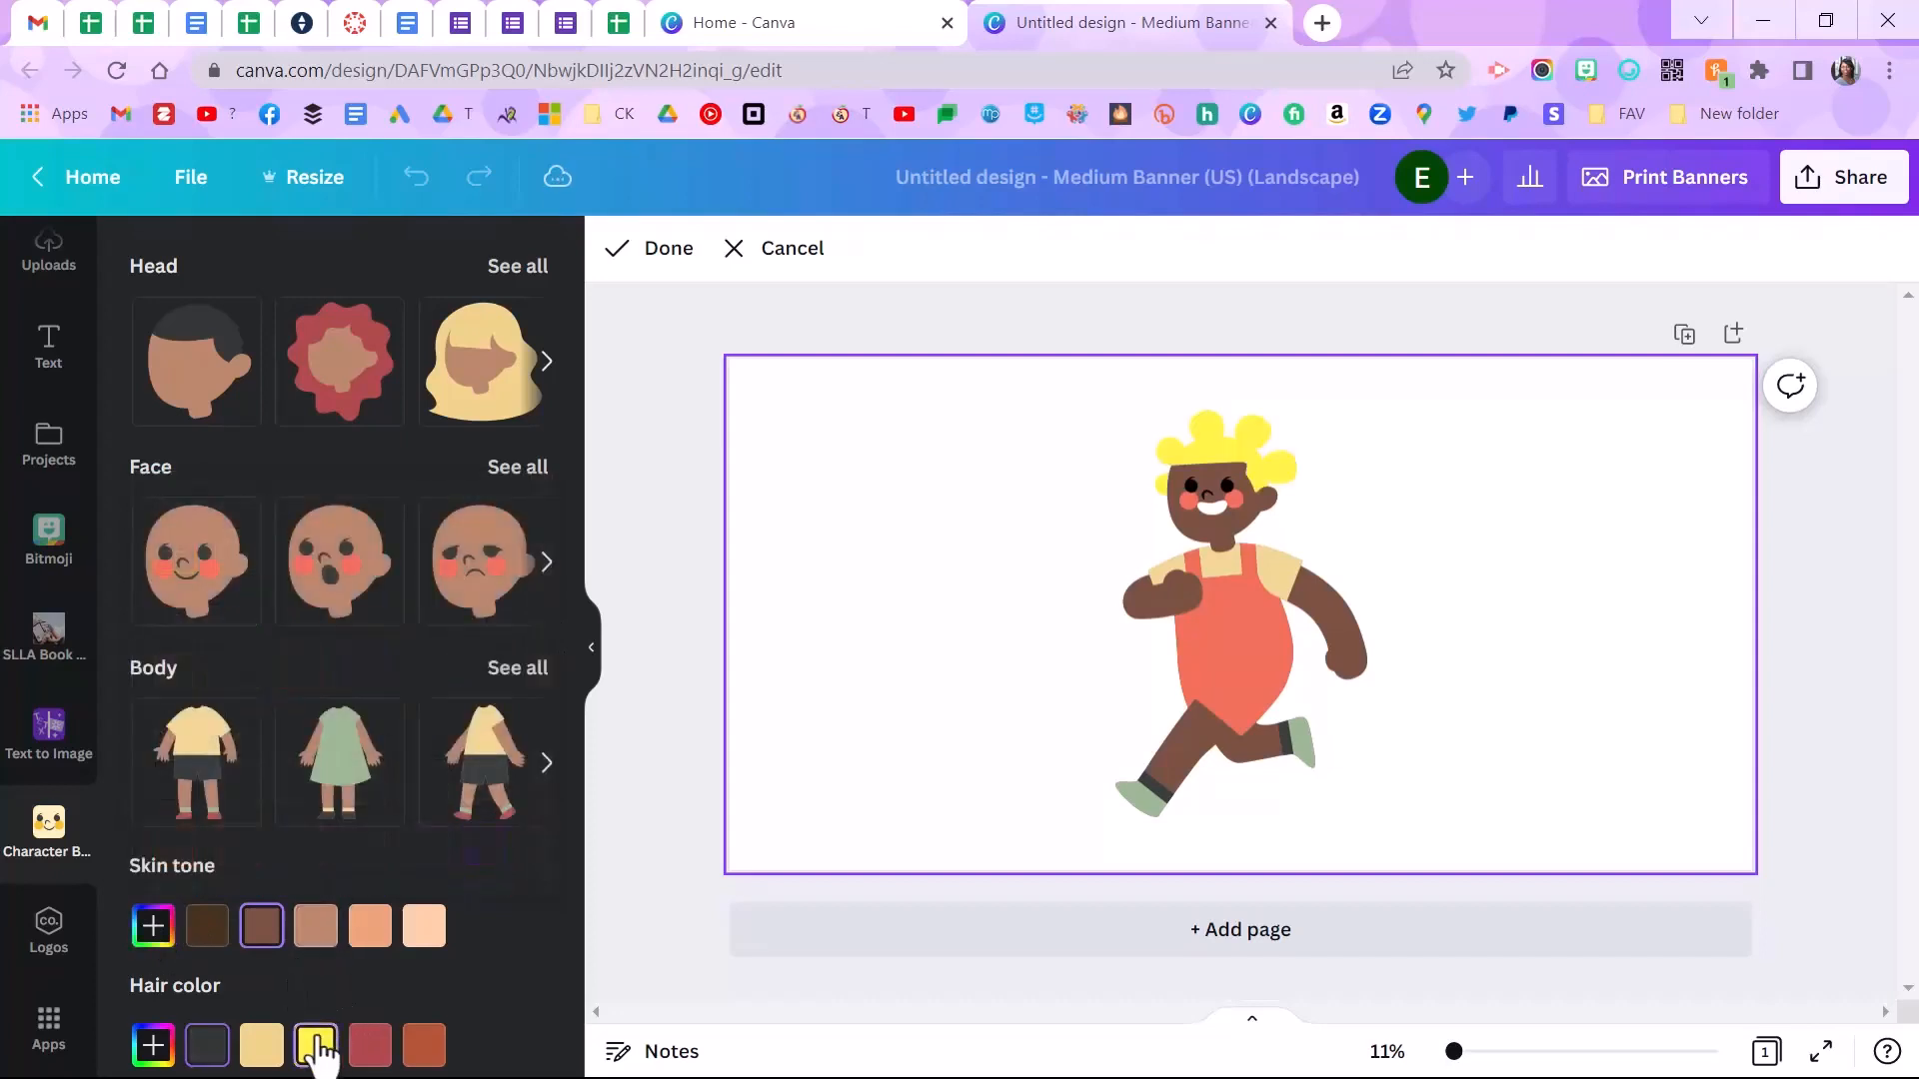
{"action": "left_click", "coordinate": [261, 1046]}
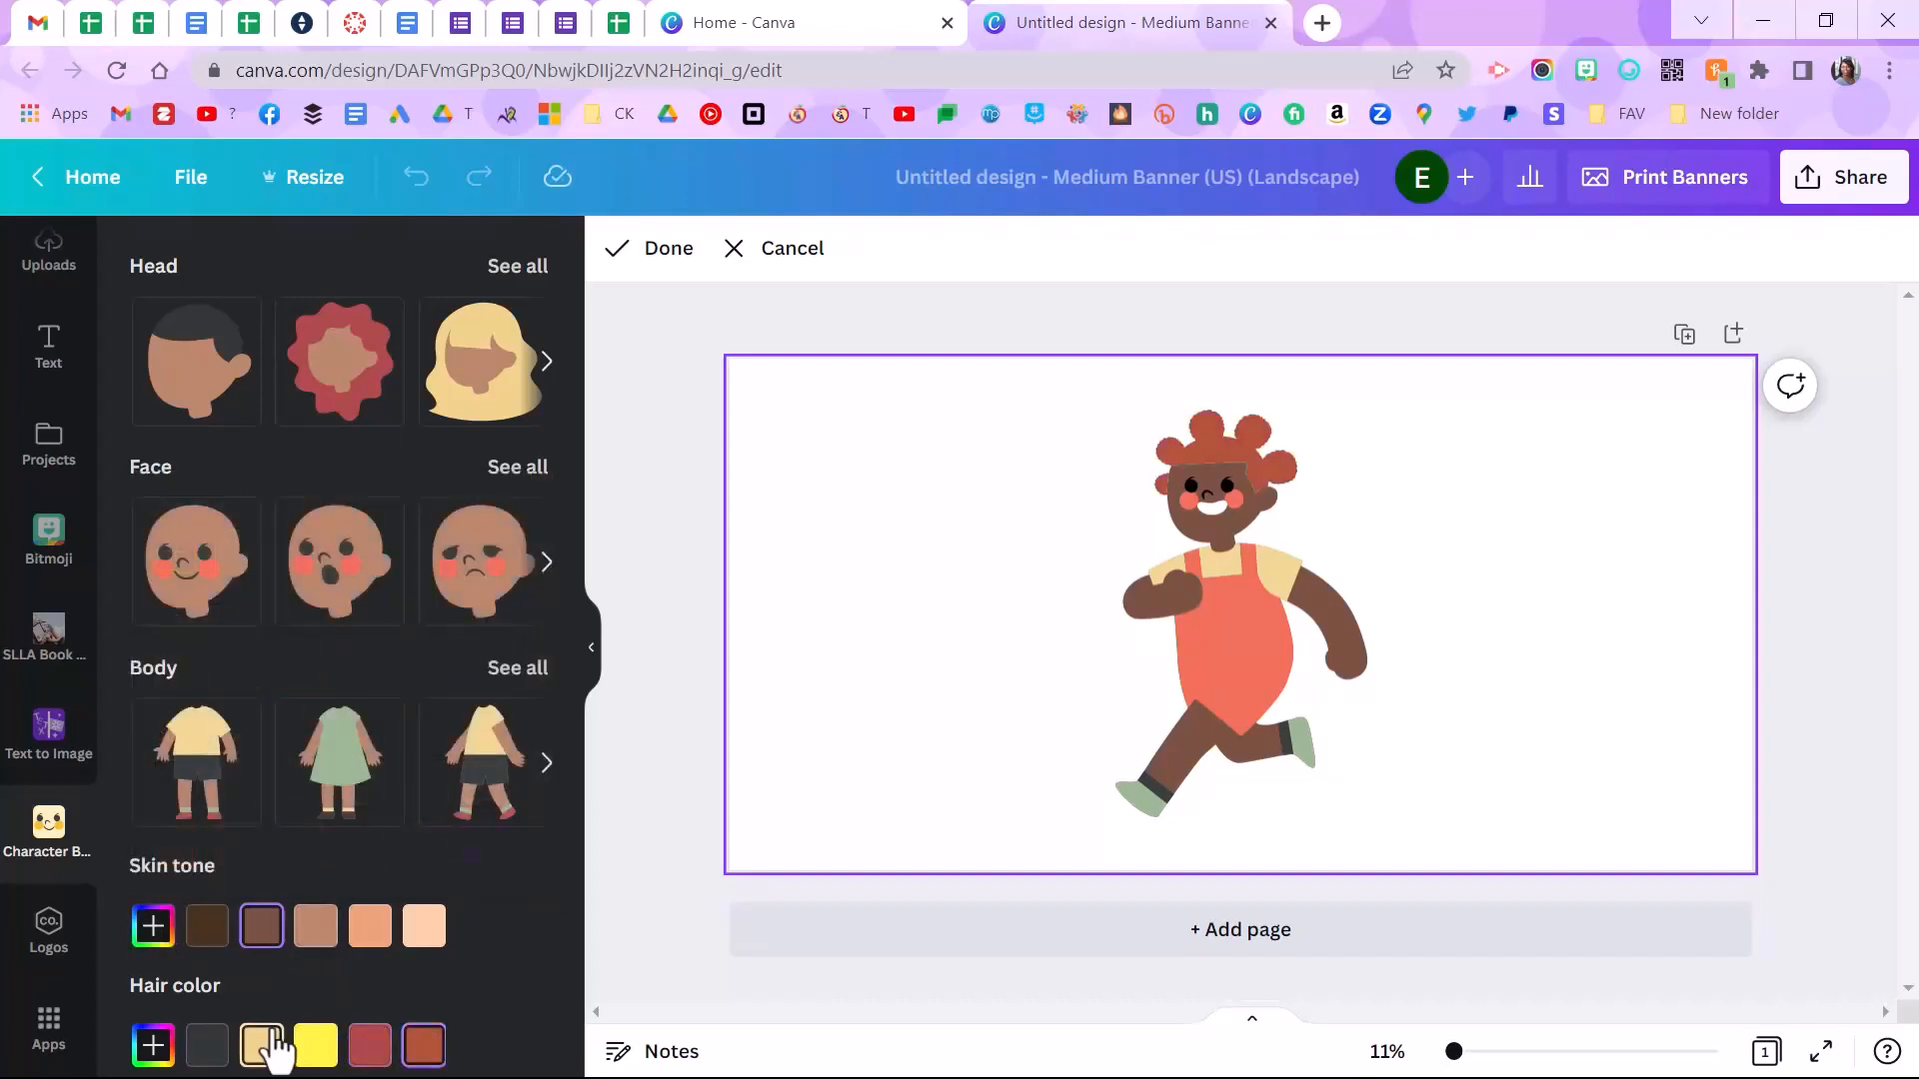
{"action": "left_click", "coordinate": [206, 1046]}
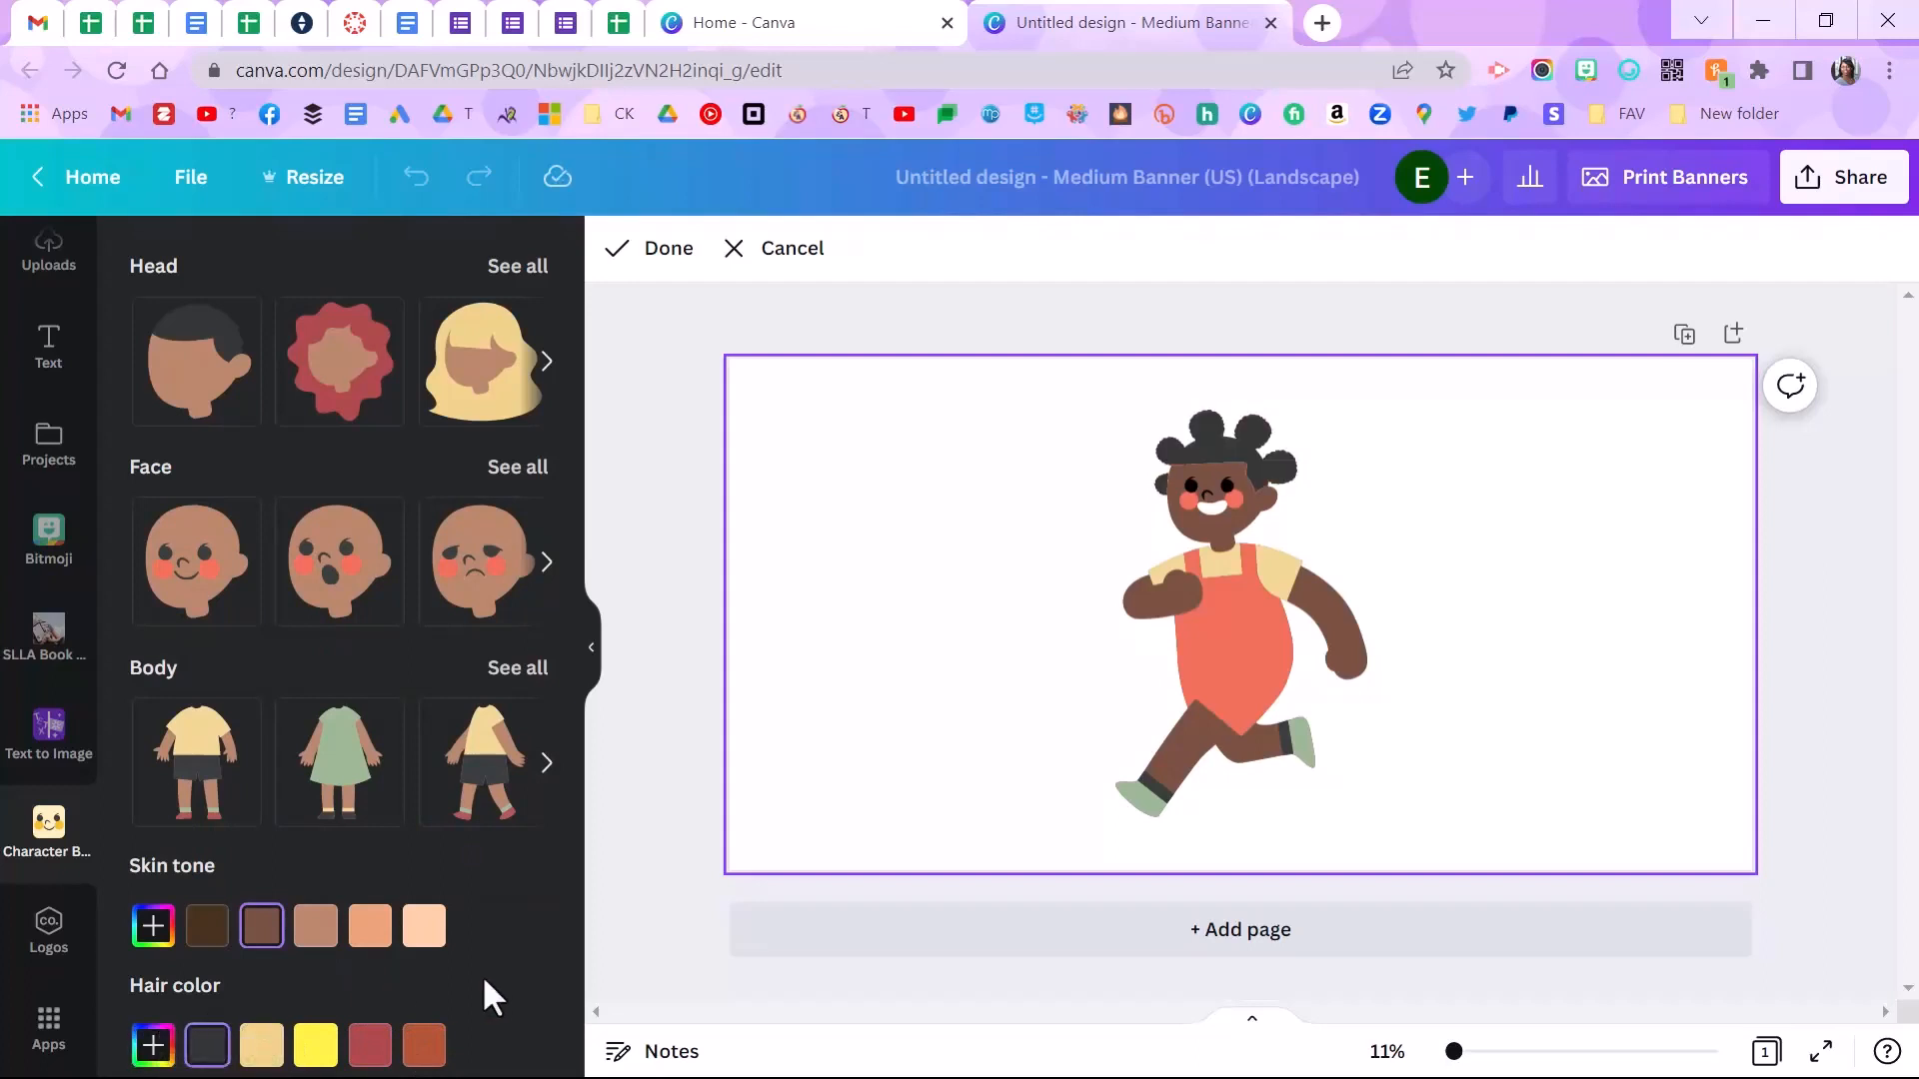
{"action": "mouse_move", "coordinate": [649, 246]}
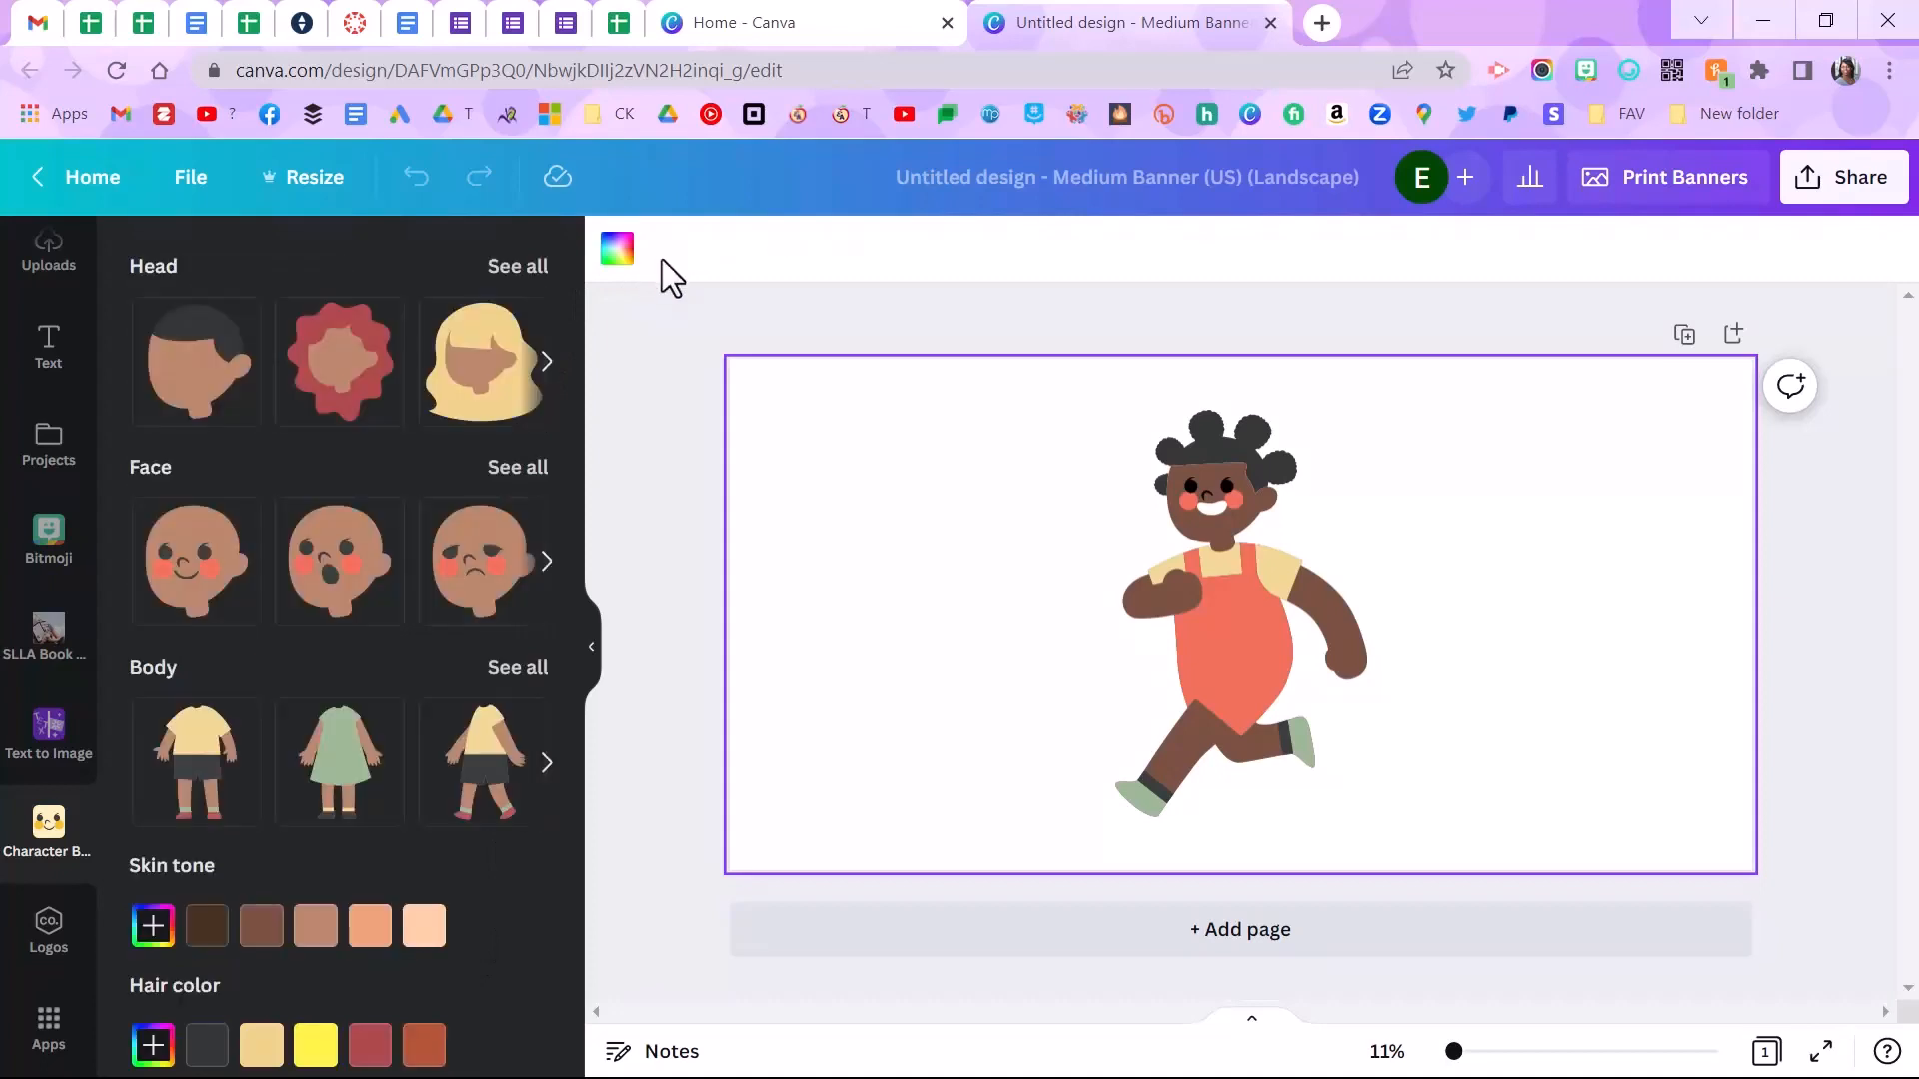
{"action": "mouse_move", "coordinate": [1195, 624]}
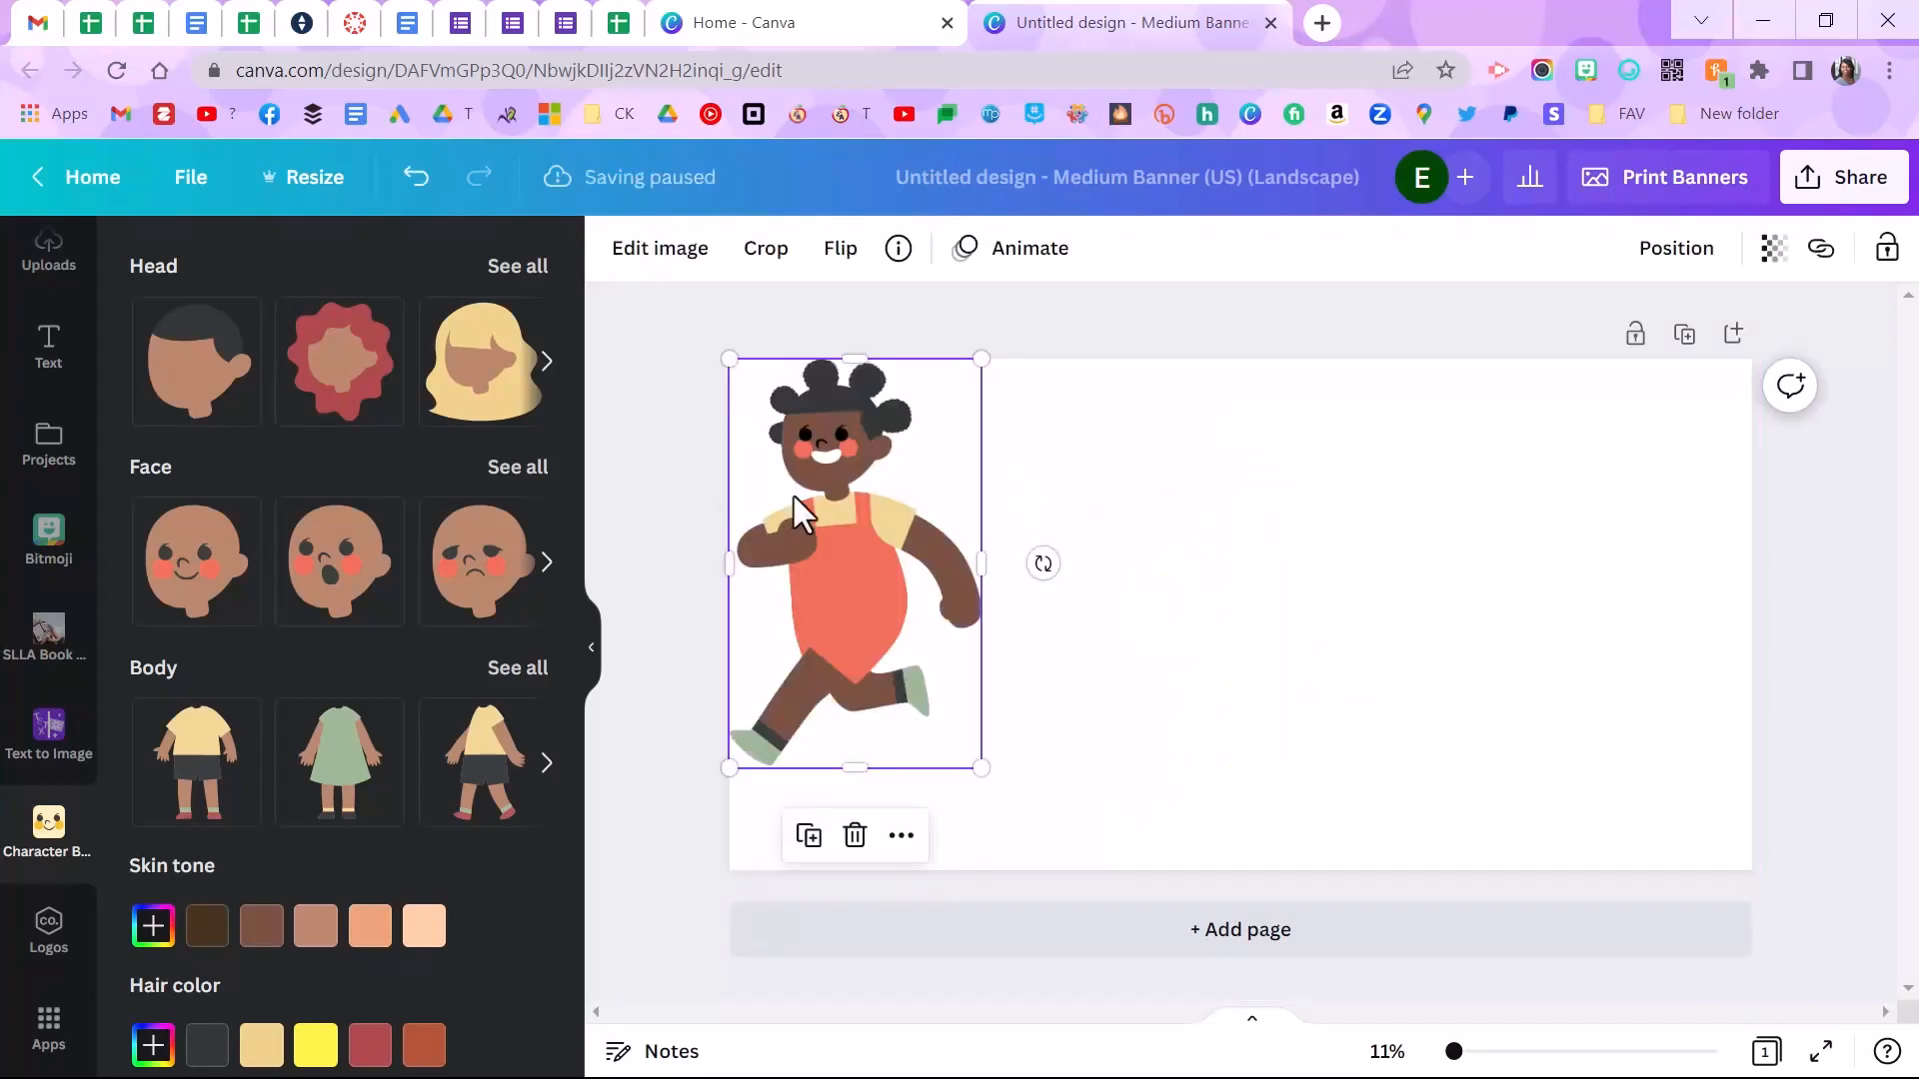
Step: Reposition the running girl, reopen Character Builder, and preview the wheelchair body
{"action": "left_click_drag", "start_coordinate": [853, 563], "coordinate": [1251, 598]}
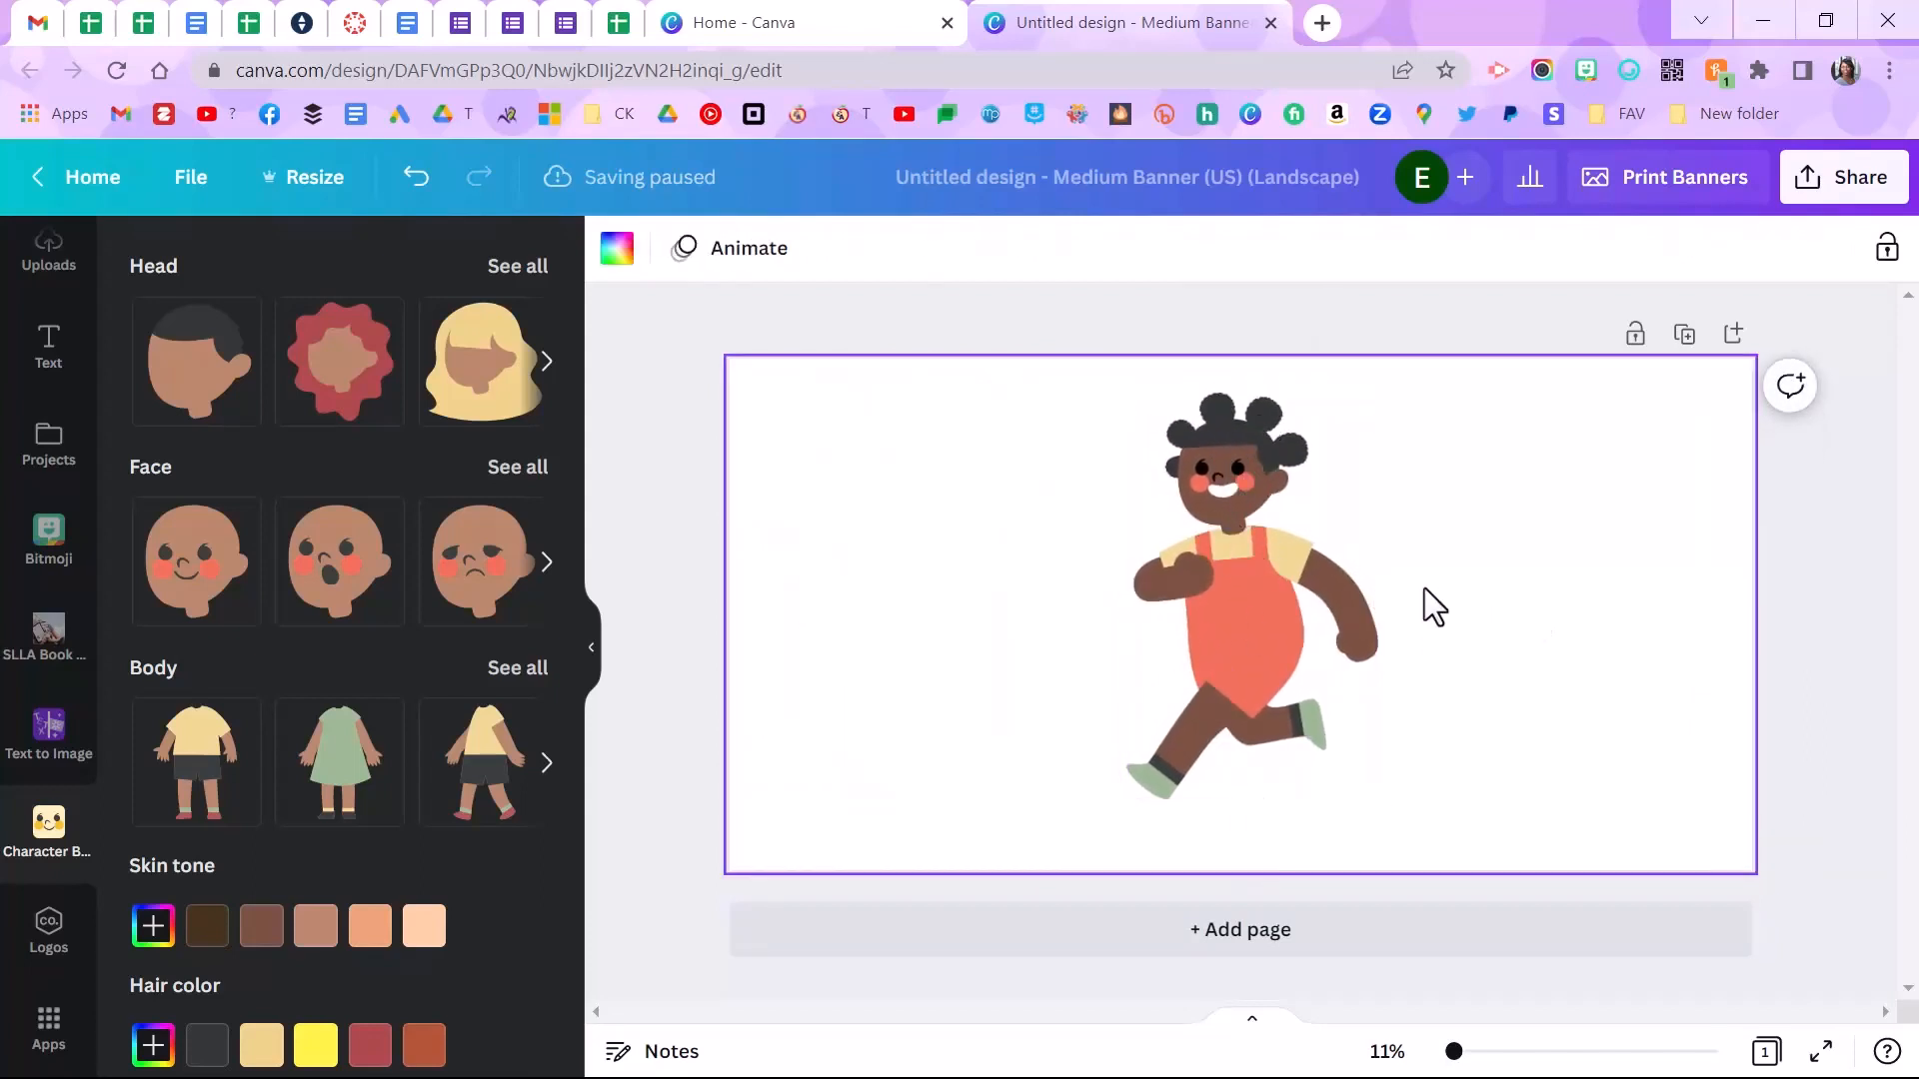
{"action": "left_click", "coordinate": [1280, 612]}
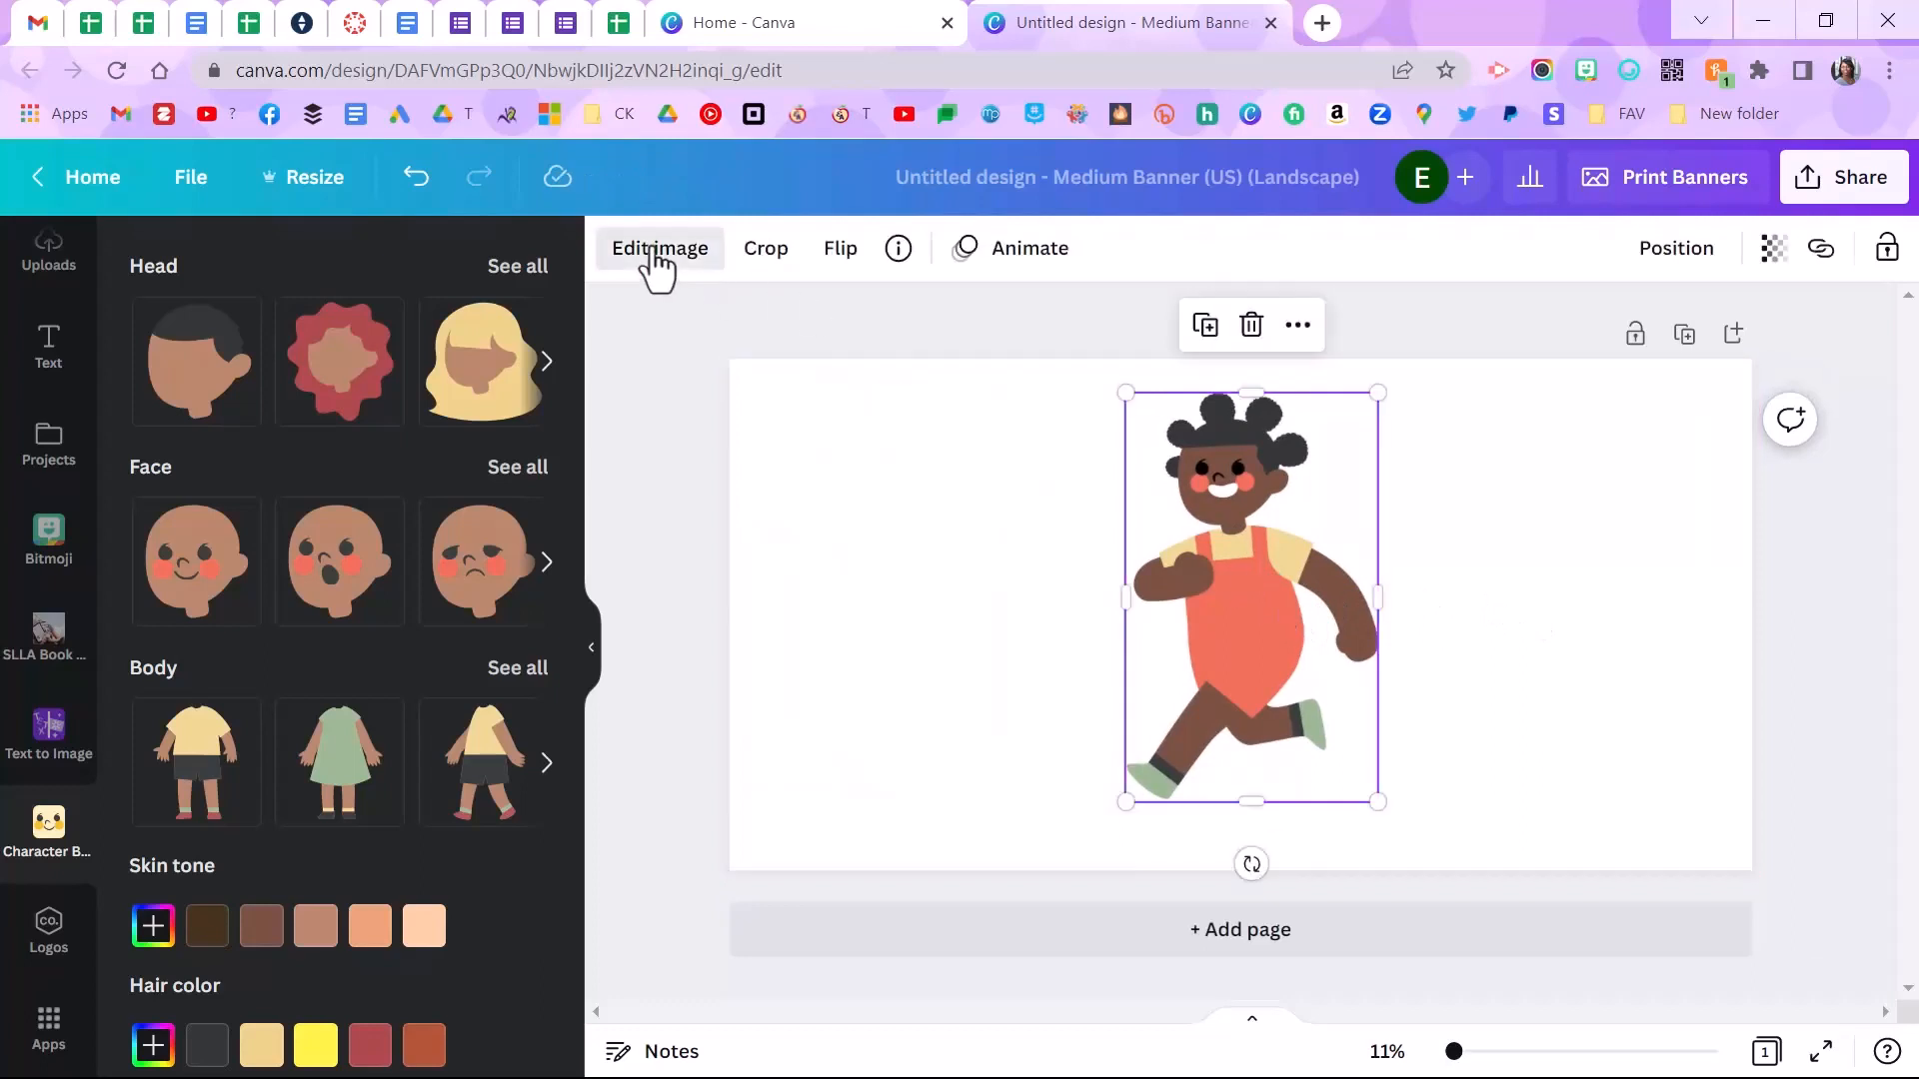
{"action": "left_click", "coordinate": [659, 249]}
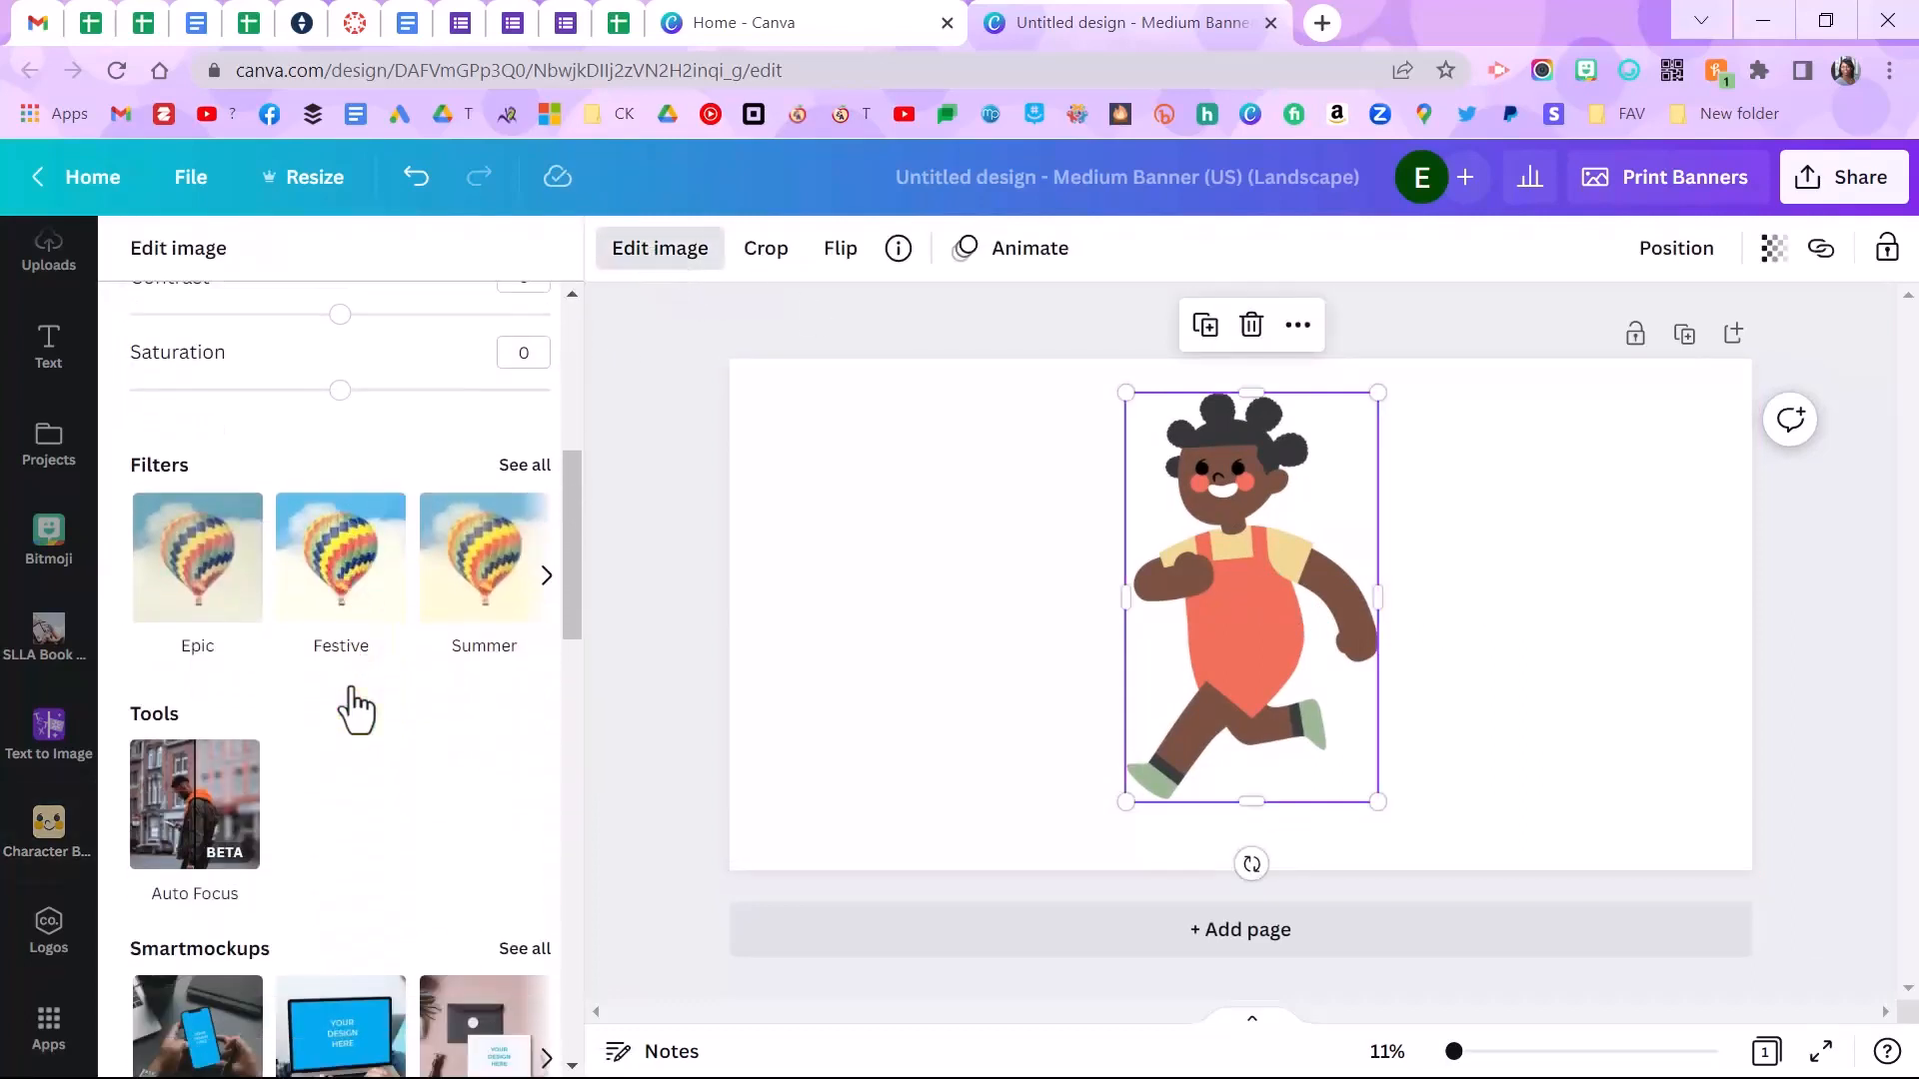
{"action": "scroll", "scroll_direction": "down", "scroll_amount": 3}
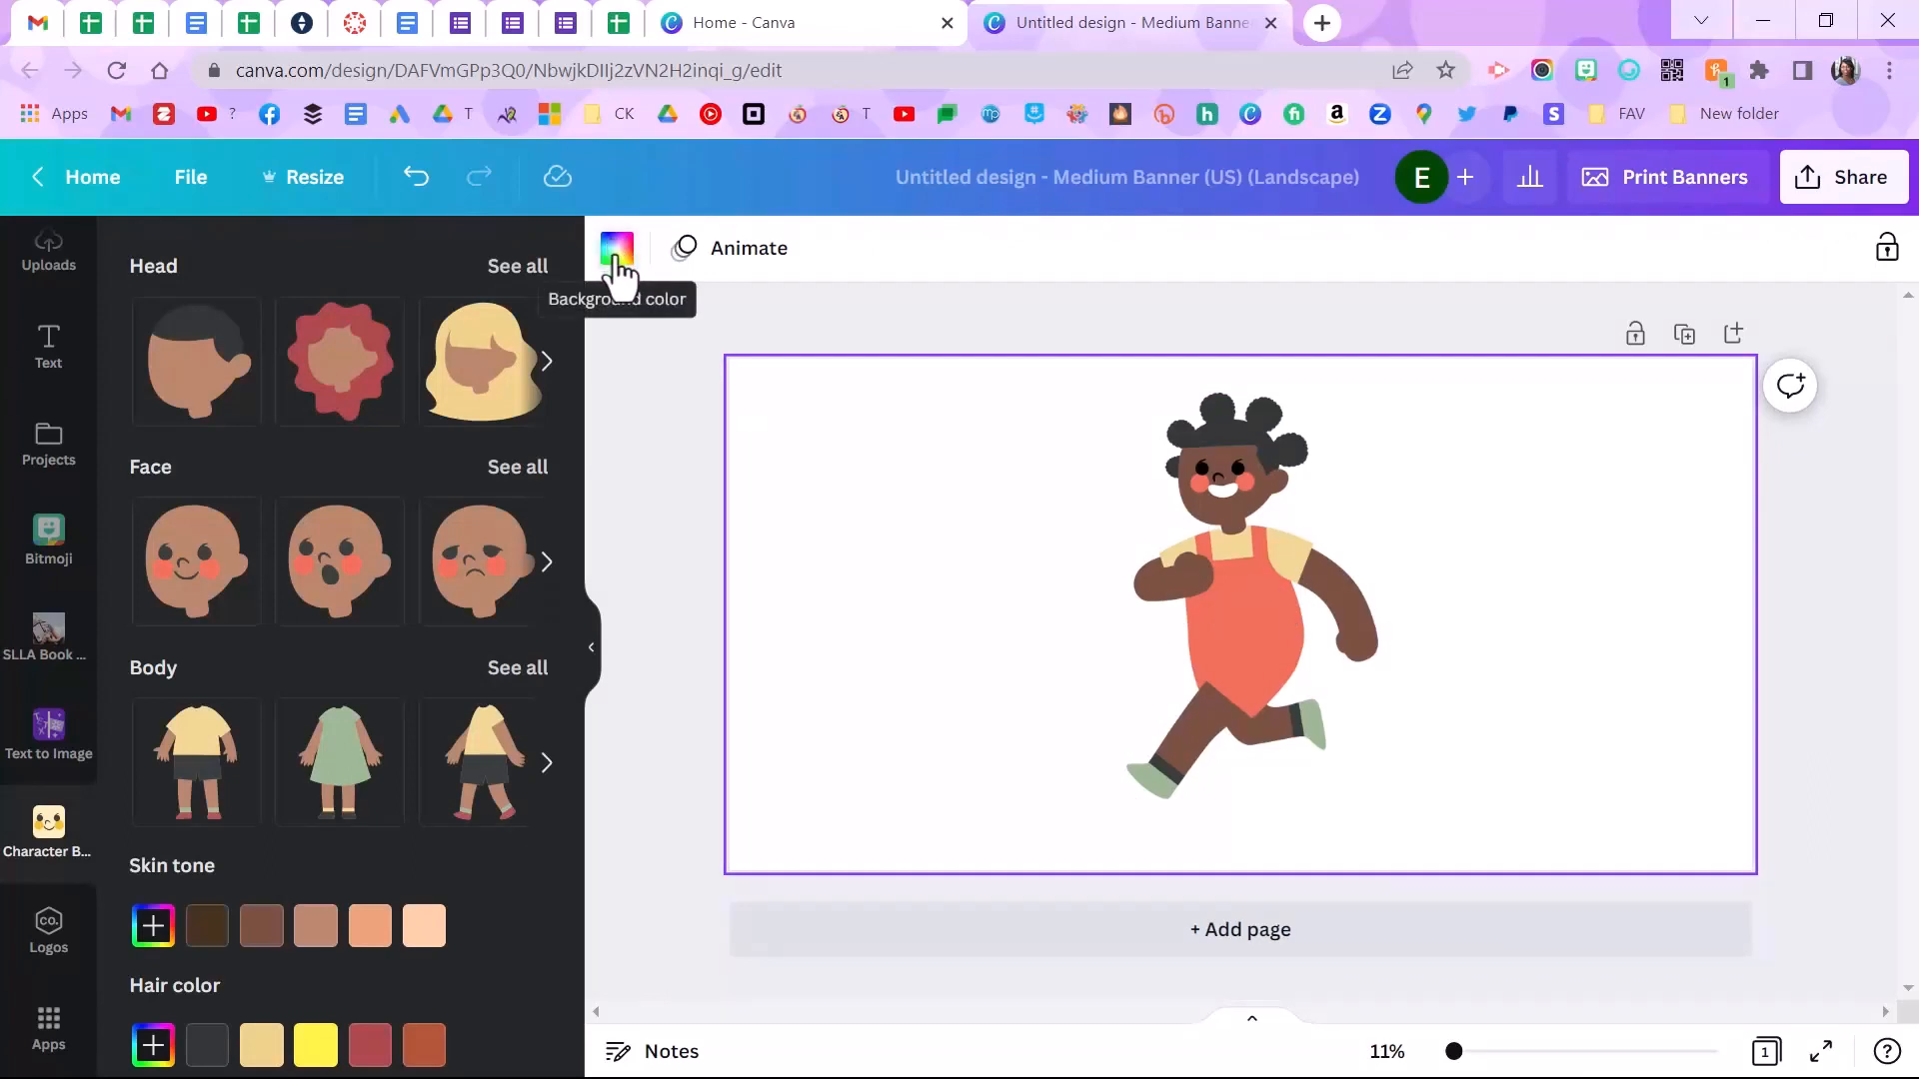
{"action": "mouse_move", "coordinate": [523, 682]}
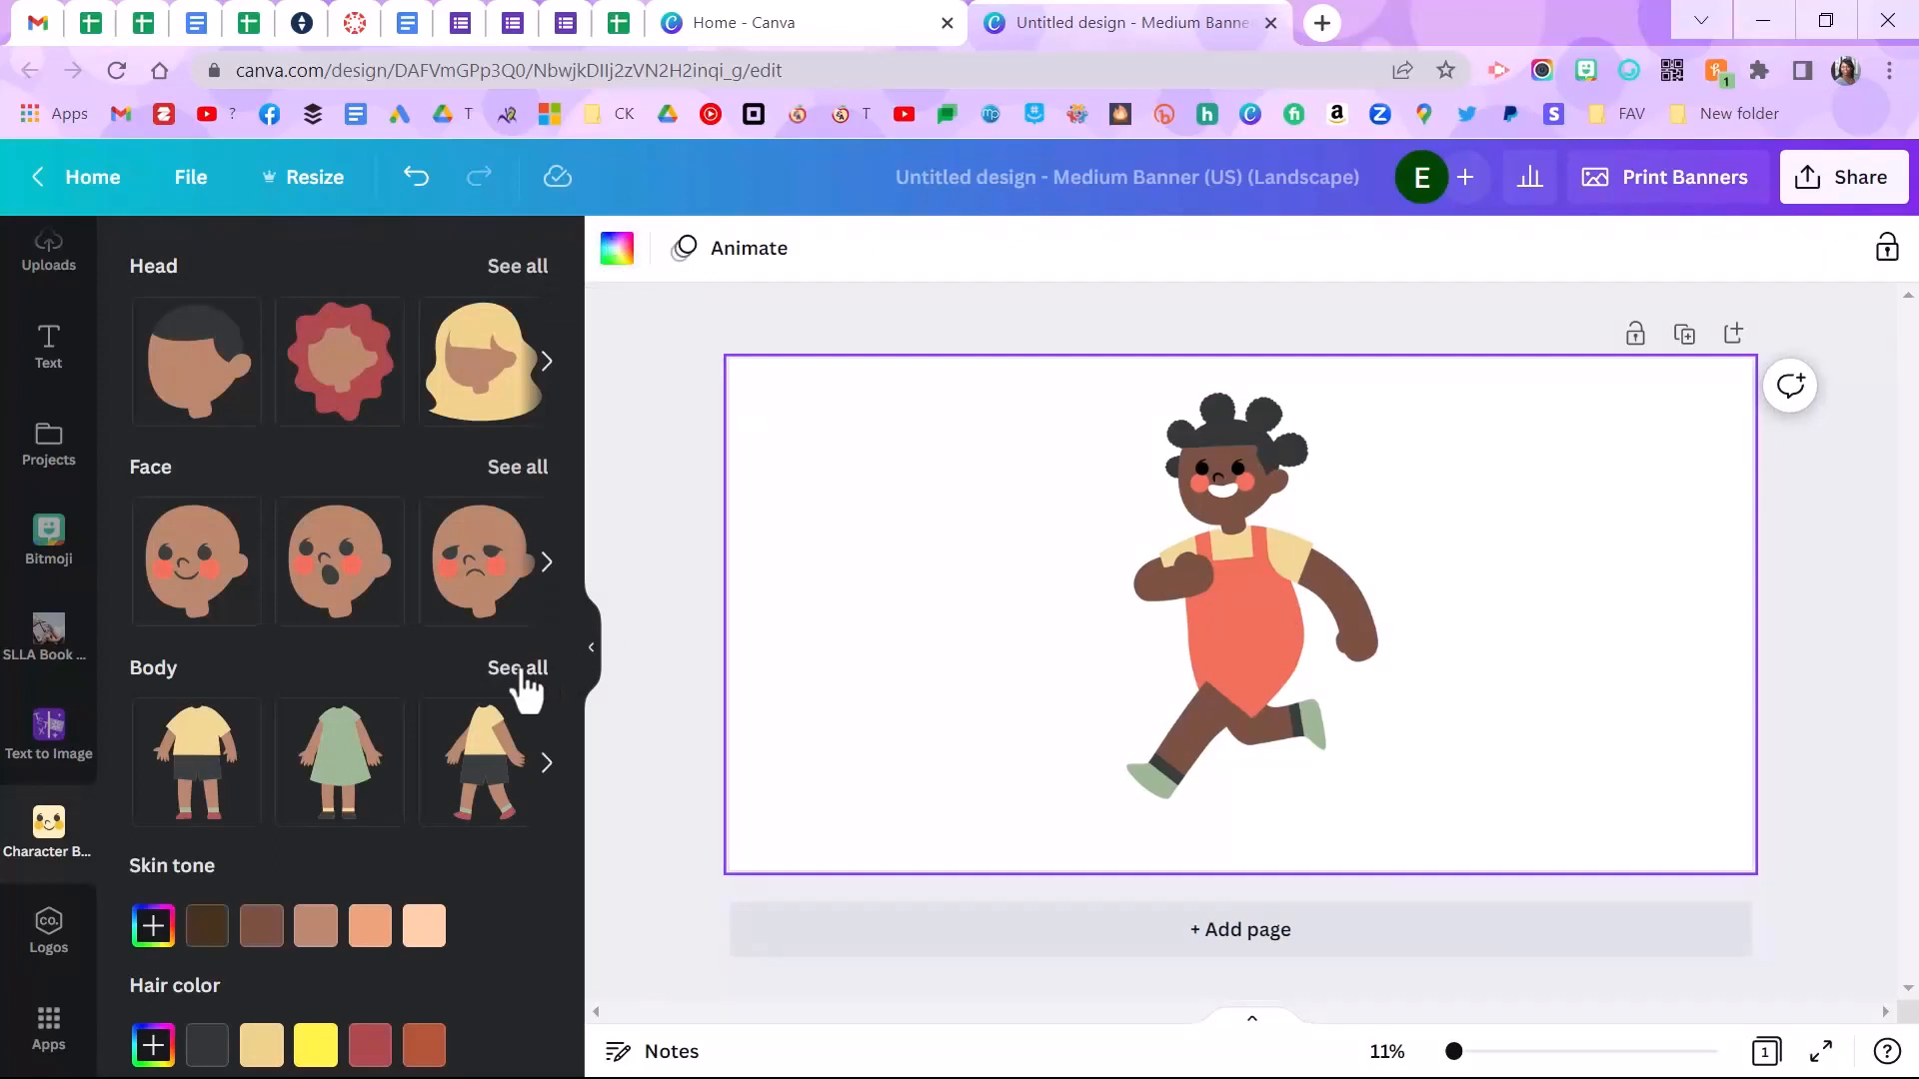
{"action": "left_click", "coordinate": [518, 668]}
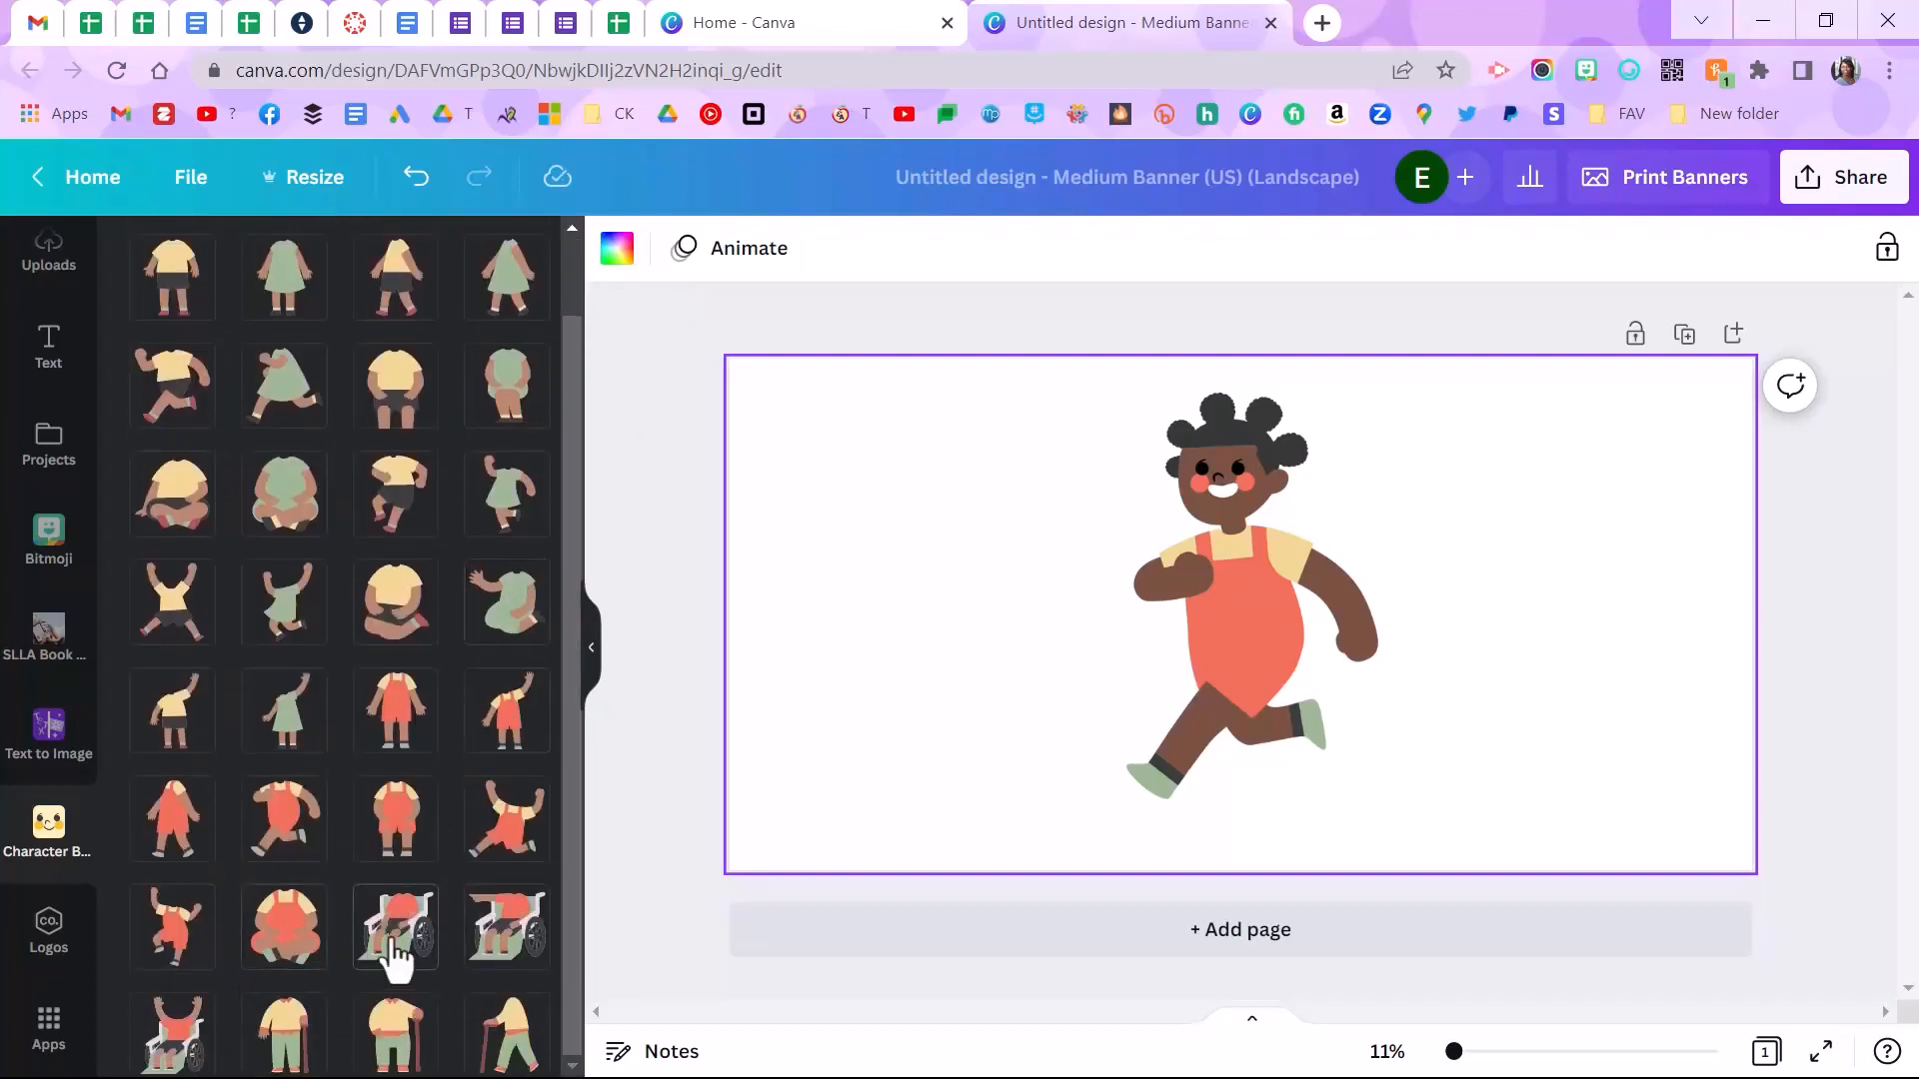
{"action": "left_click", "coordinate": [396, 927]}
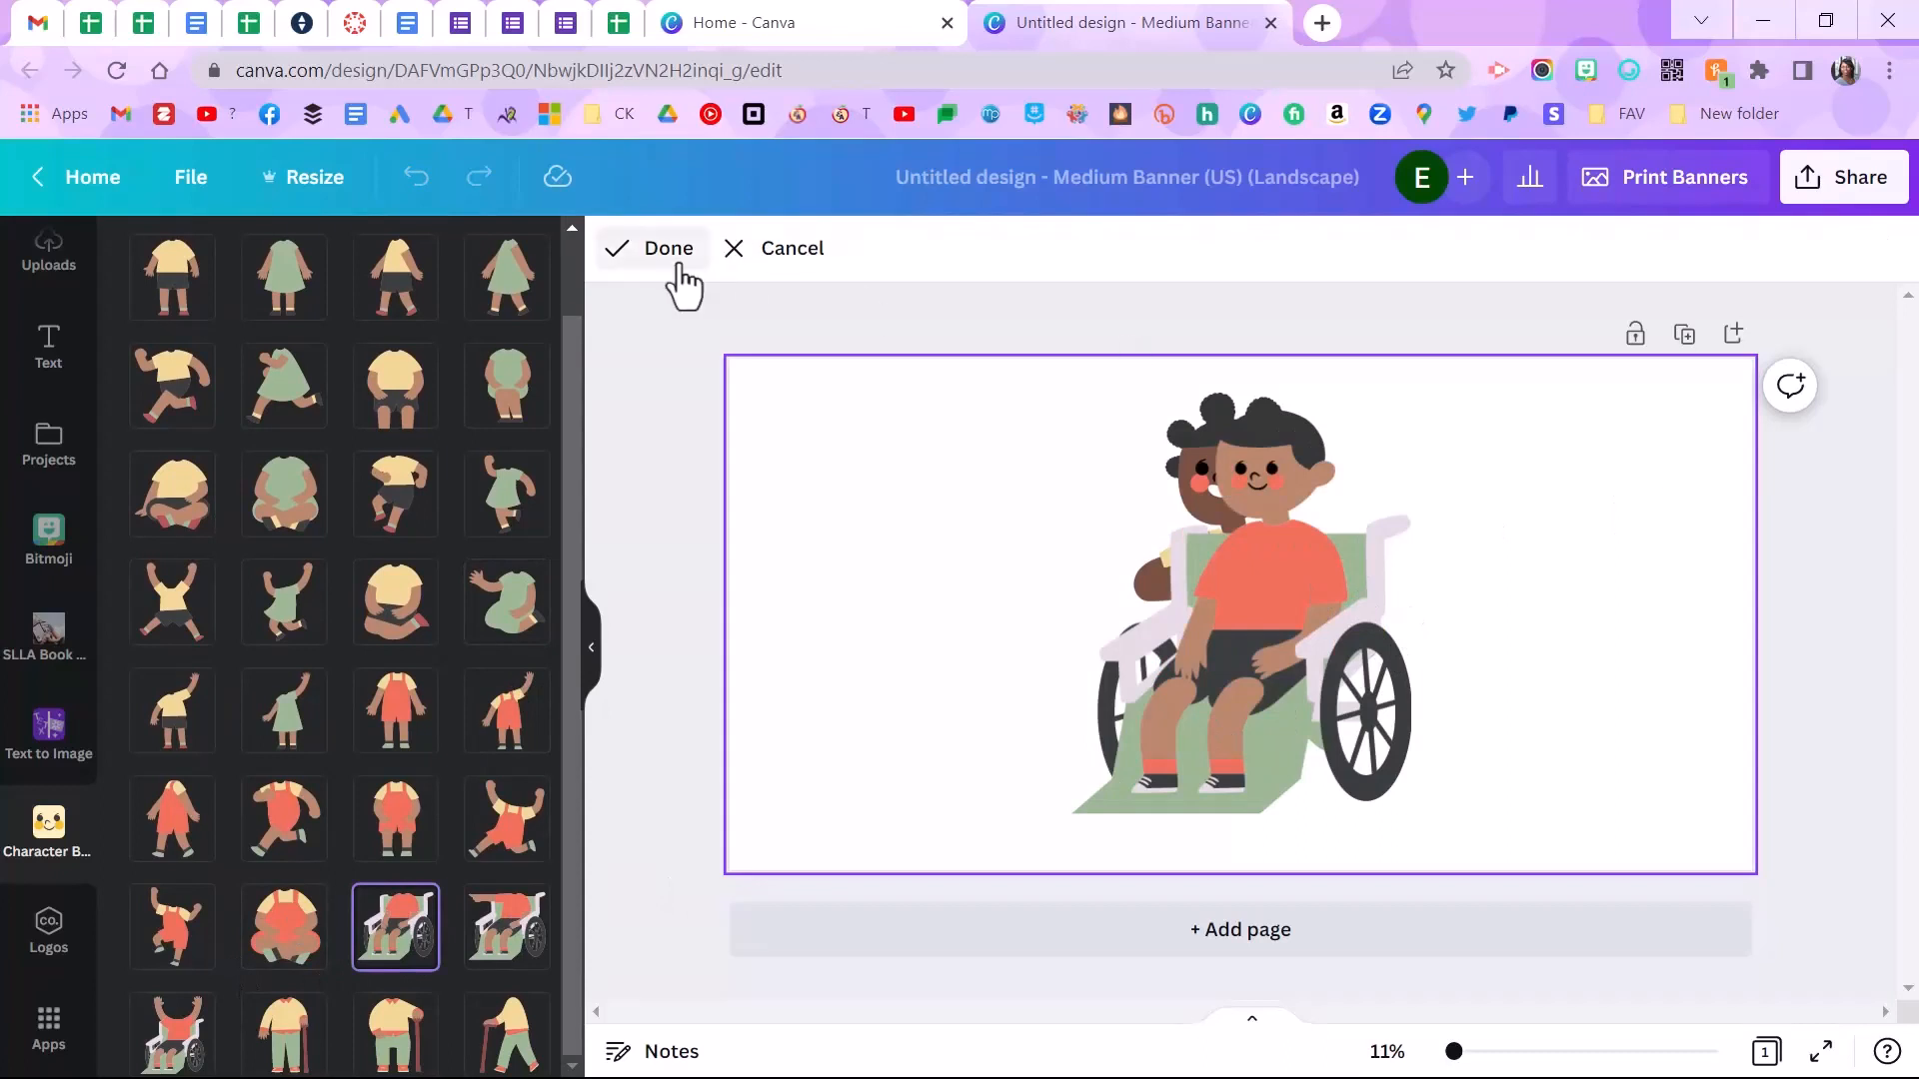
Step: Confirm the wheelchair character and align it to the right of the running girl
{"action": "left_click", "coordinate": [669, 247]}
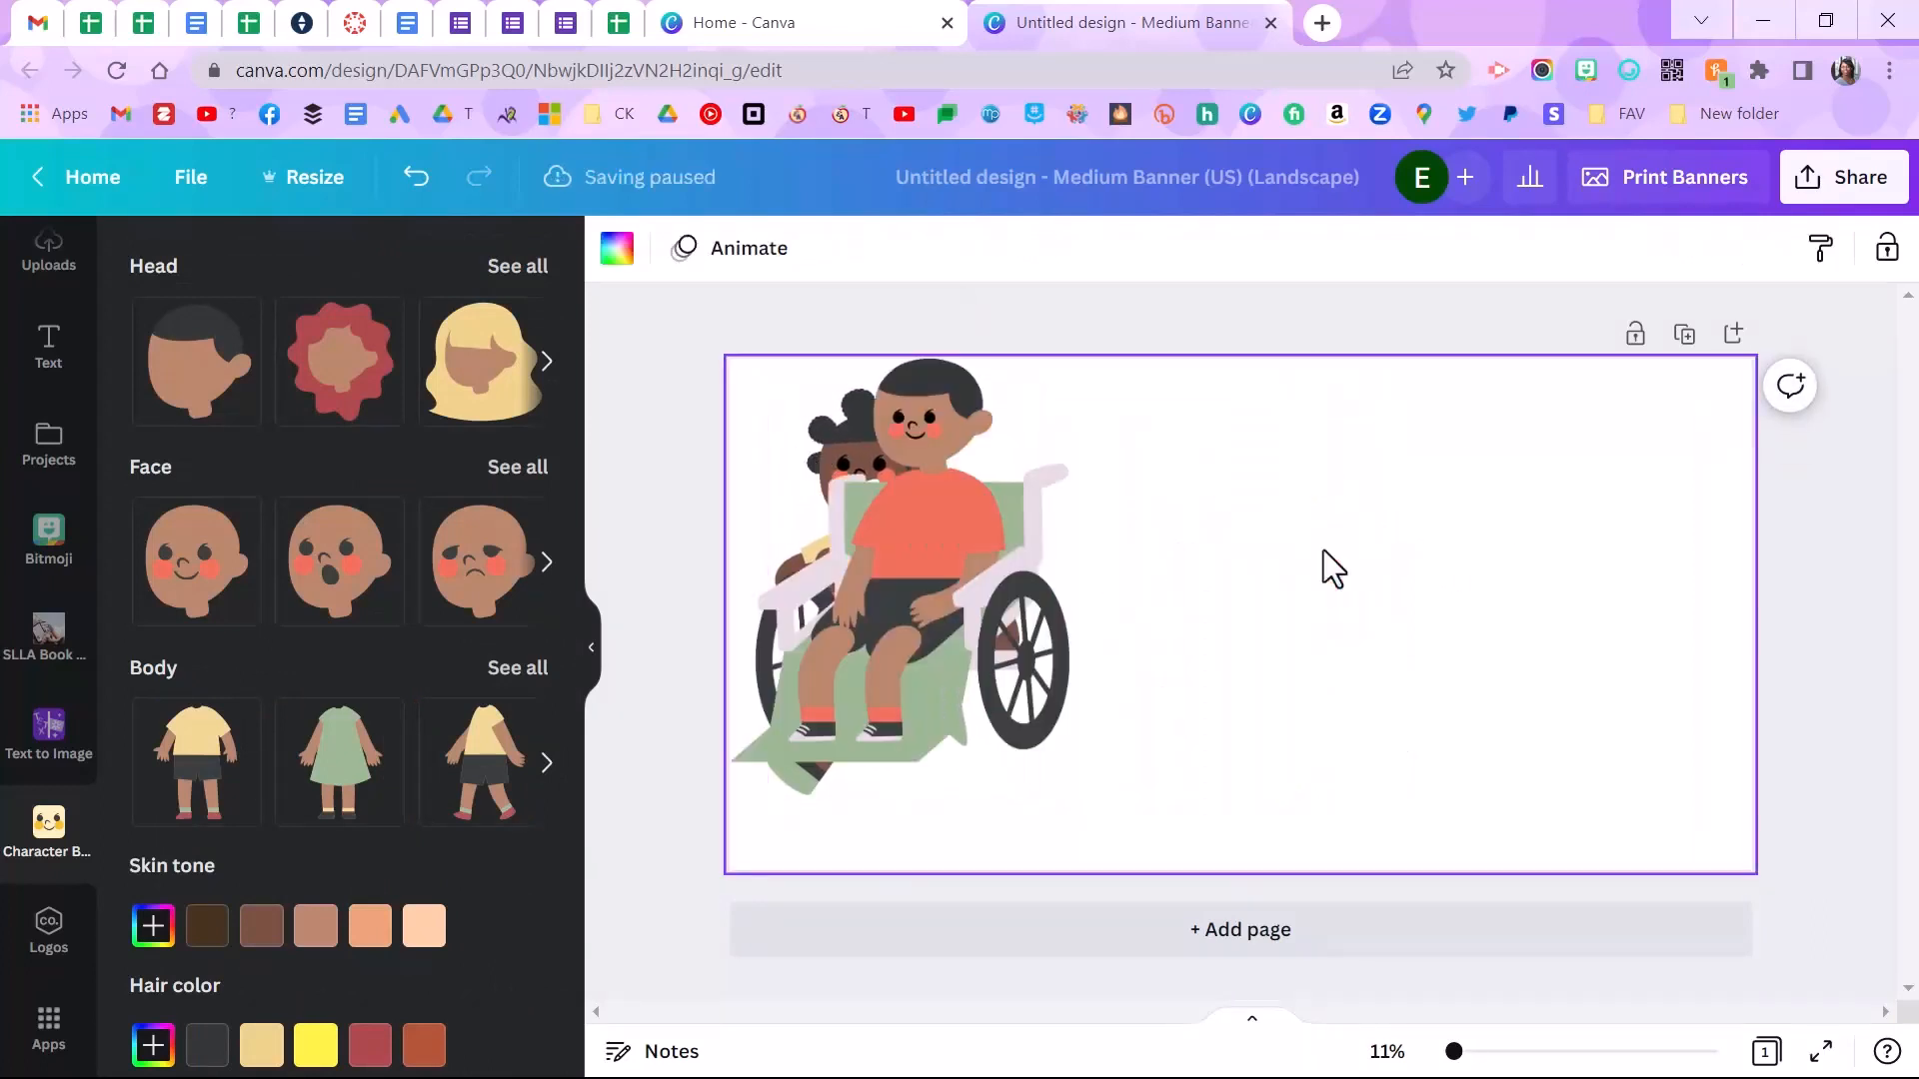
{"action": "mouse_move", "coordinate": [1134, 737]}
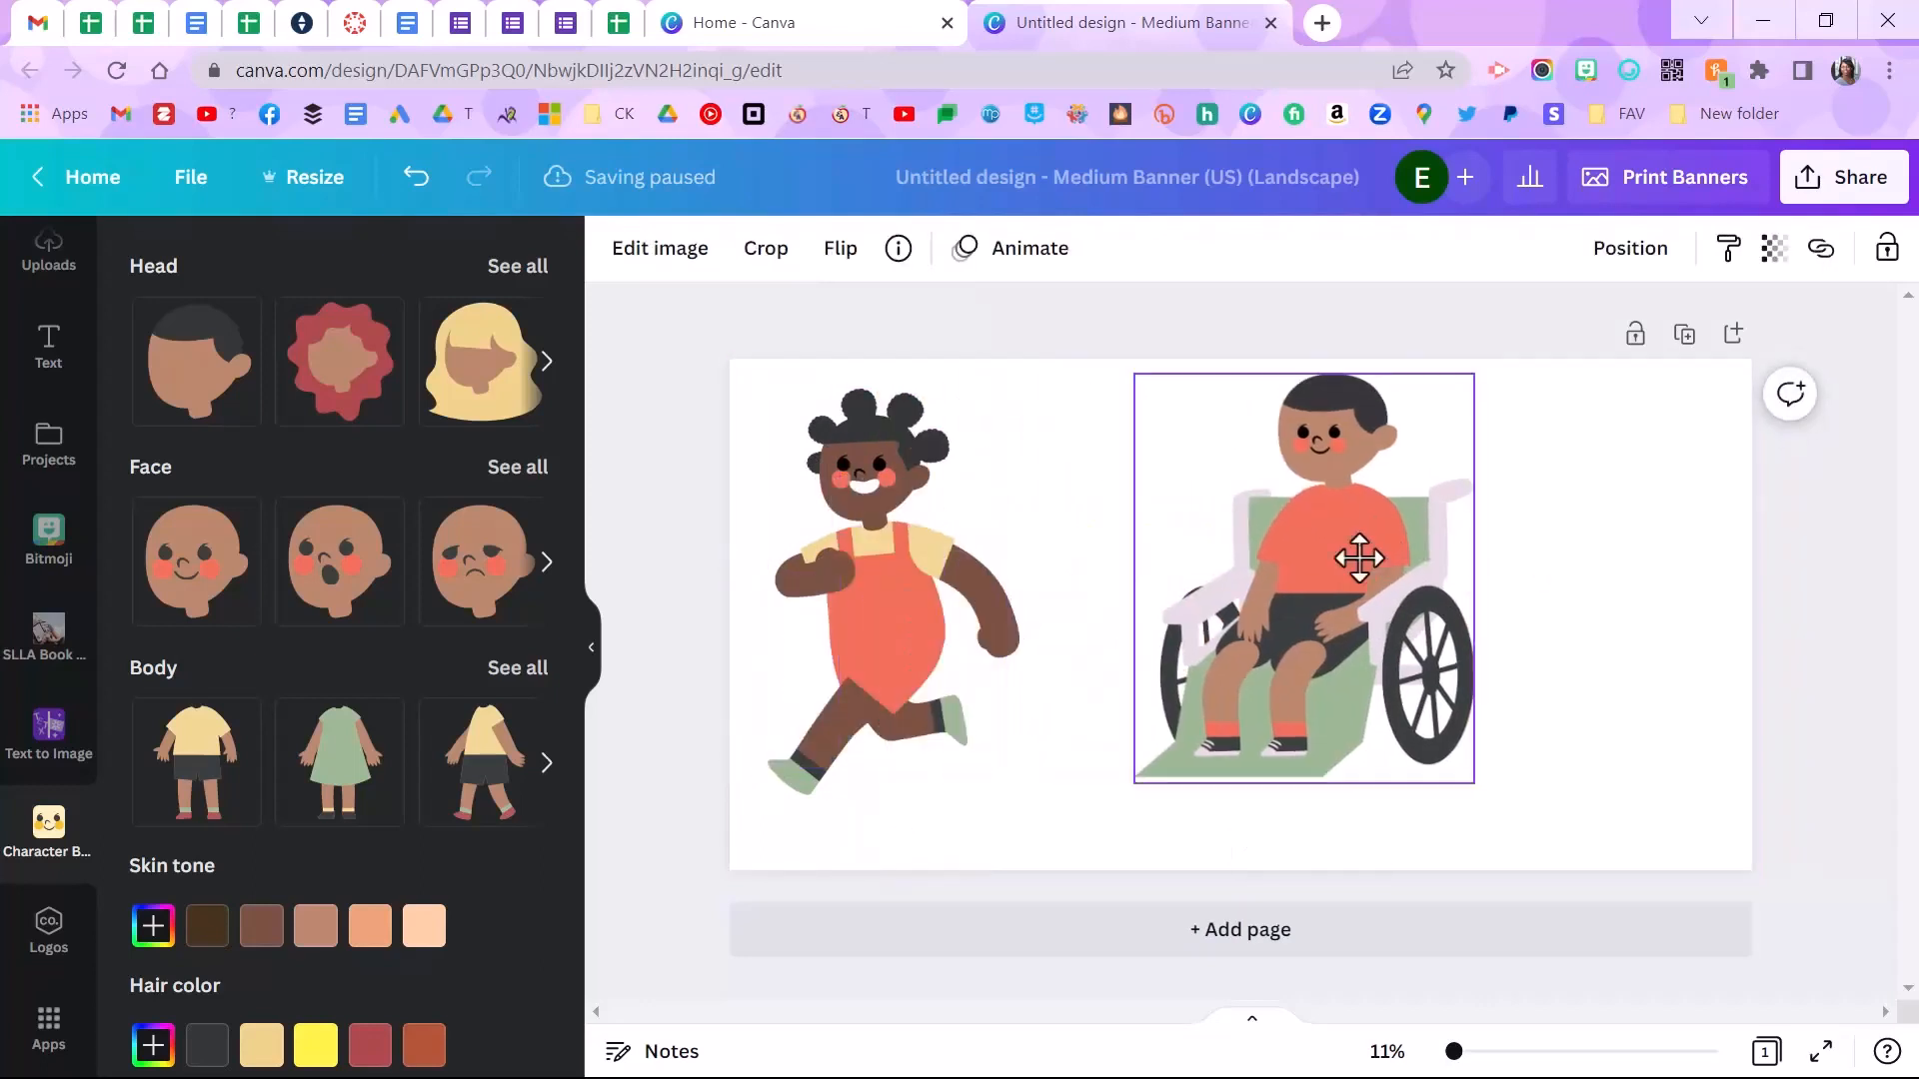
{"action": "left_click_drag", "start_coordinate": [1303, 560], "coordinate": [1358, 559]}
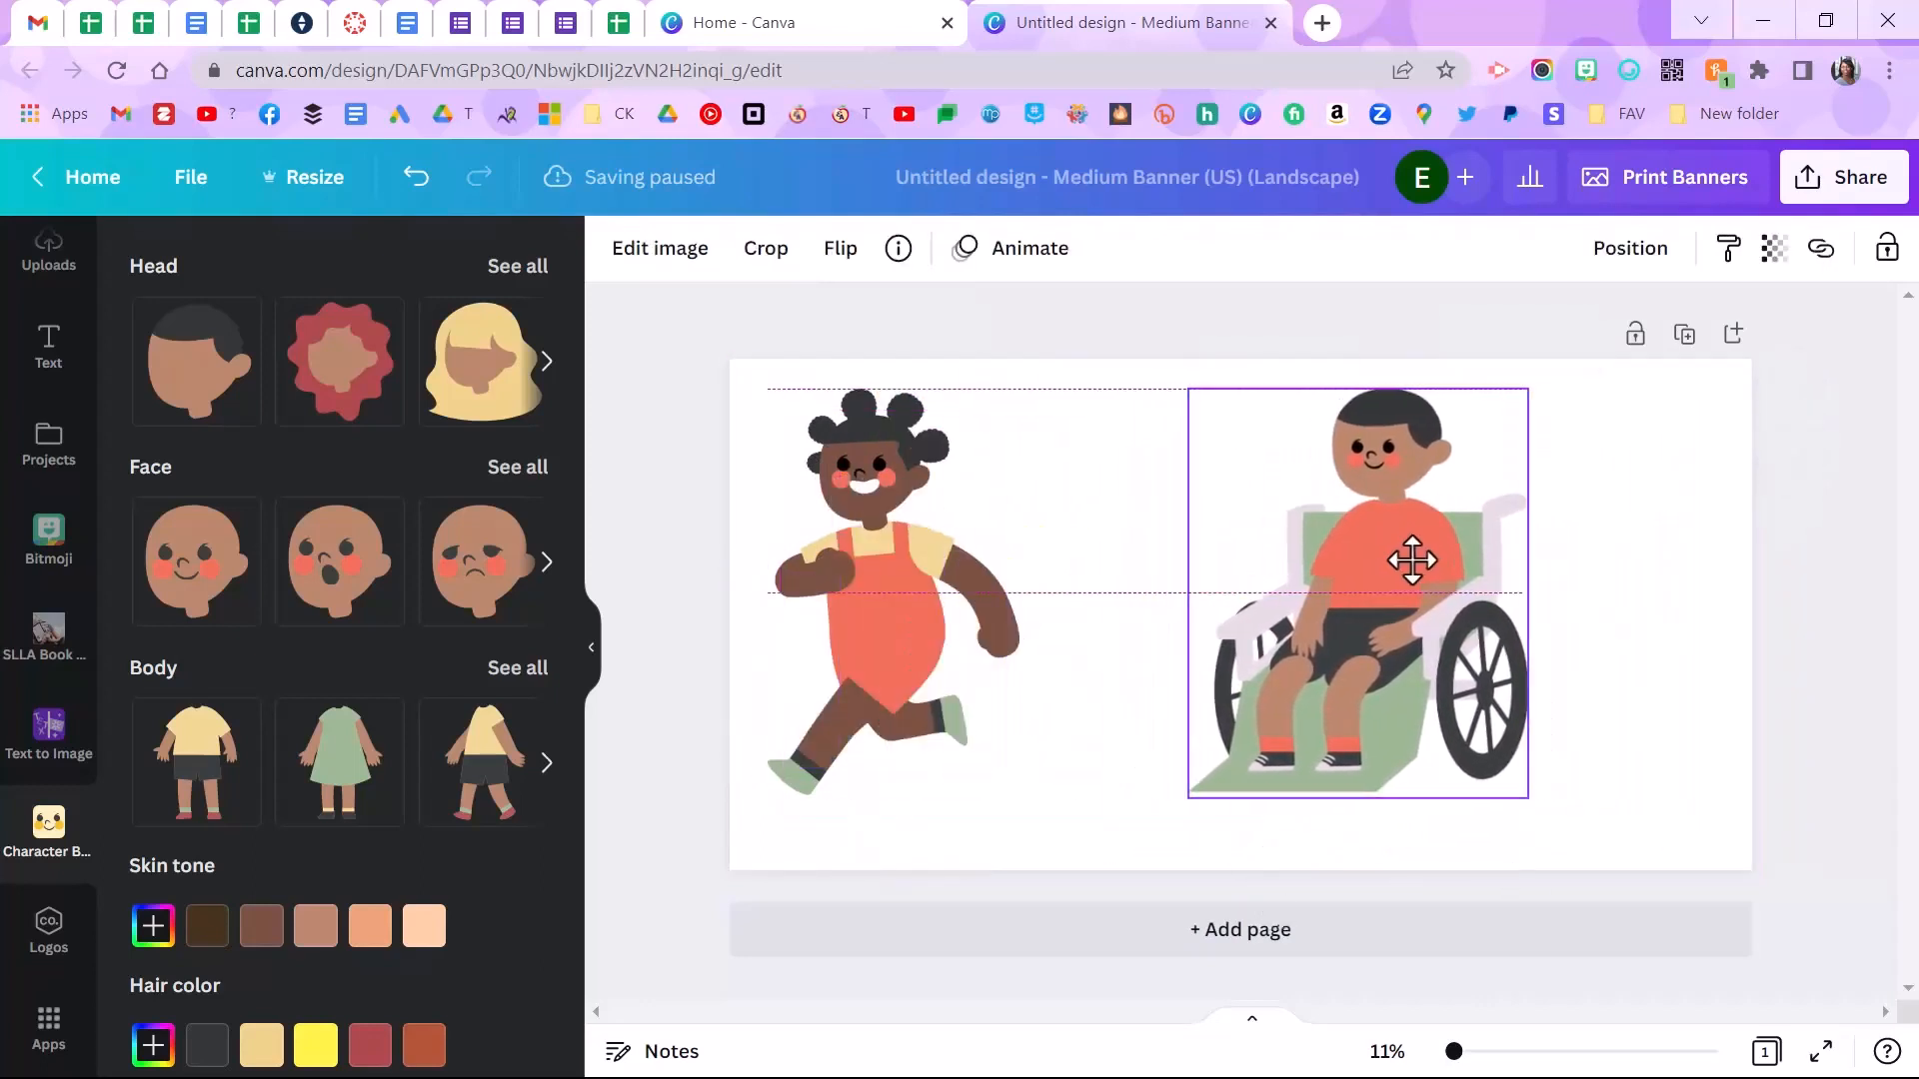
{"action": "left_click_drag", "start_coordinate": [1413, 560], "coordinate": [1444, 560]}
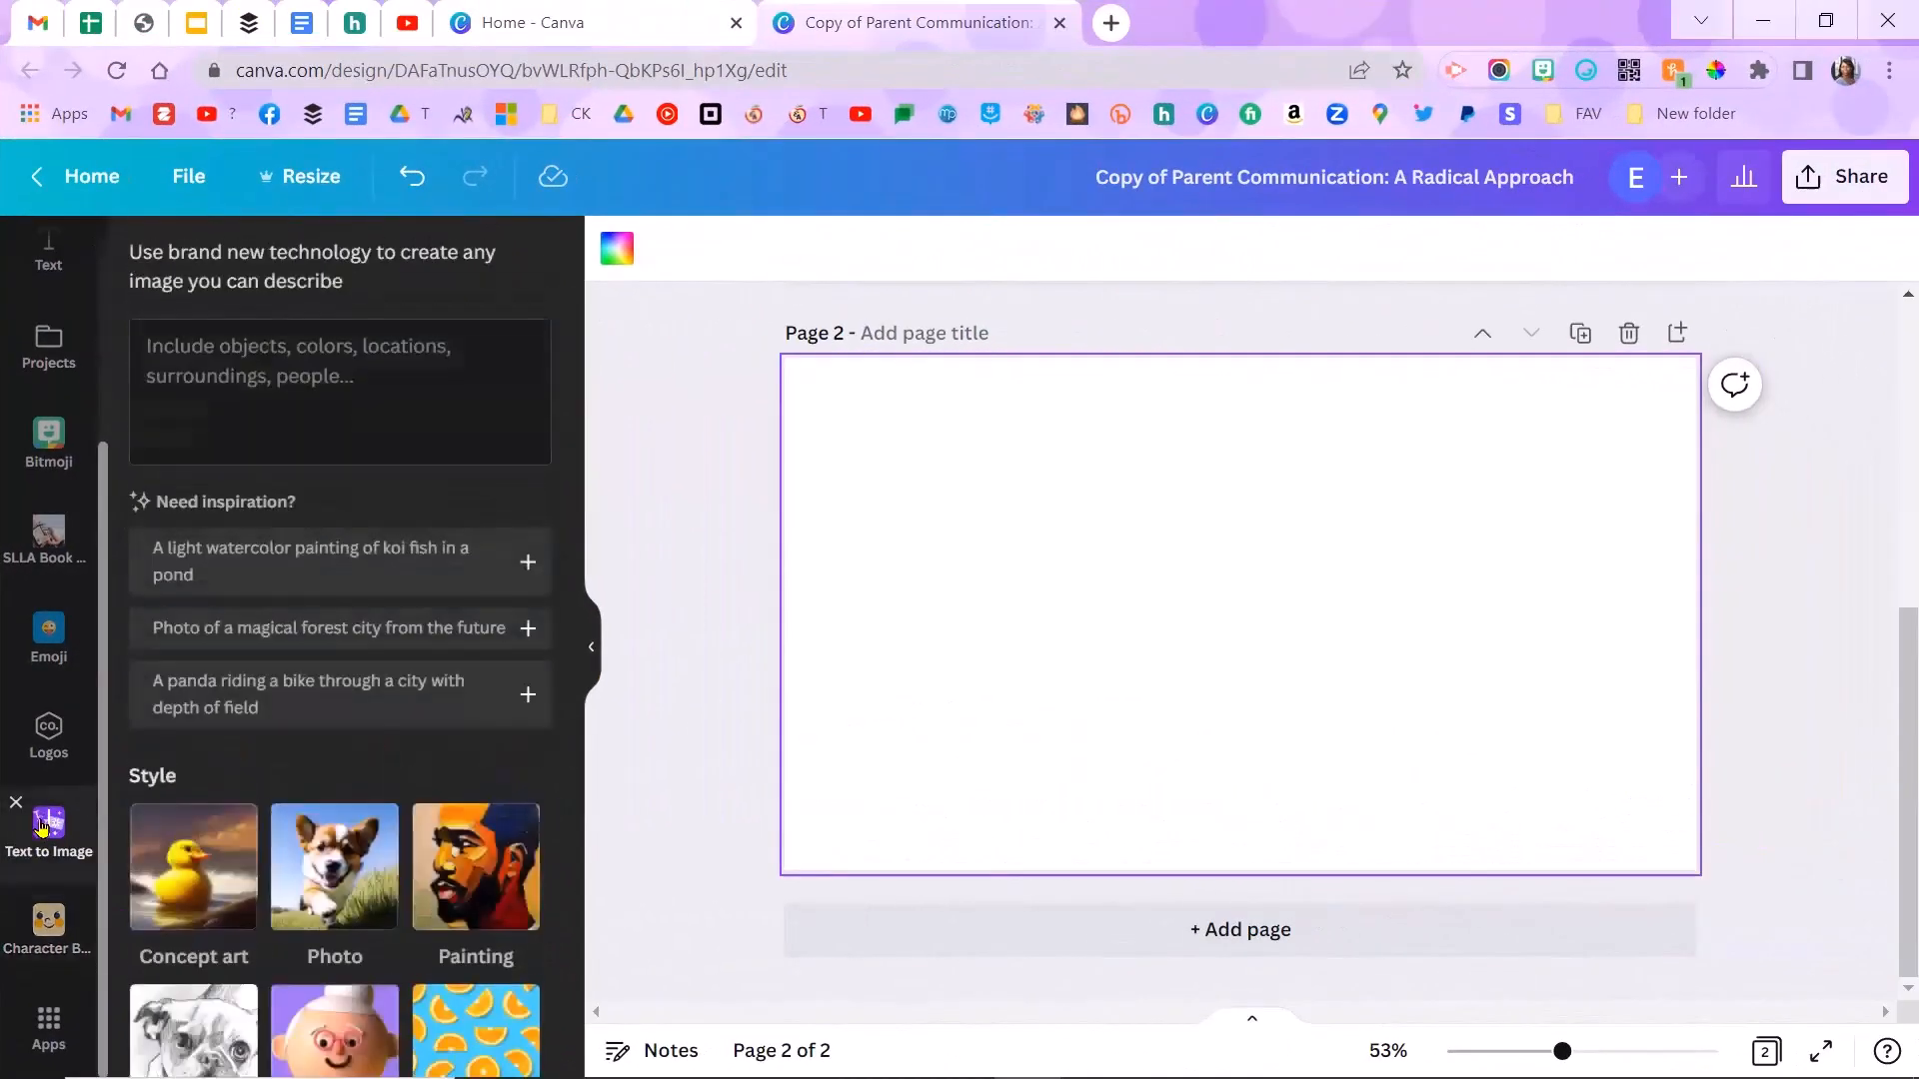
Step: Enter the Text to Image prompt 'girl on playground' and generate images
{"action": "left_click", "coordinate": [339, 391]}
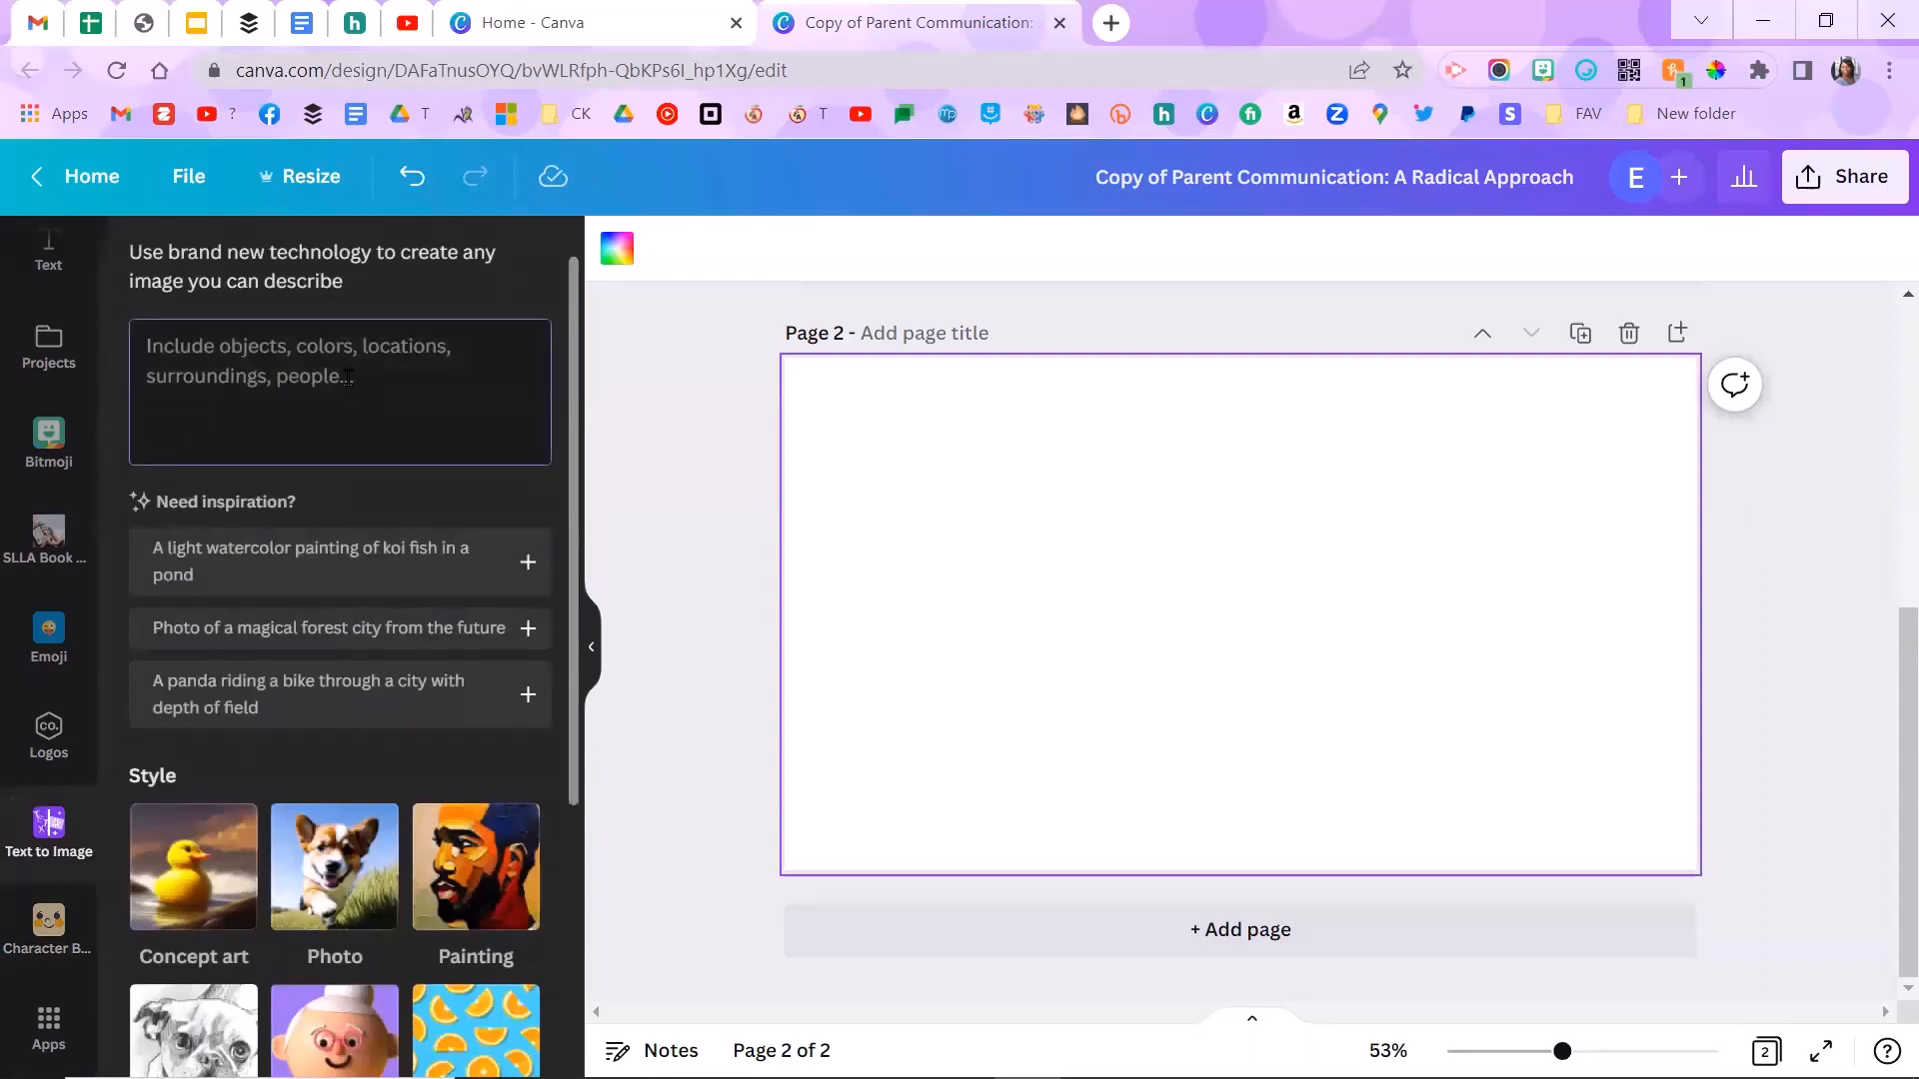
{"action": "type", "text": "girl on"}
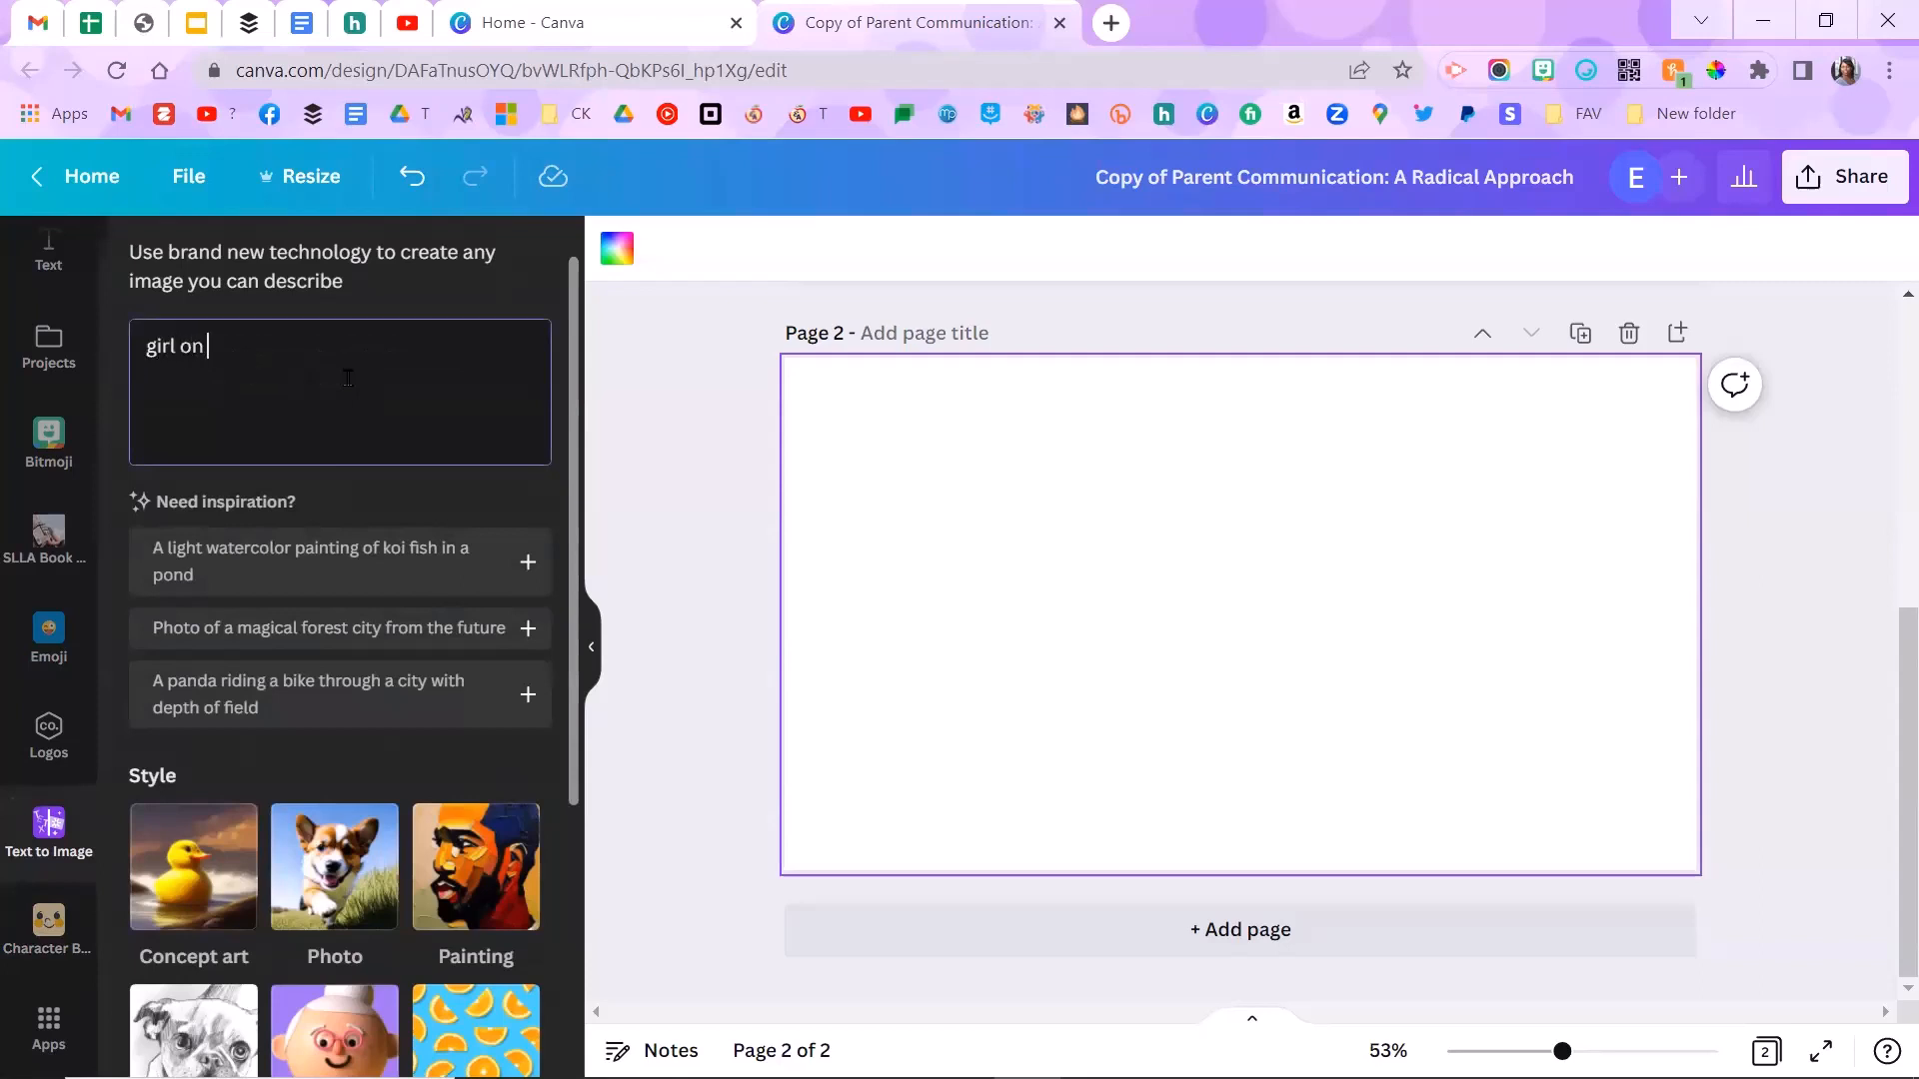
{"action": "type", "text": "playground"}
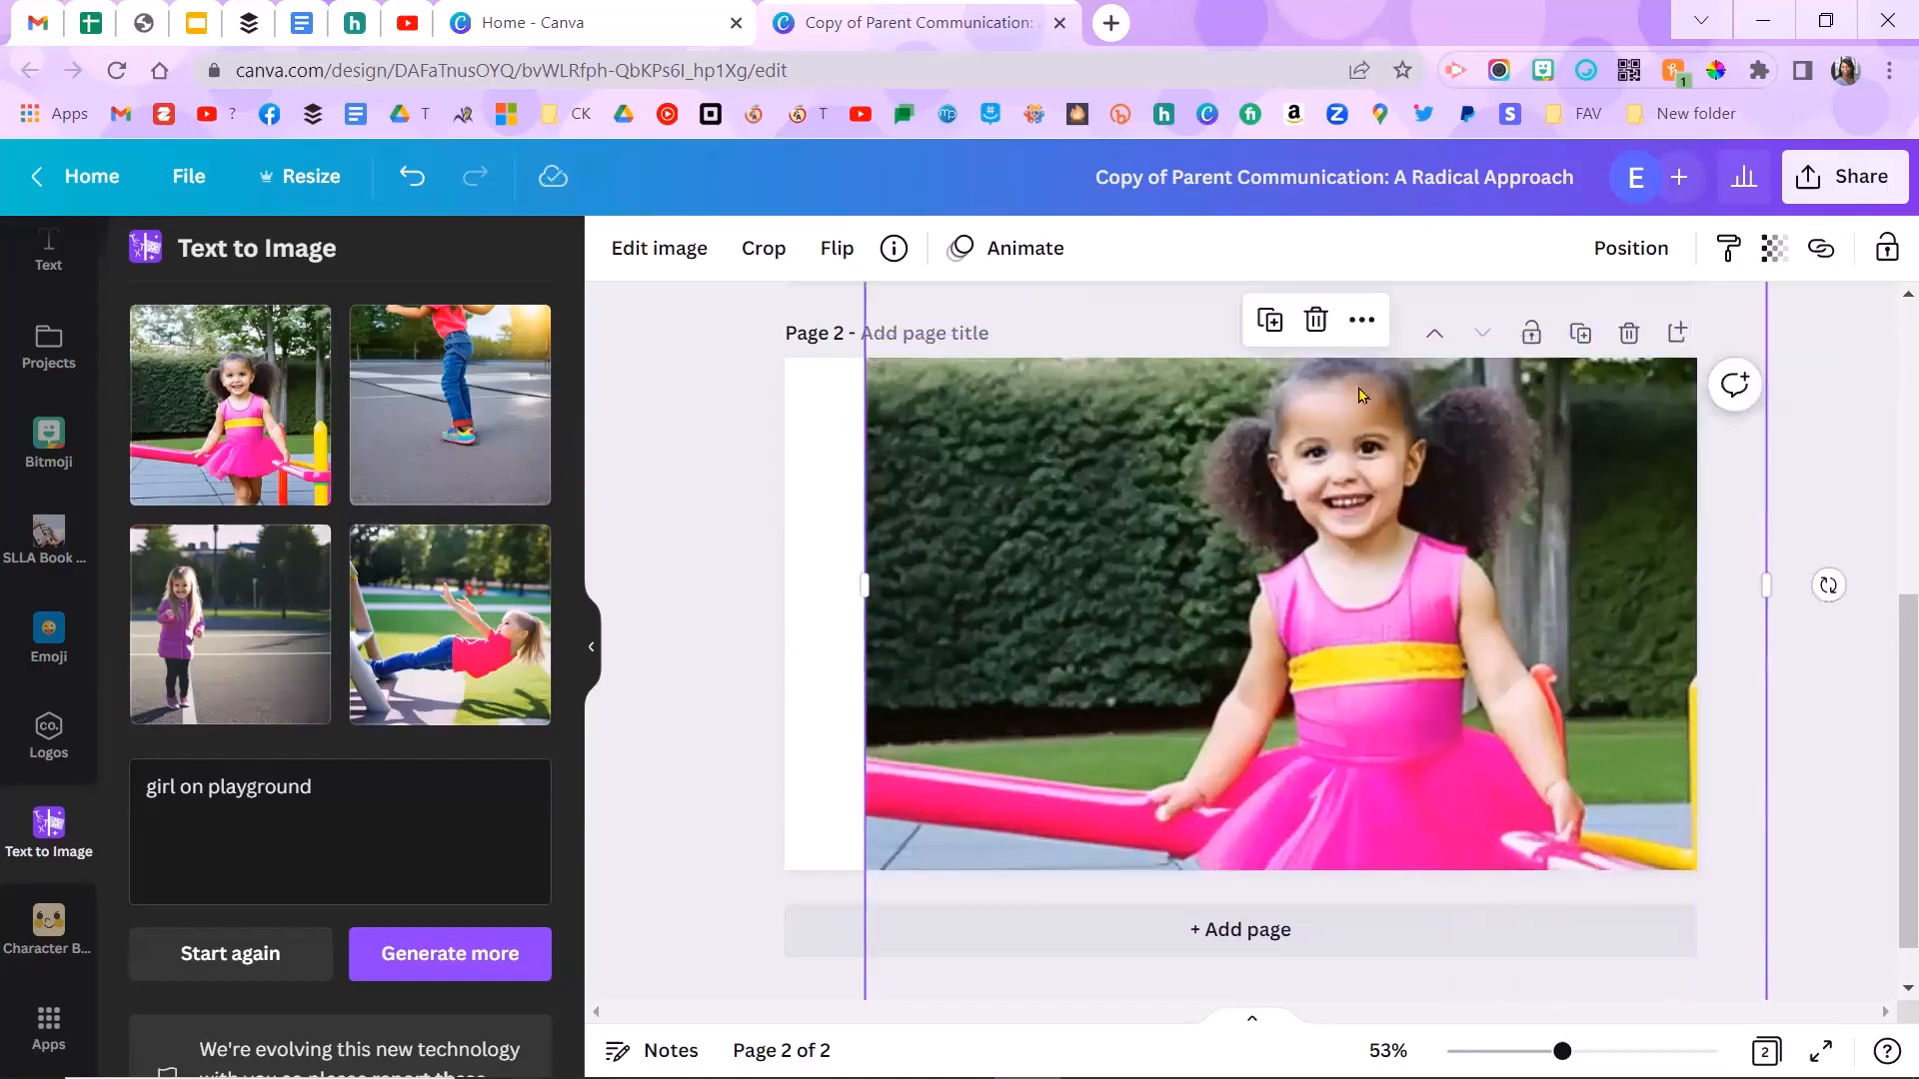
Step: Place and delete a generated girl image, then generate more for 'black girl on playground'
{"action": "left_click", "coordinate": [1315, 319]}
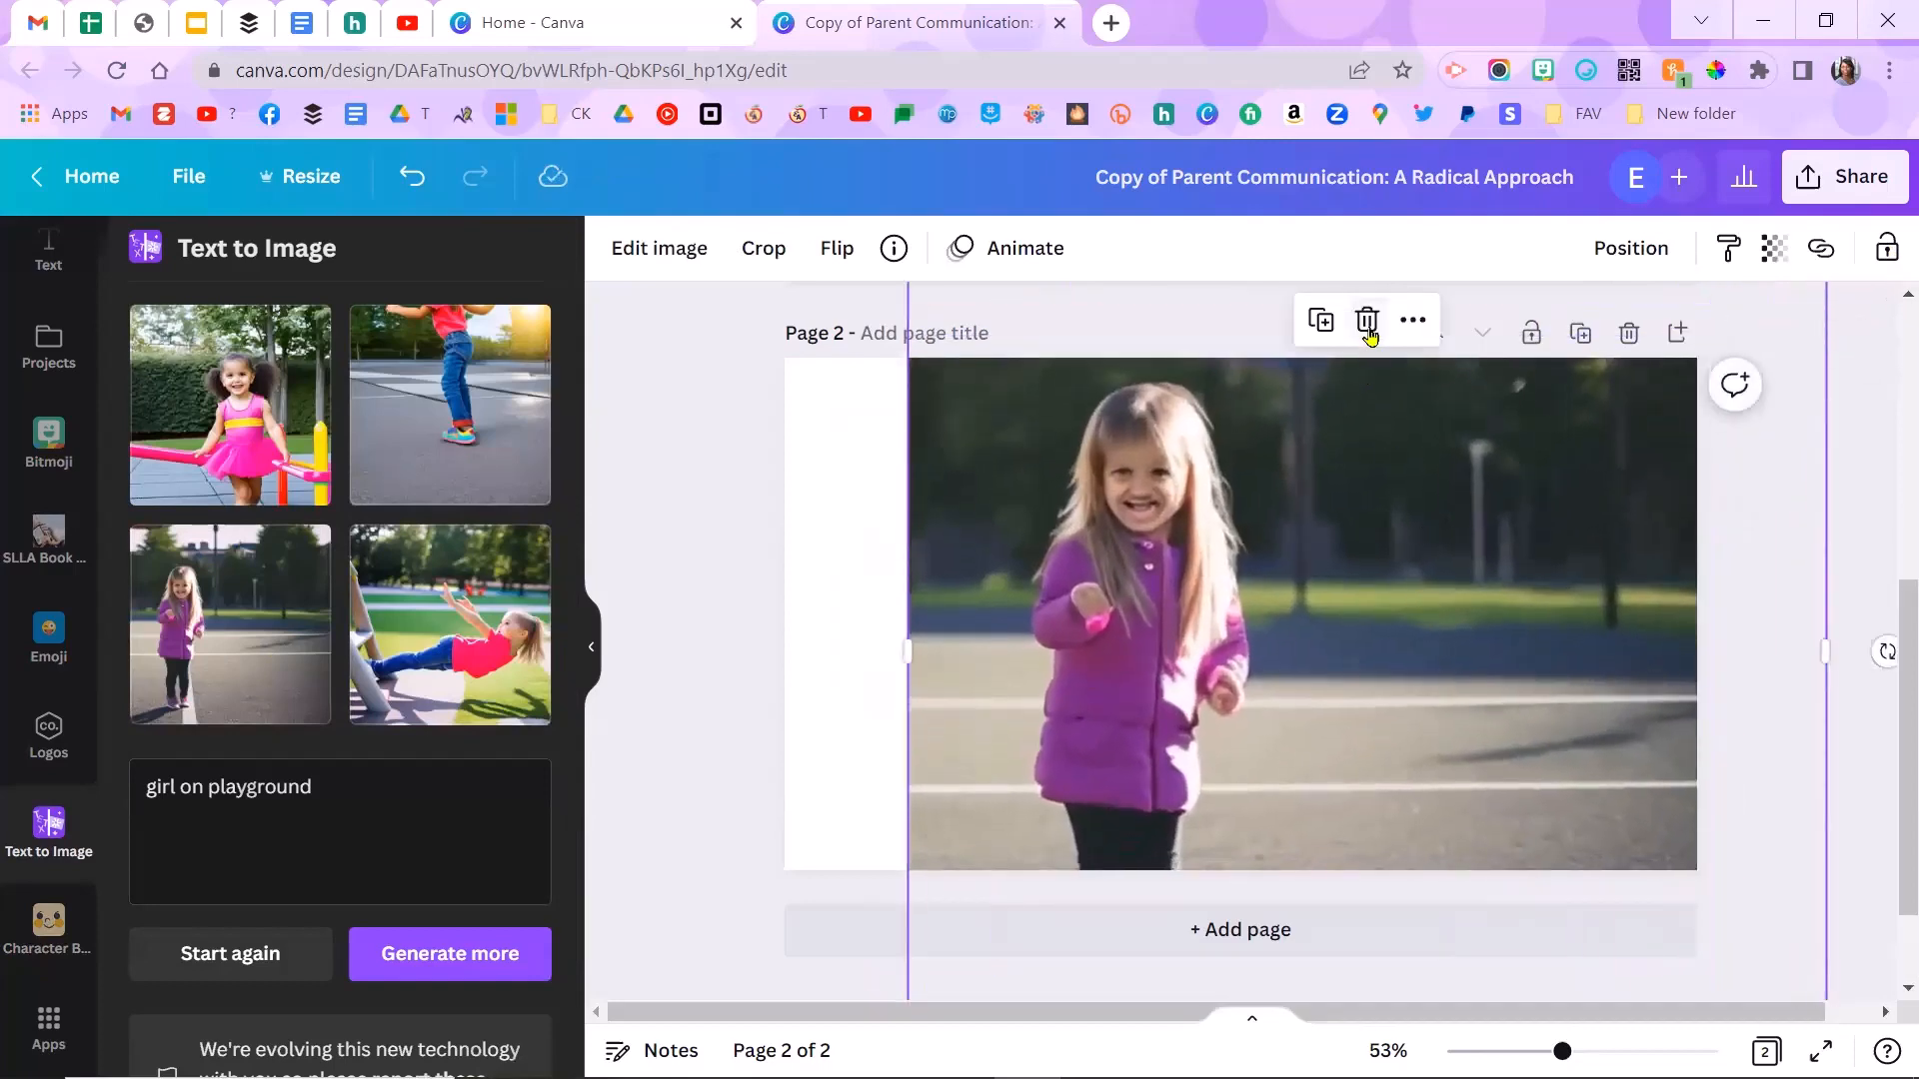
{"action": "left_click", "coordinate": [1366, 321]}
{"action": "type", "text": "black "}
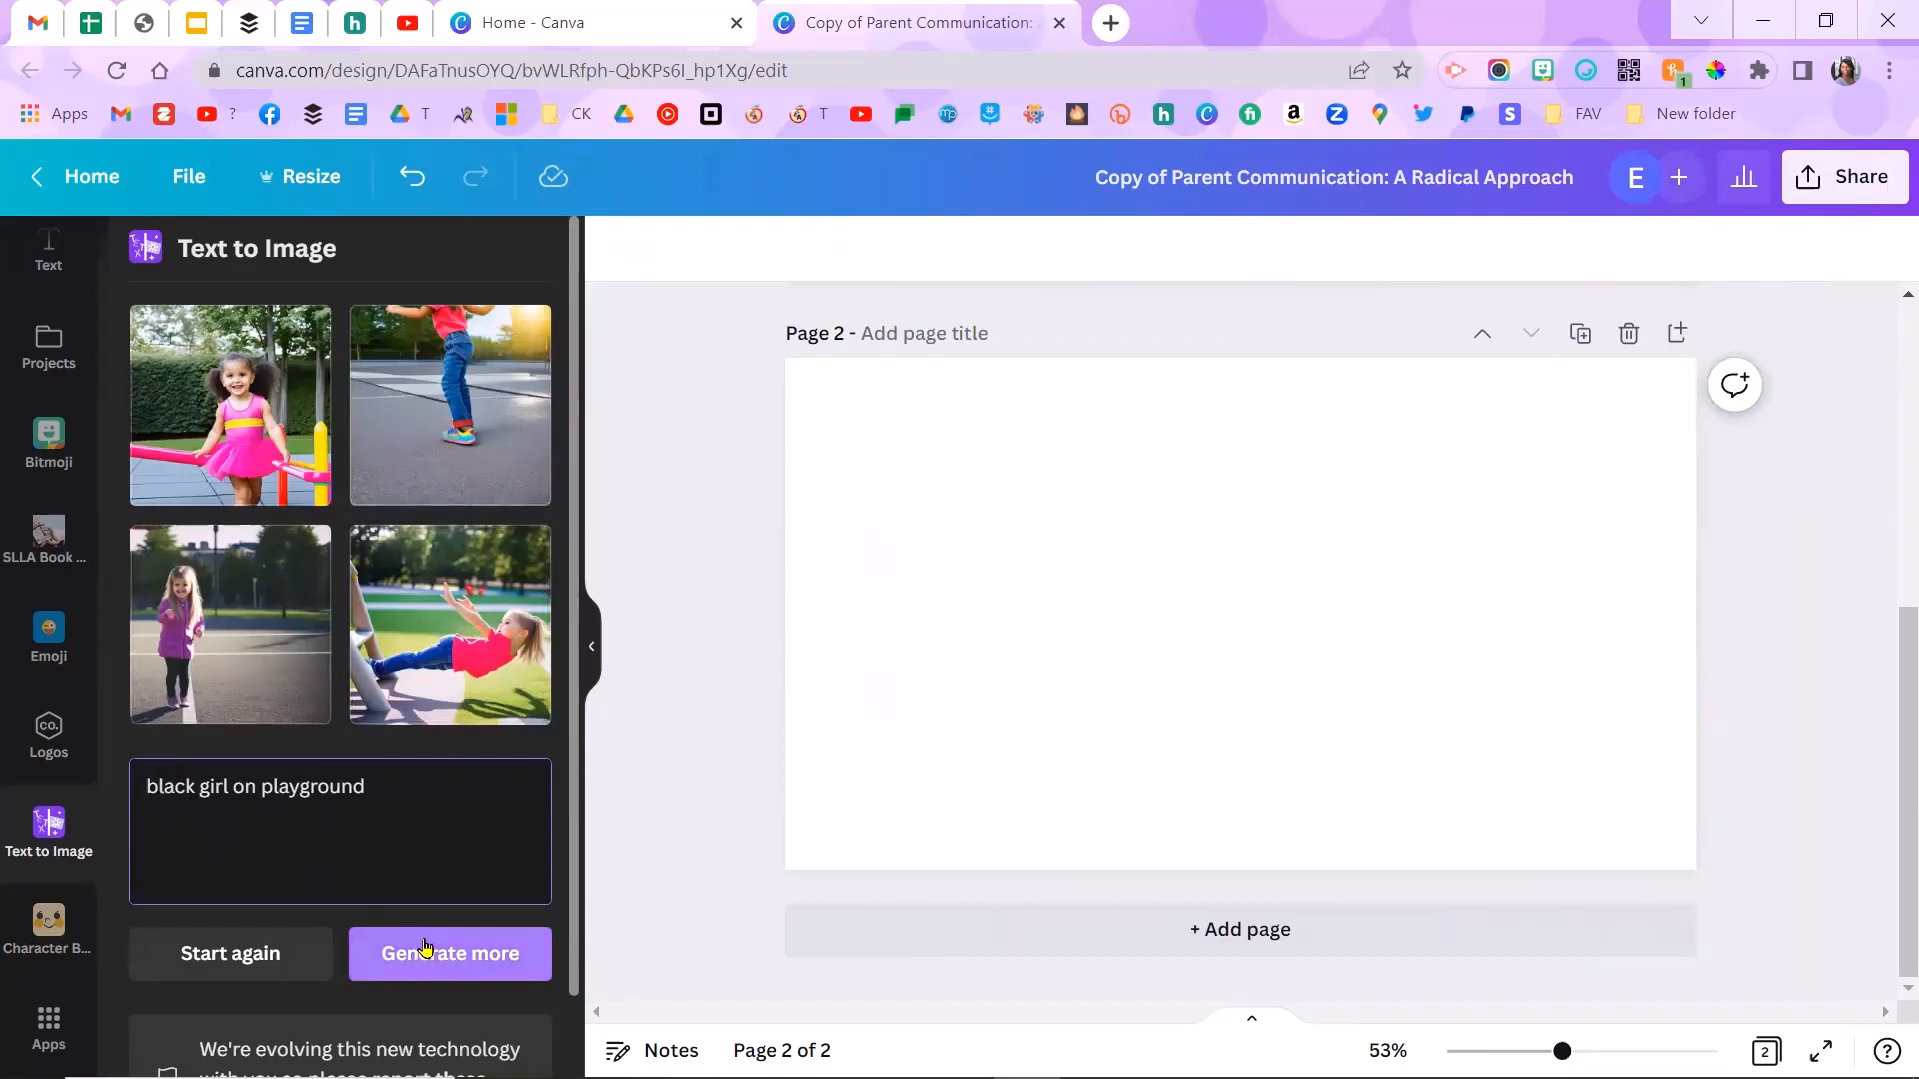
{"action": "left_click", "coordinate": [449, 953]}
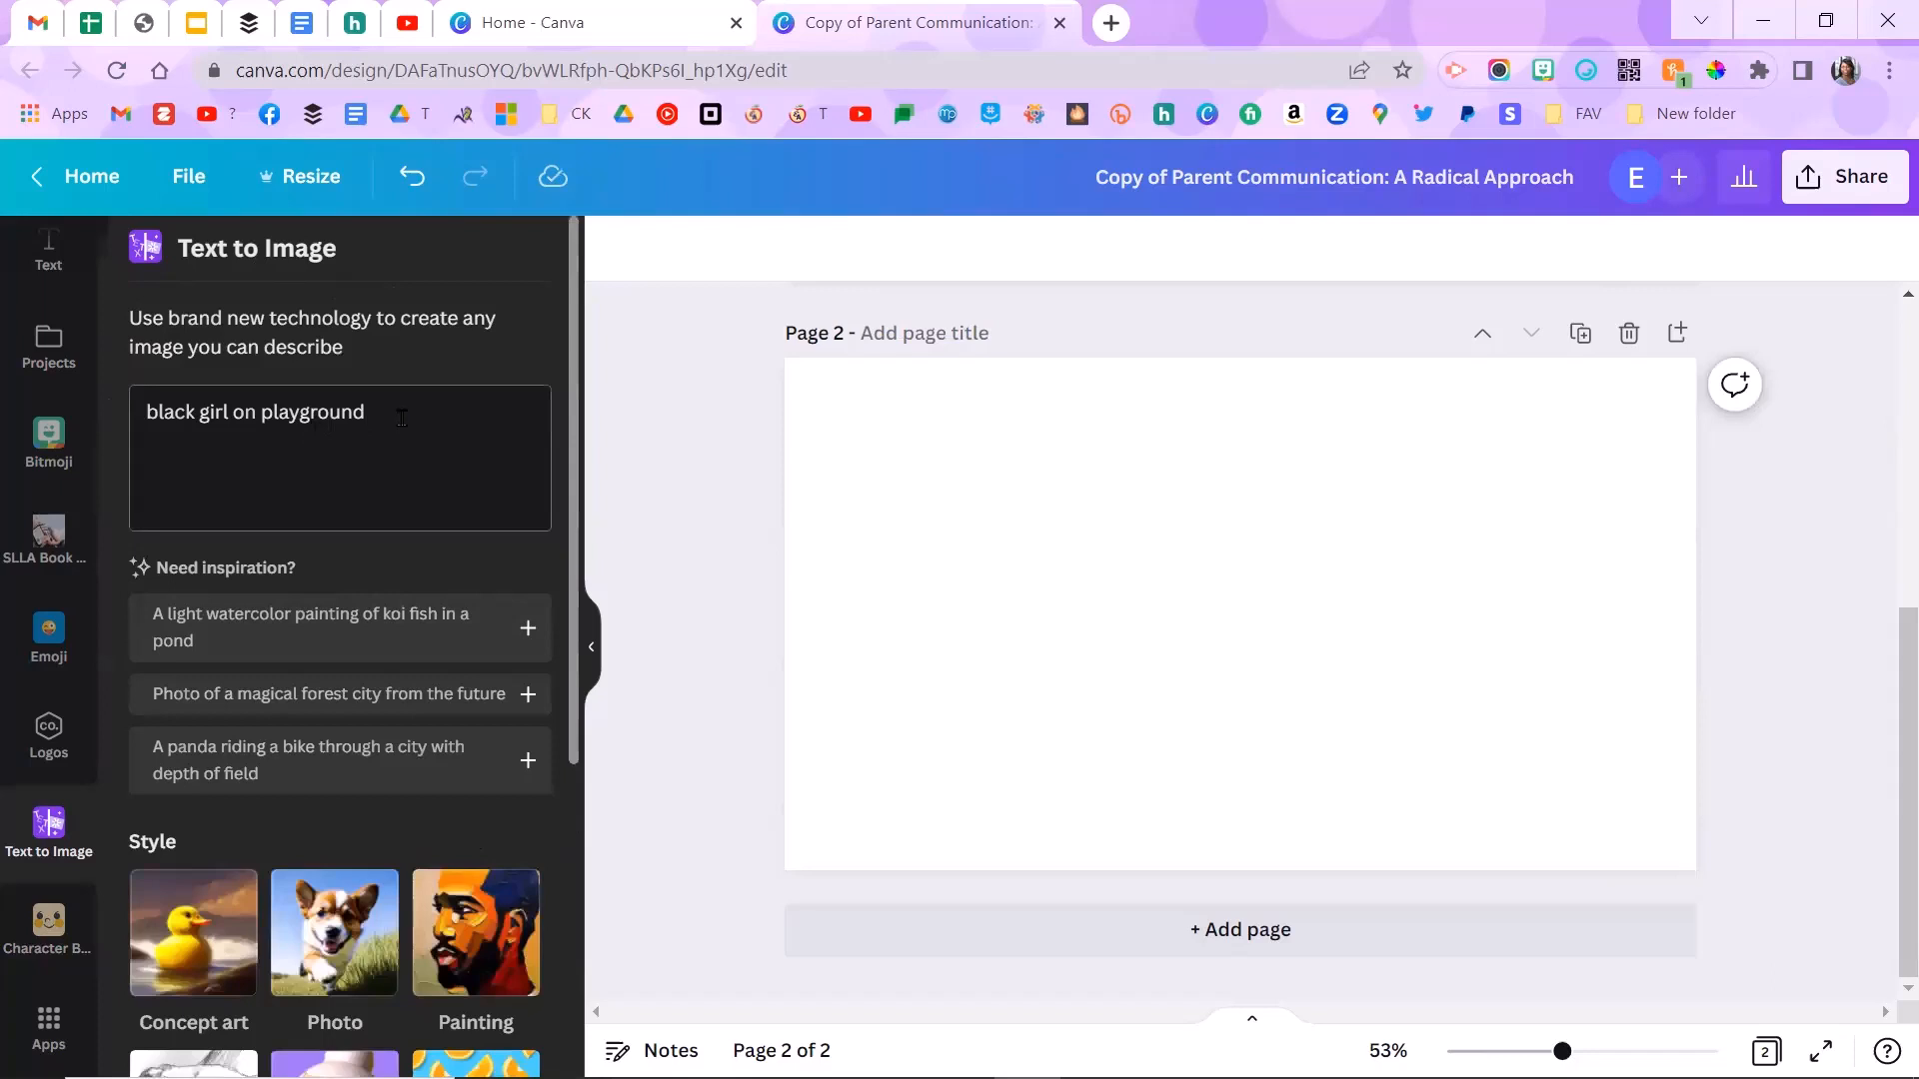
Step: Generate 'rainbow over lake' images and set the first as page 2's background
{"action": "double_click", "coordinate": [253, 410]}
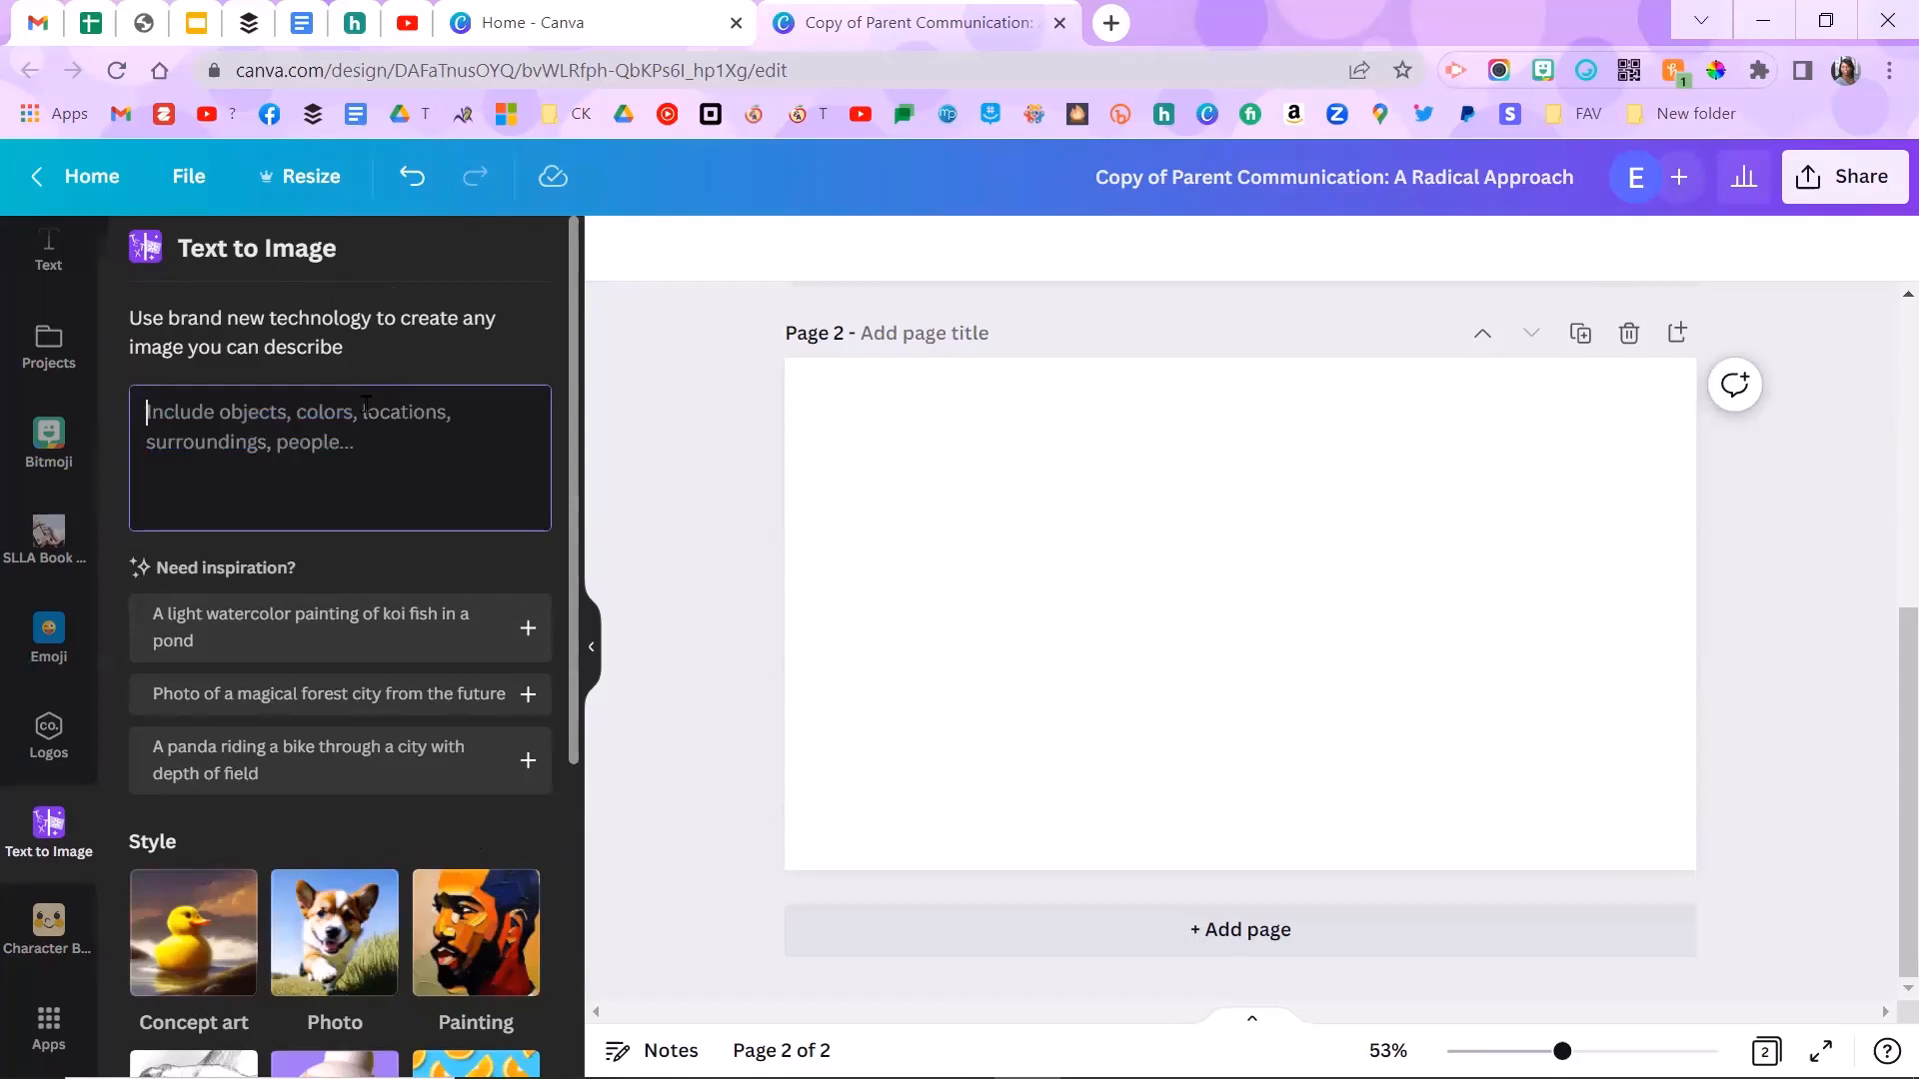
{"action": "type", "text": "rainbow"}
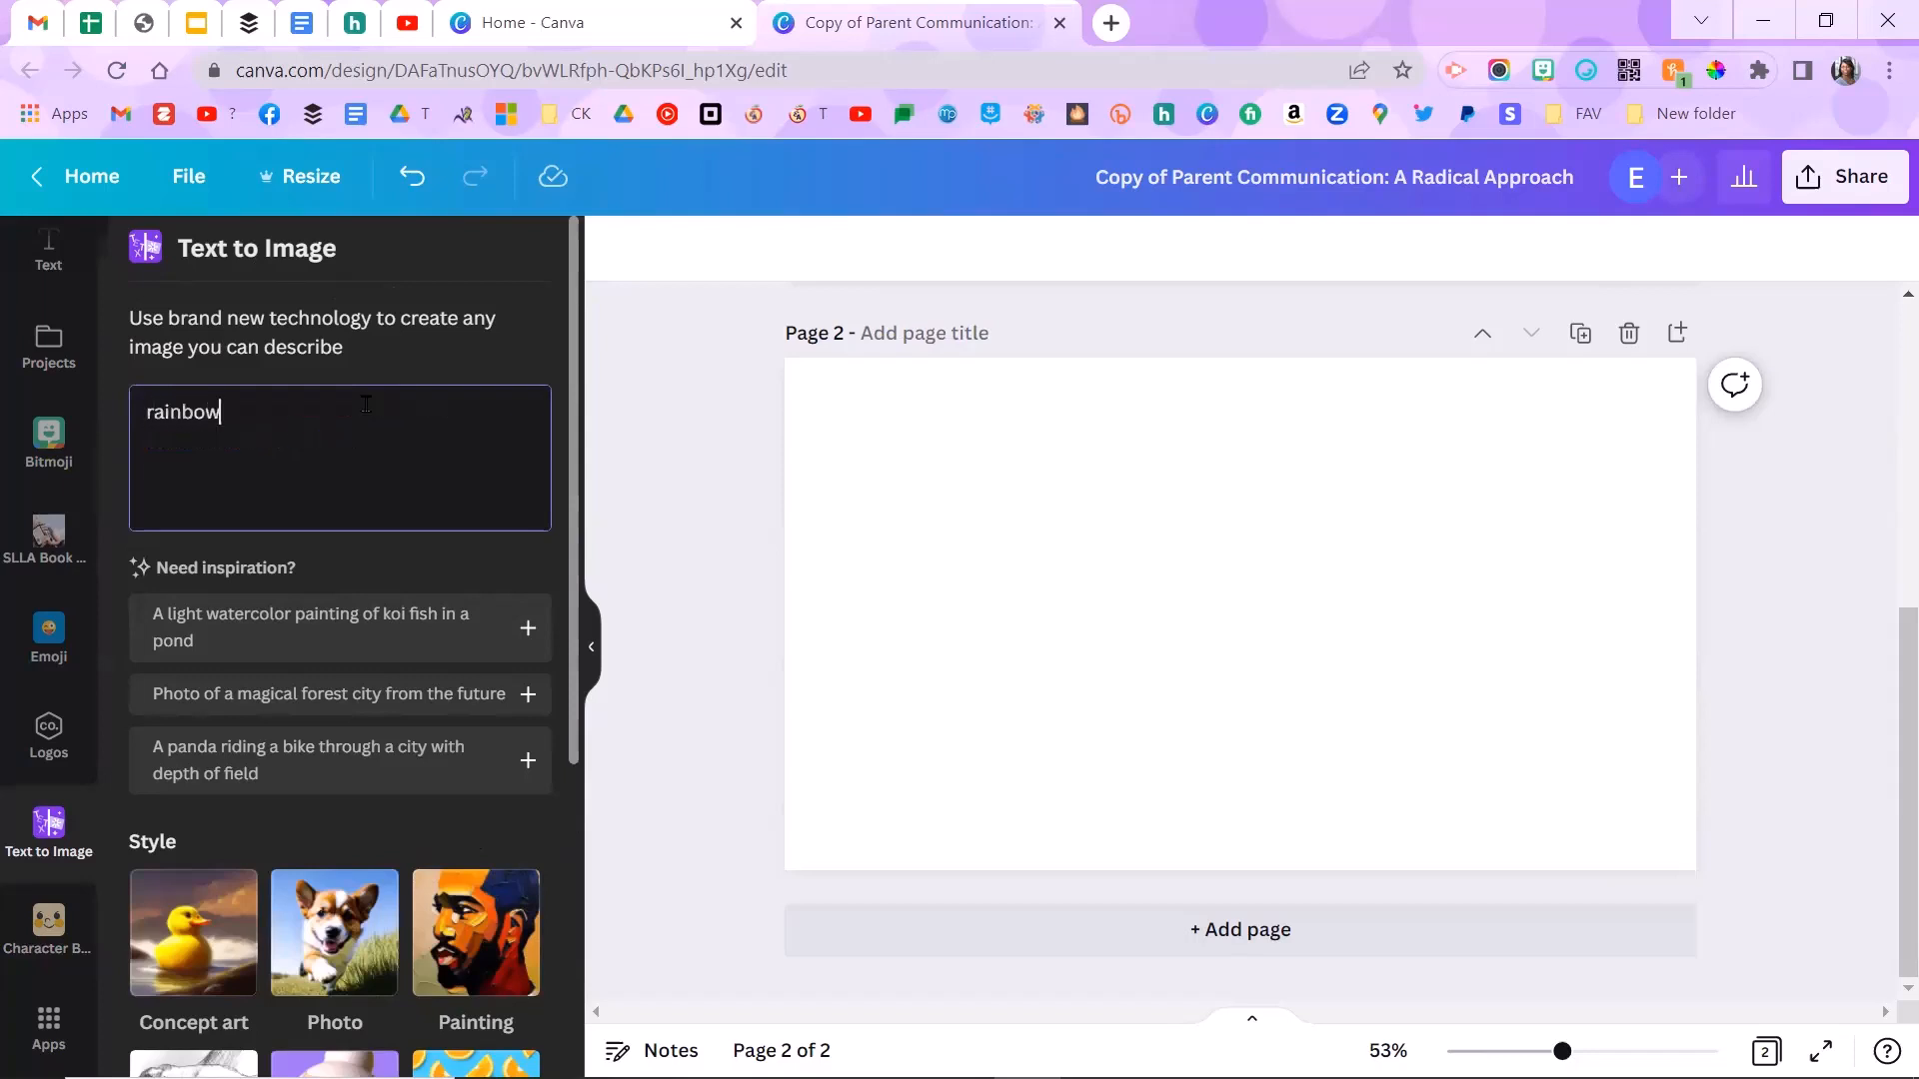
{"action": "type", "text": "over lake"}
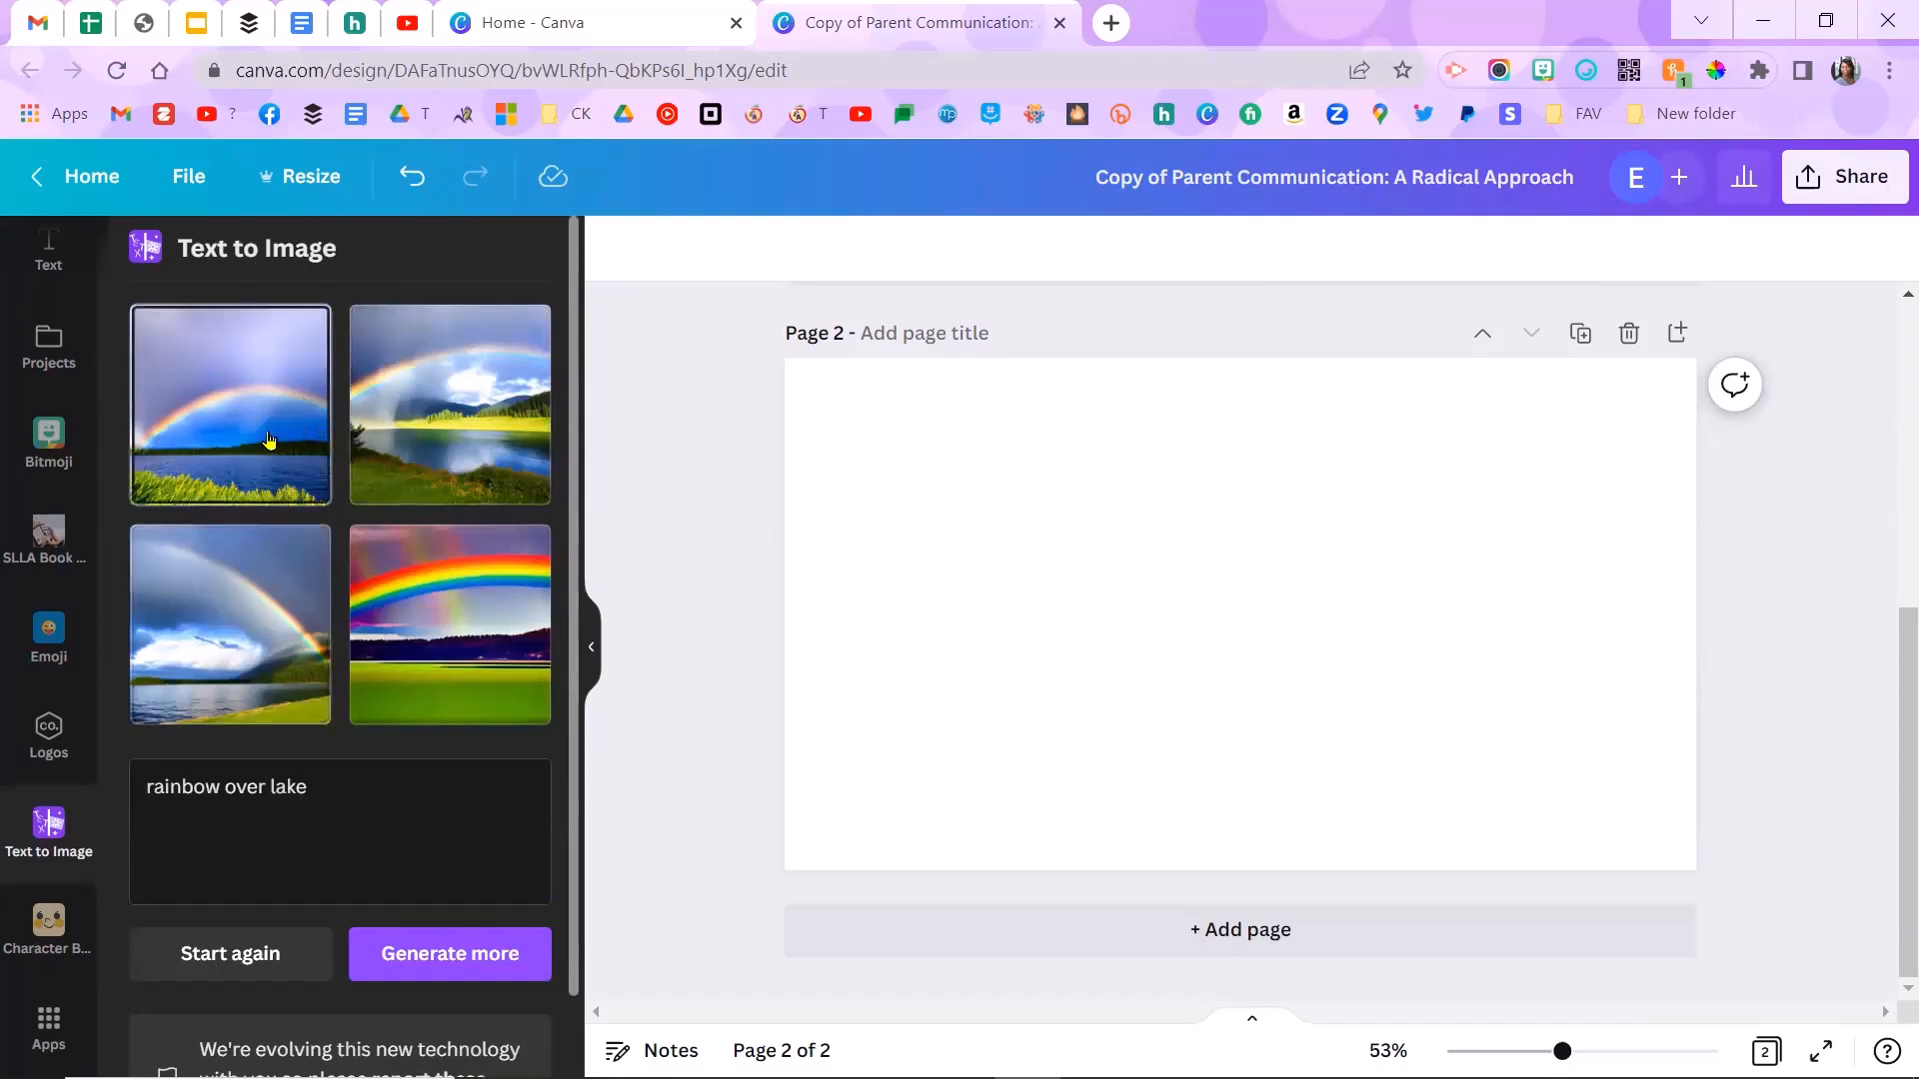
{"action": "mouse_move", "coordinate": [262, 393]}
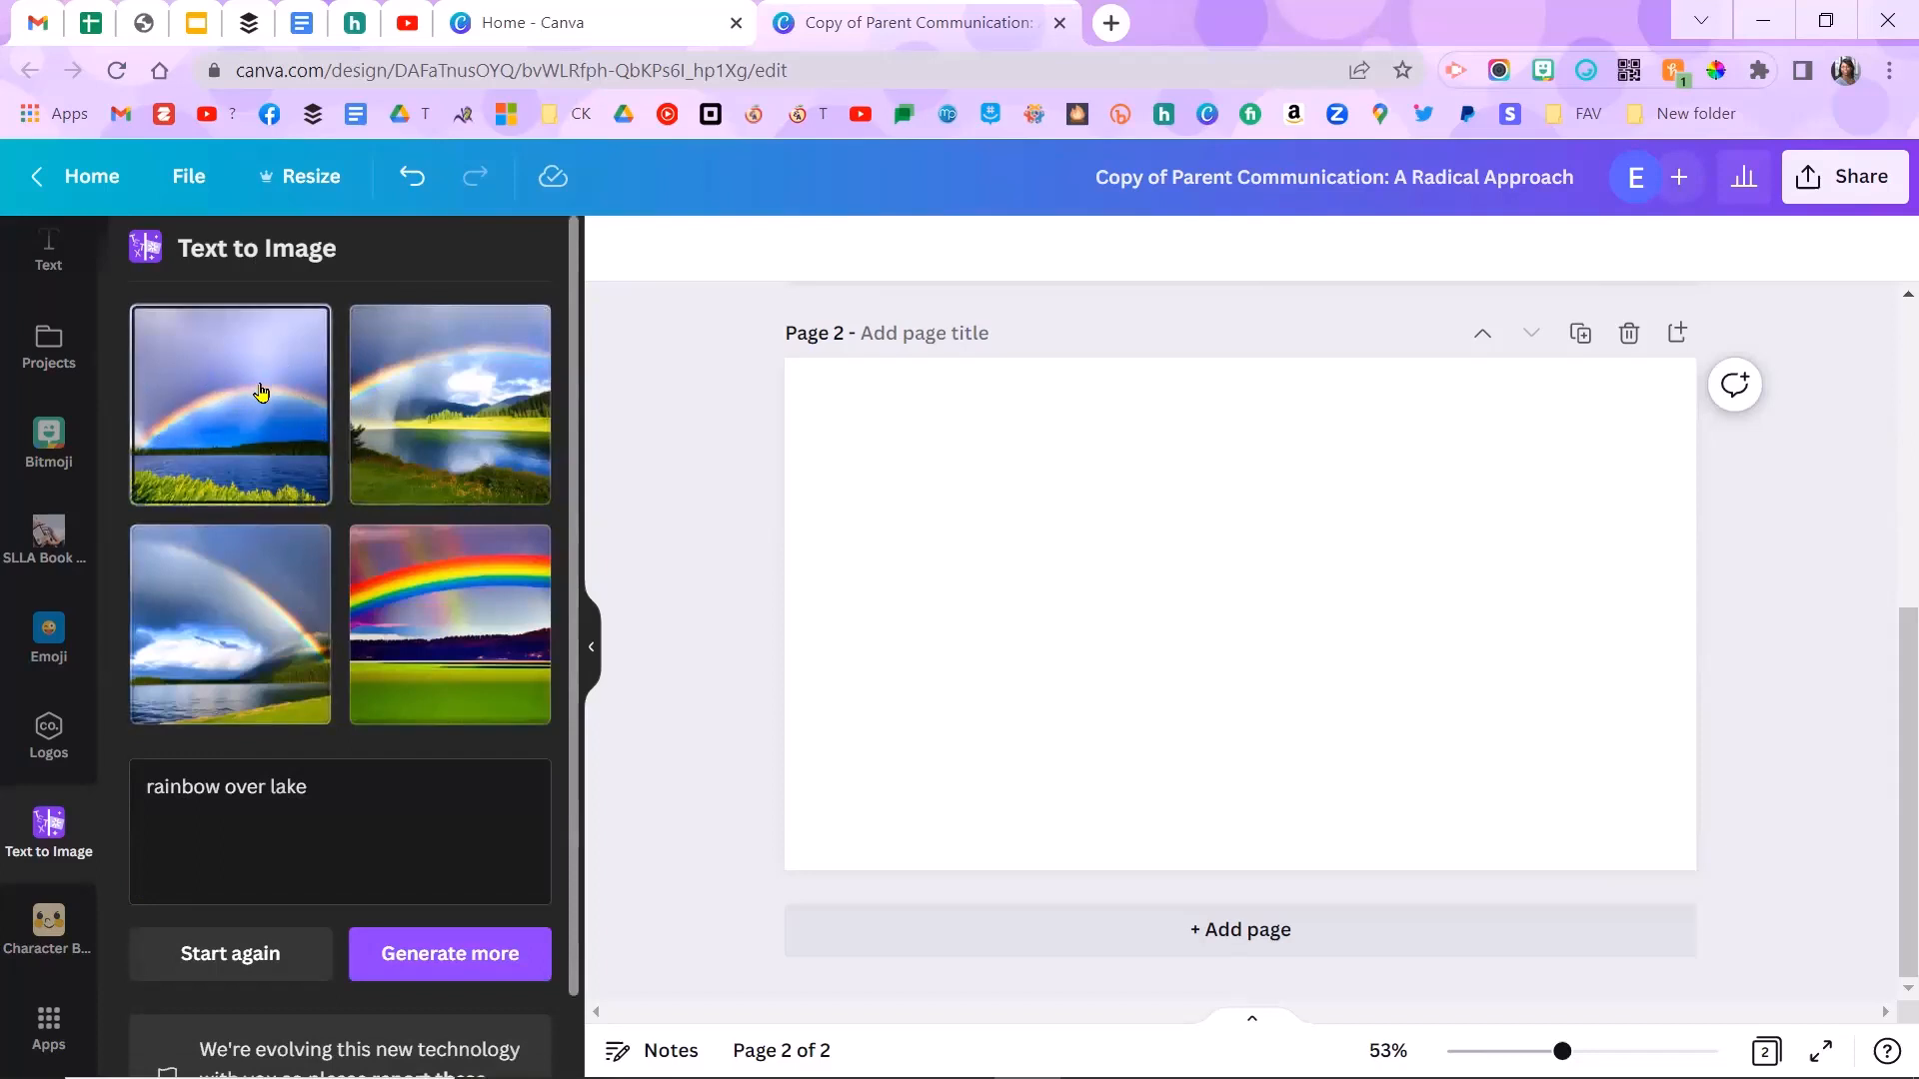
{"action": "left_click", "coordinate": [230, 404]}
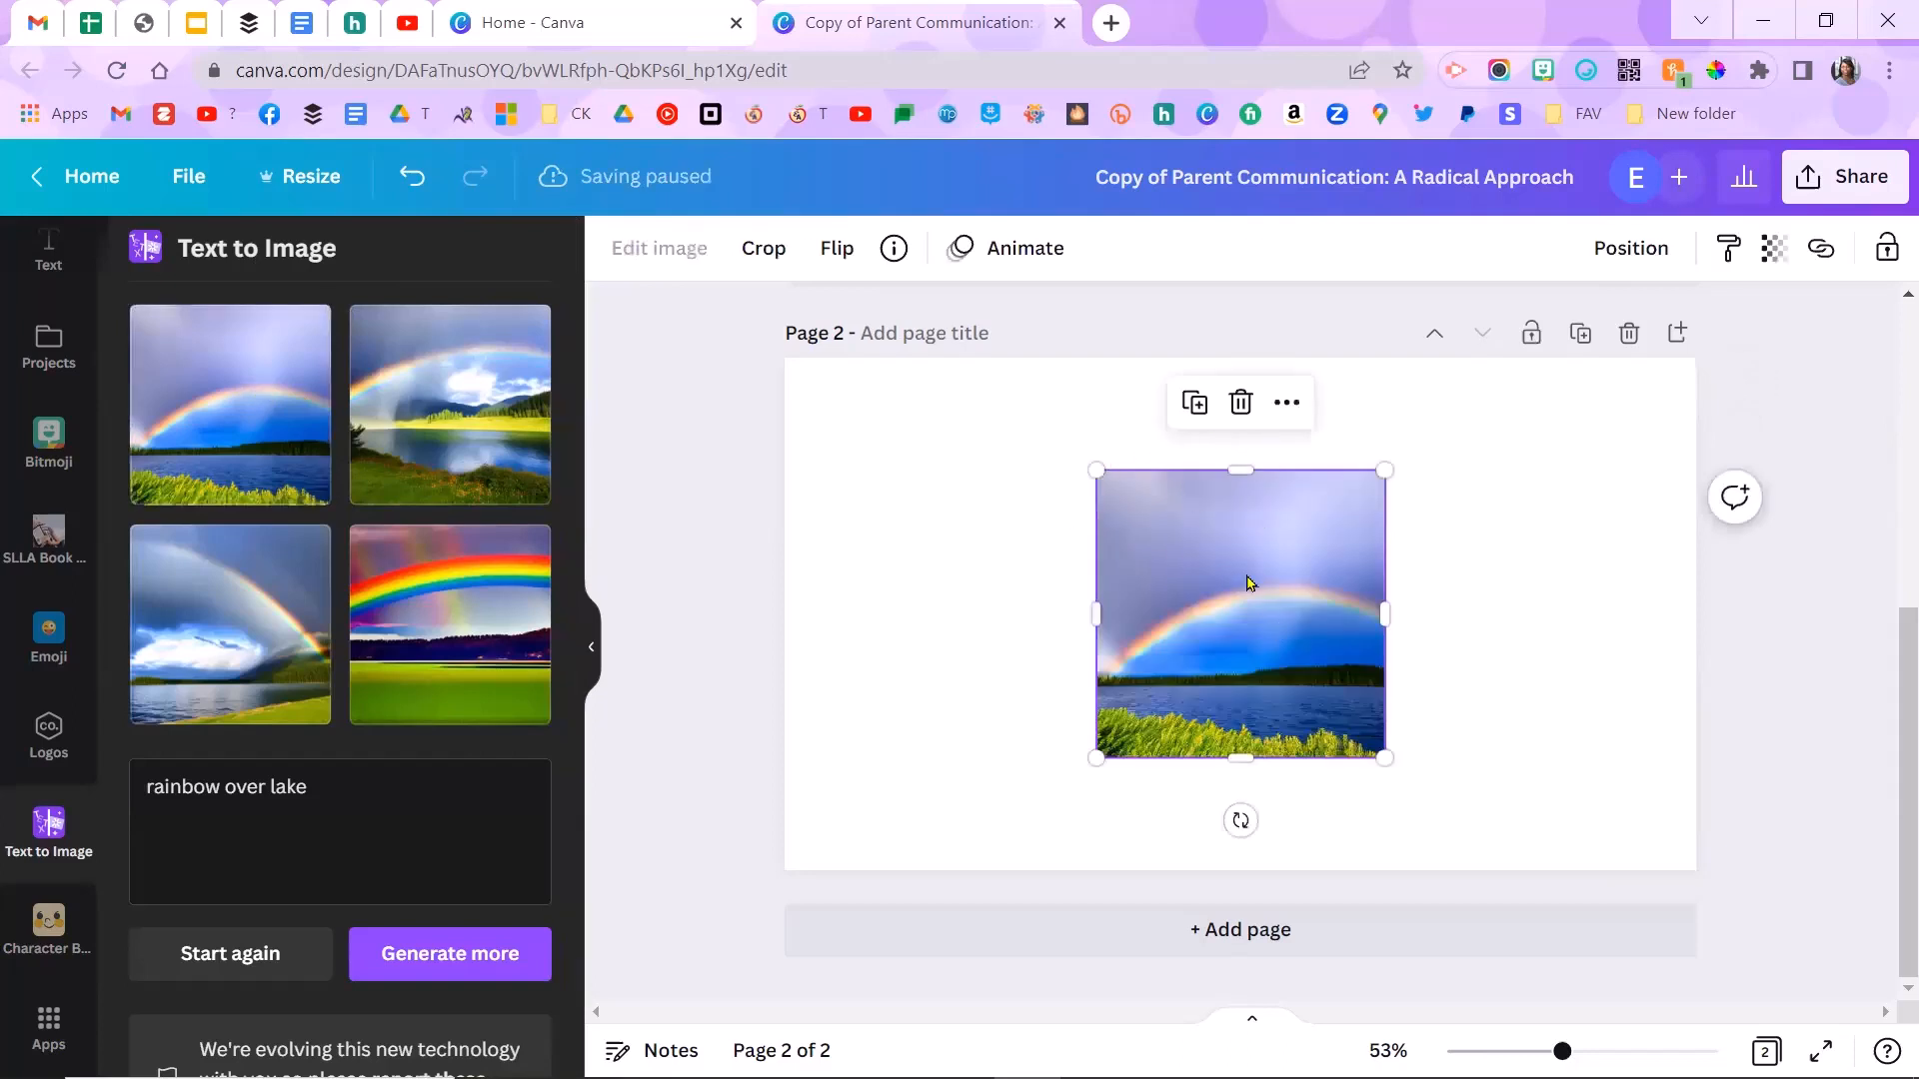
{"action": "right_click", "coordinate": [1240, 612]}
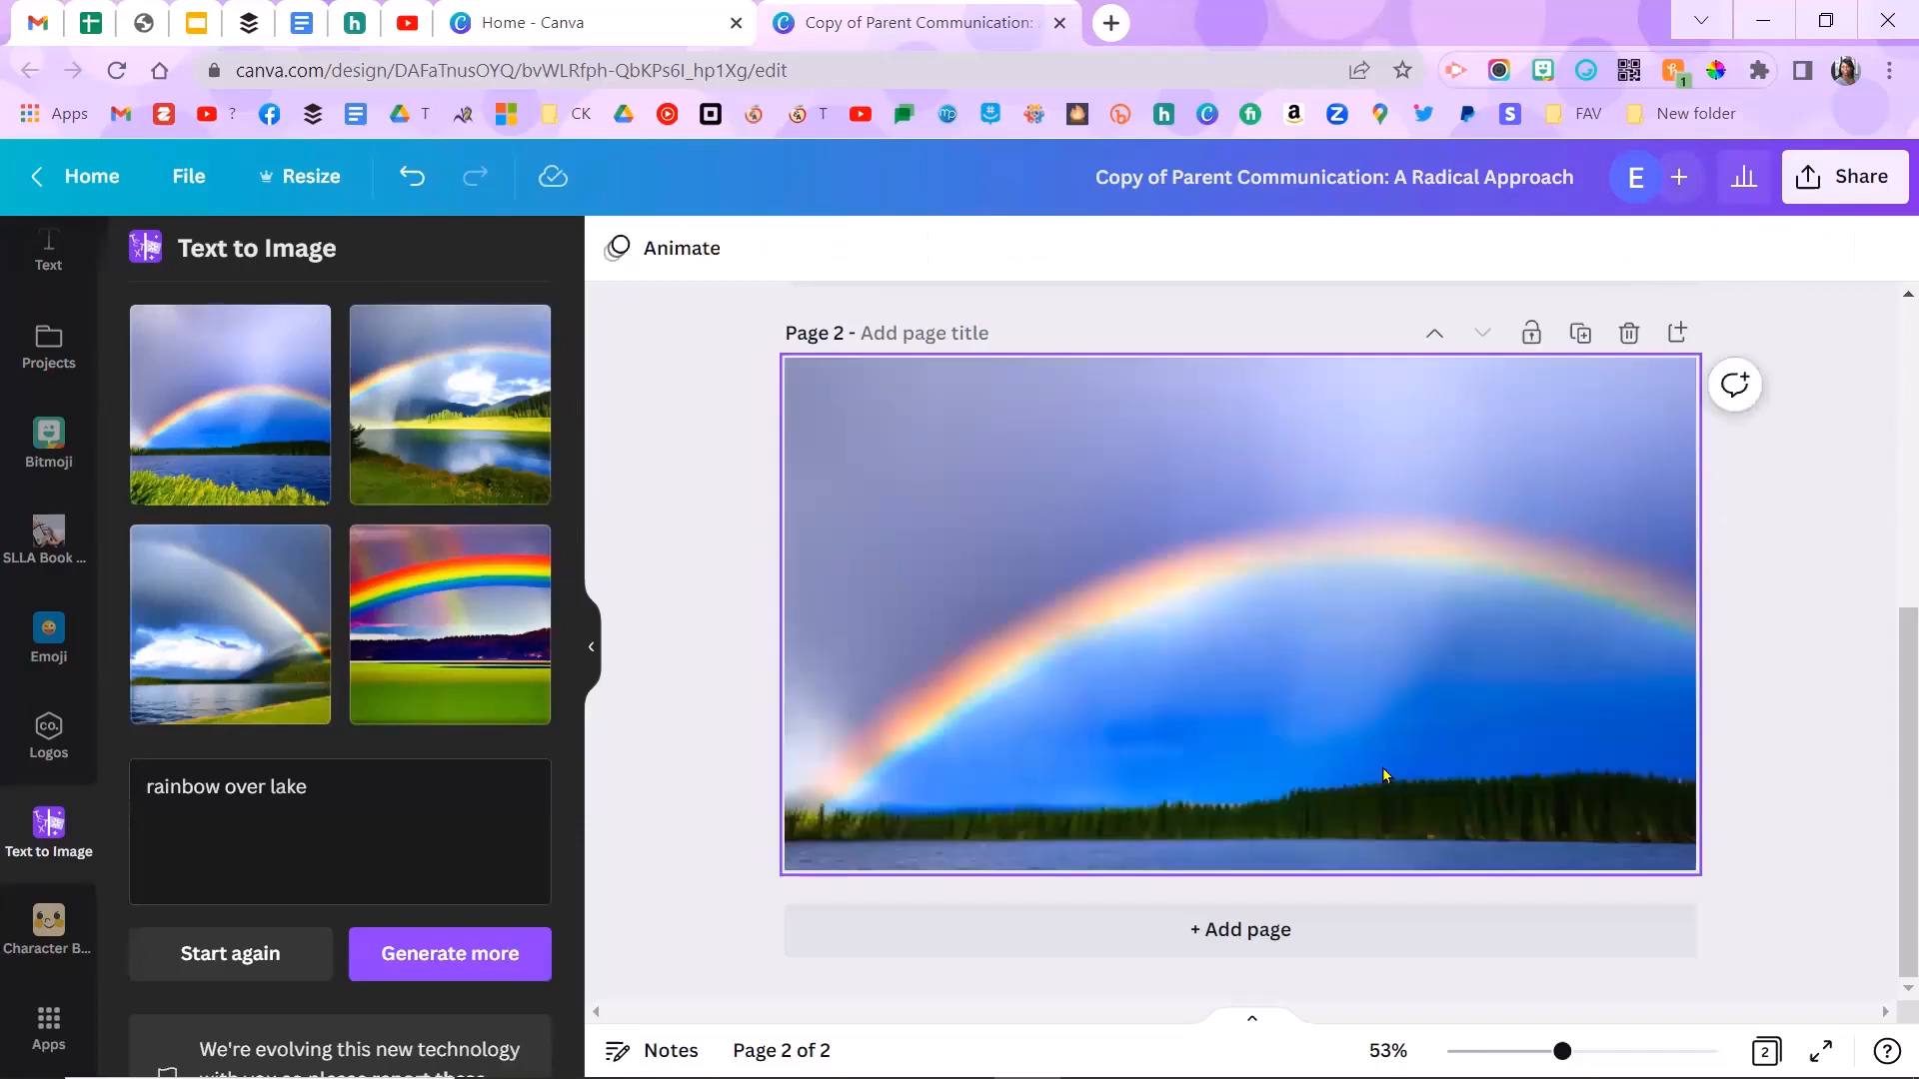
{"action": "mouse_move", "coordinate": [1517, 701]}
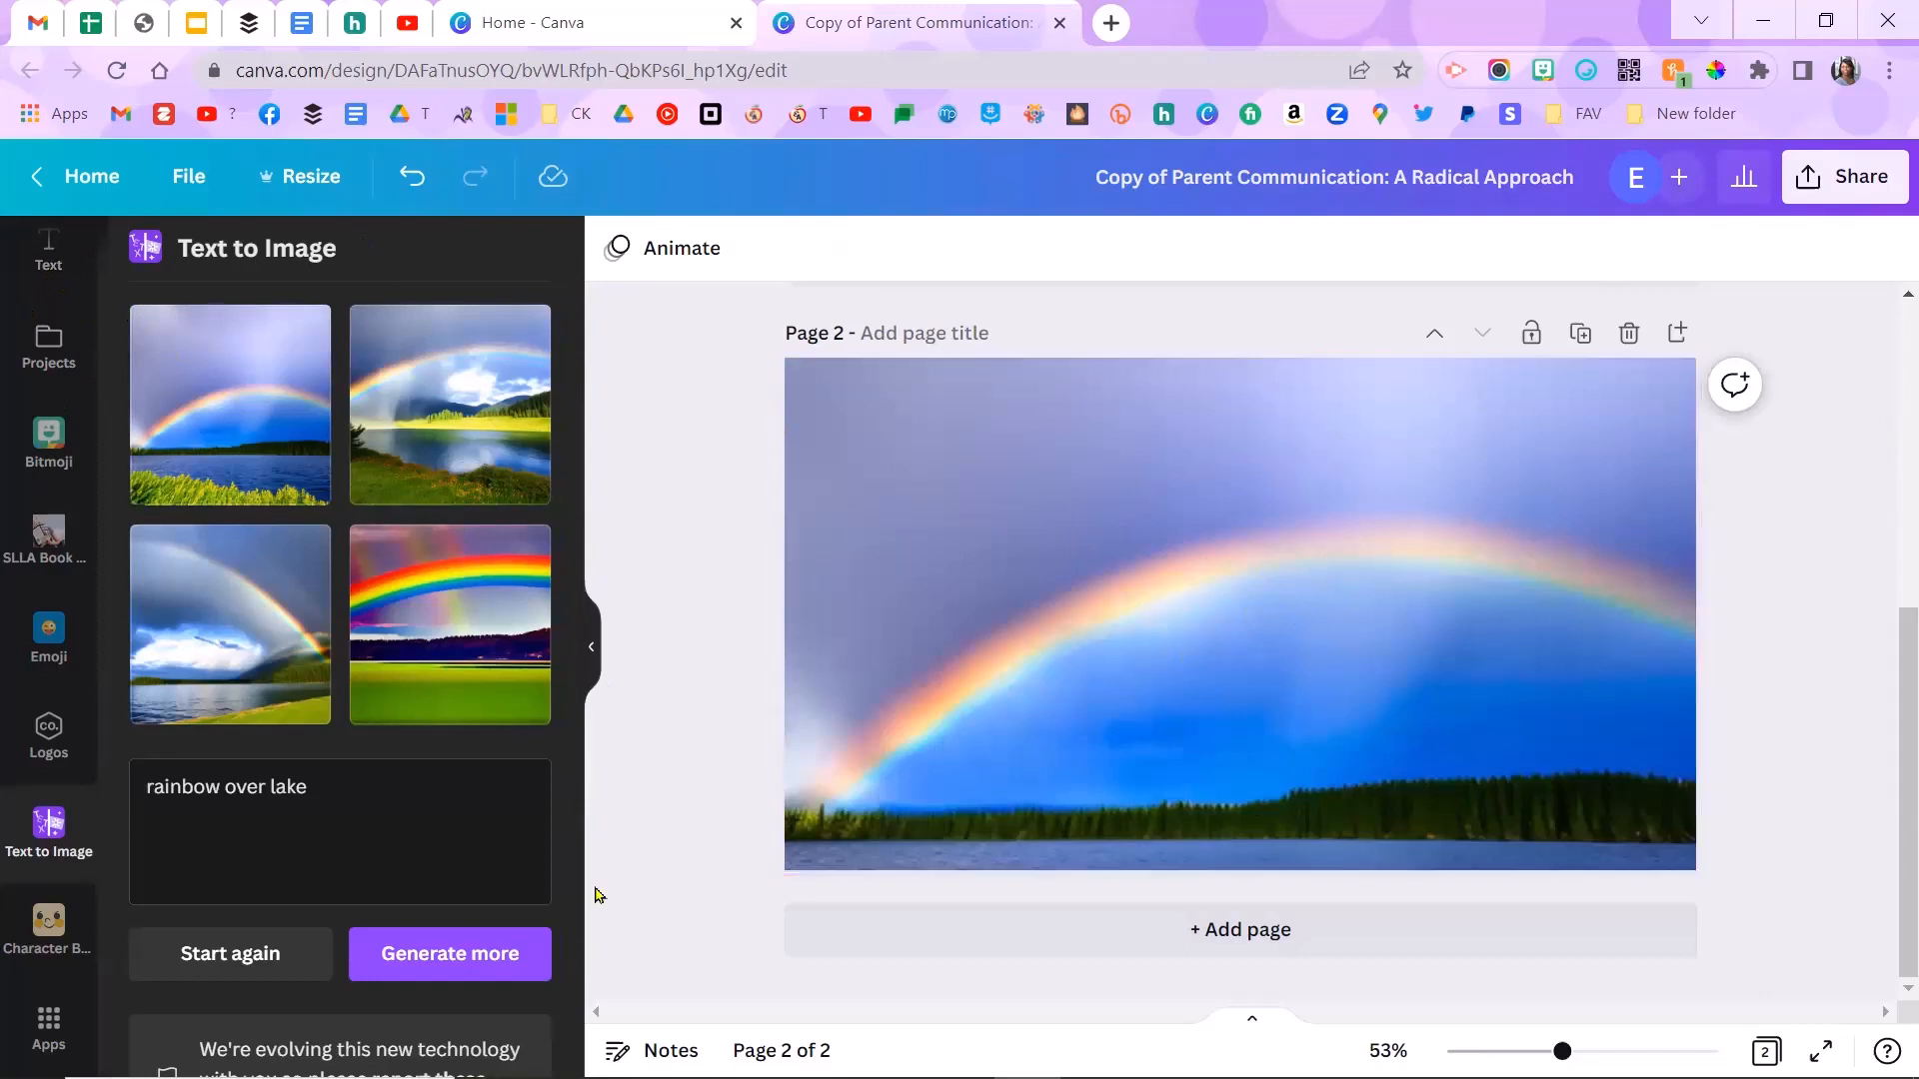
Step: Start a new prompt, choose a style and aspect ratio, and generate 'purple unicorn' images
{"action": "left_click", "coordinate": [230, 953]}
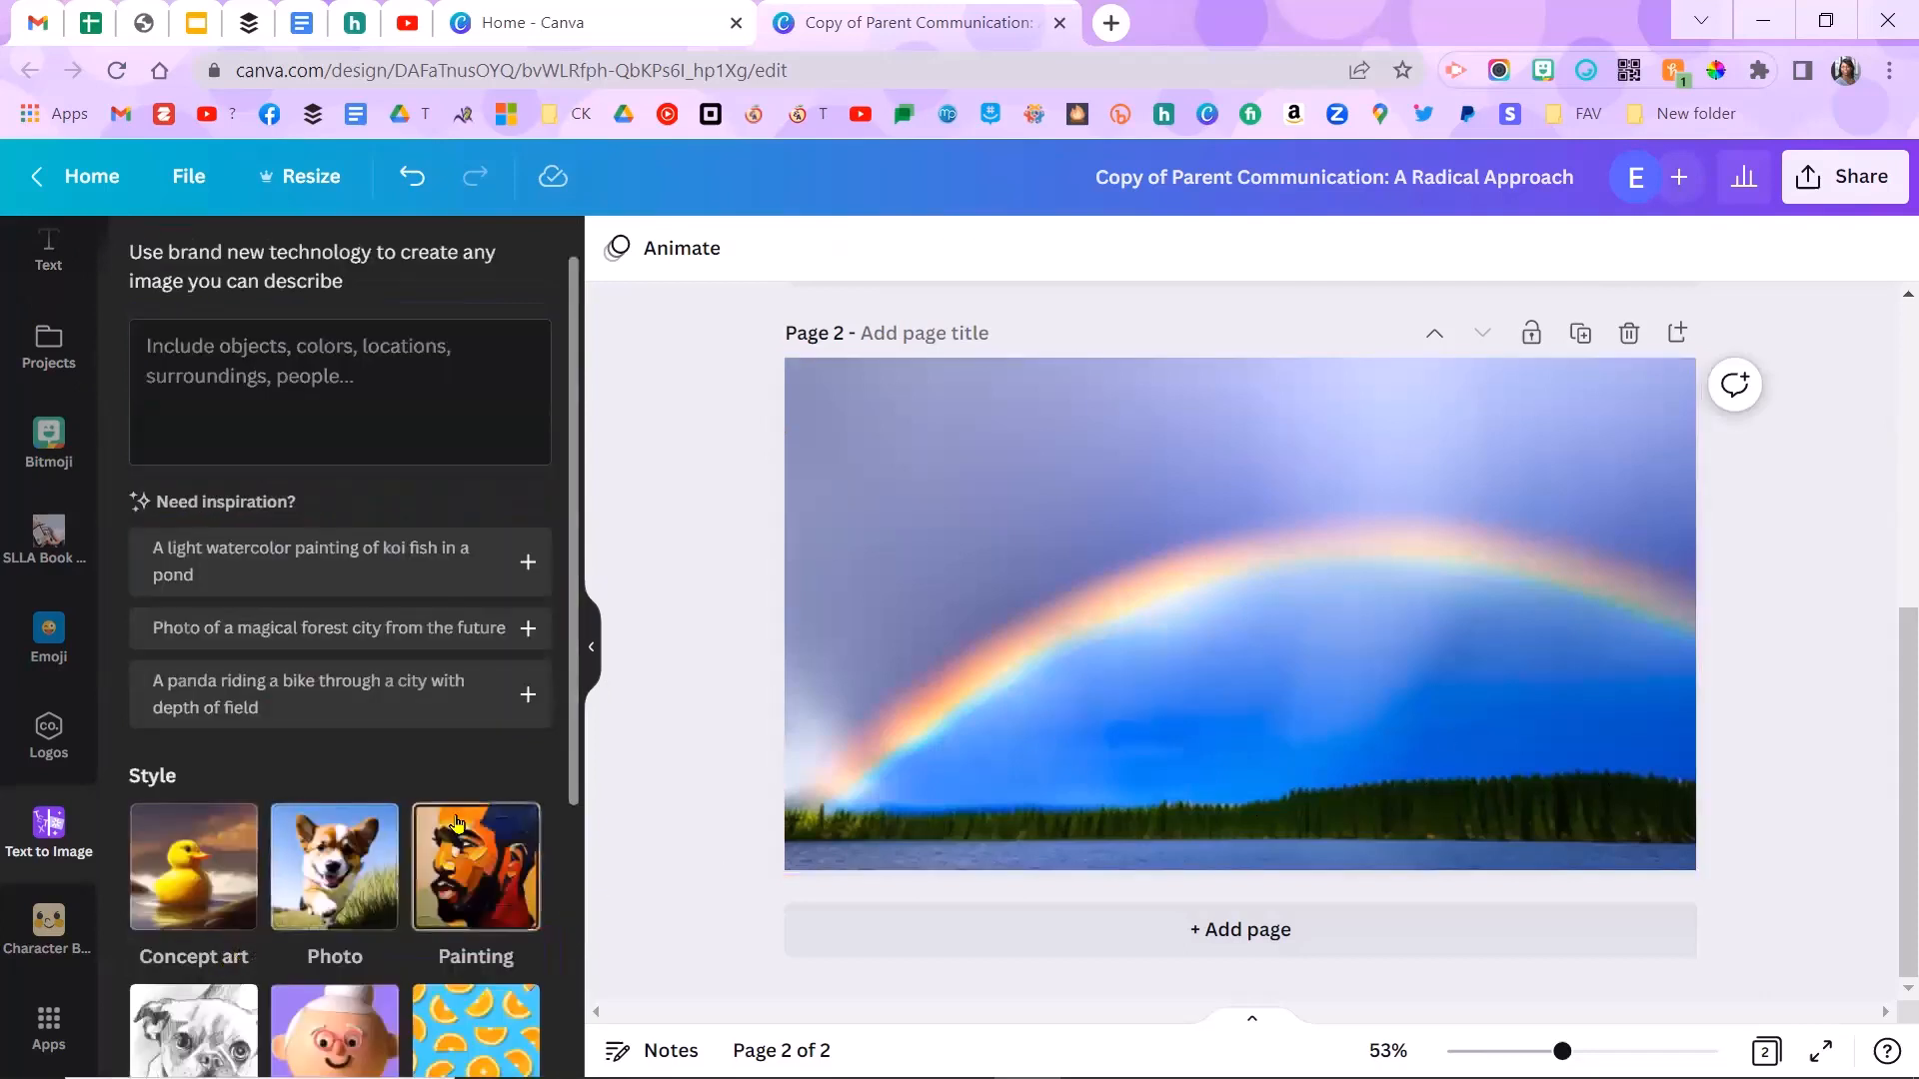
{"action": "scroll", "scroll_direction": "down", "scroll_amount": 3}
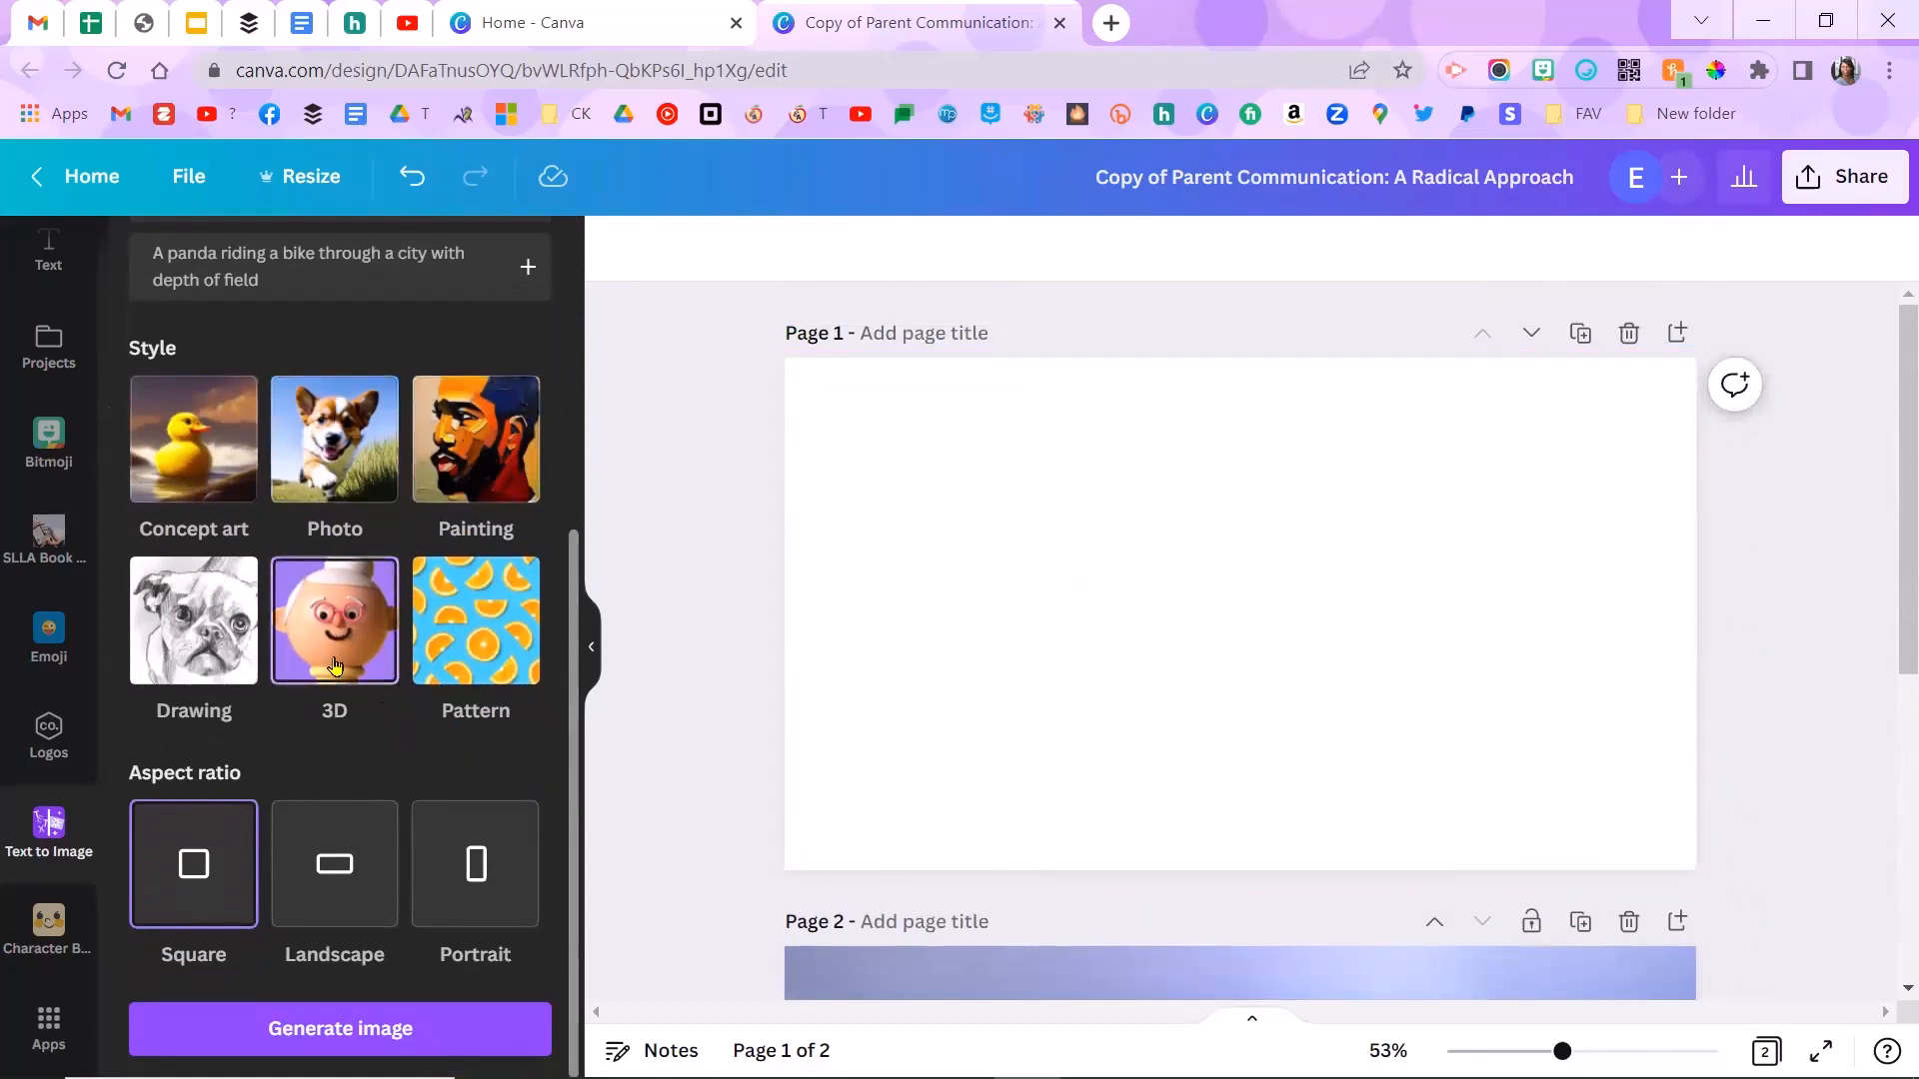
{"action": "mouse_move", "coordinate": [377, 713]}
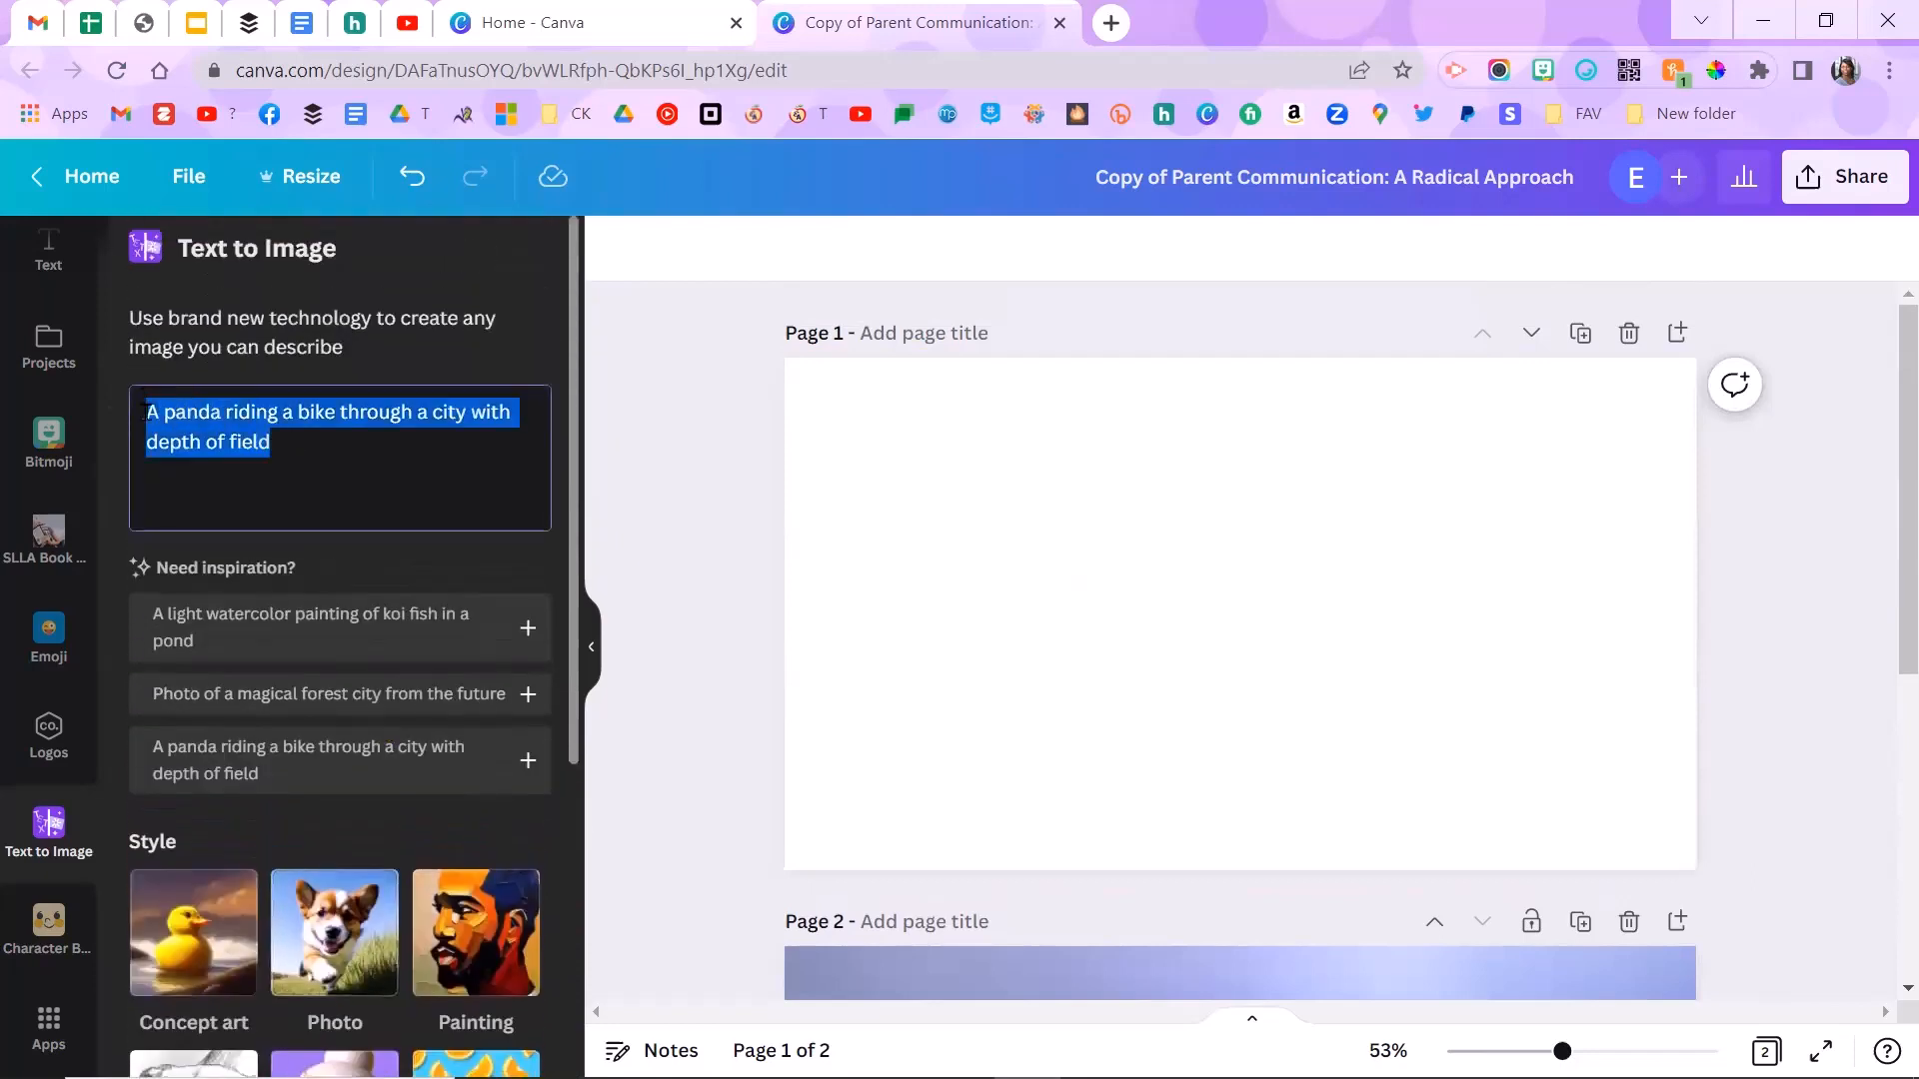
{"action": "type", "text": "purl;e"}
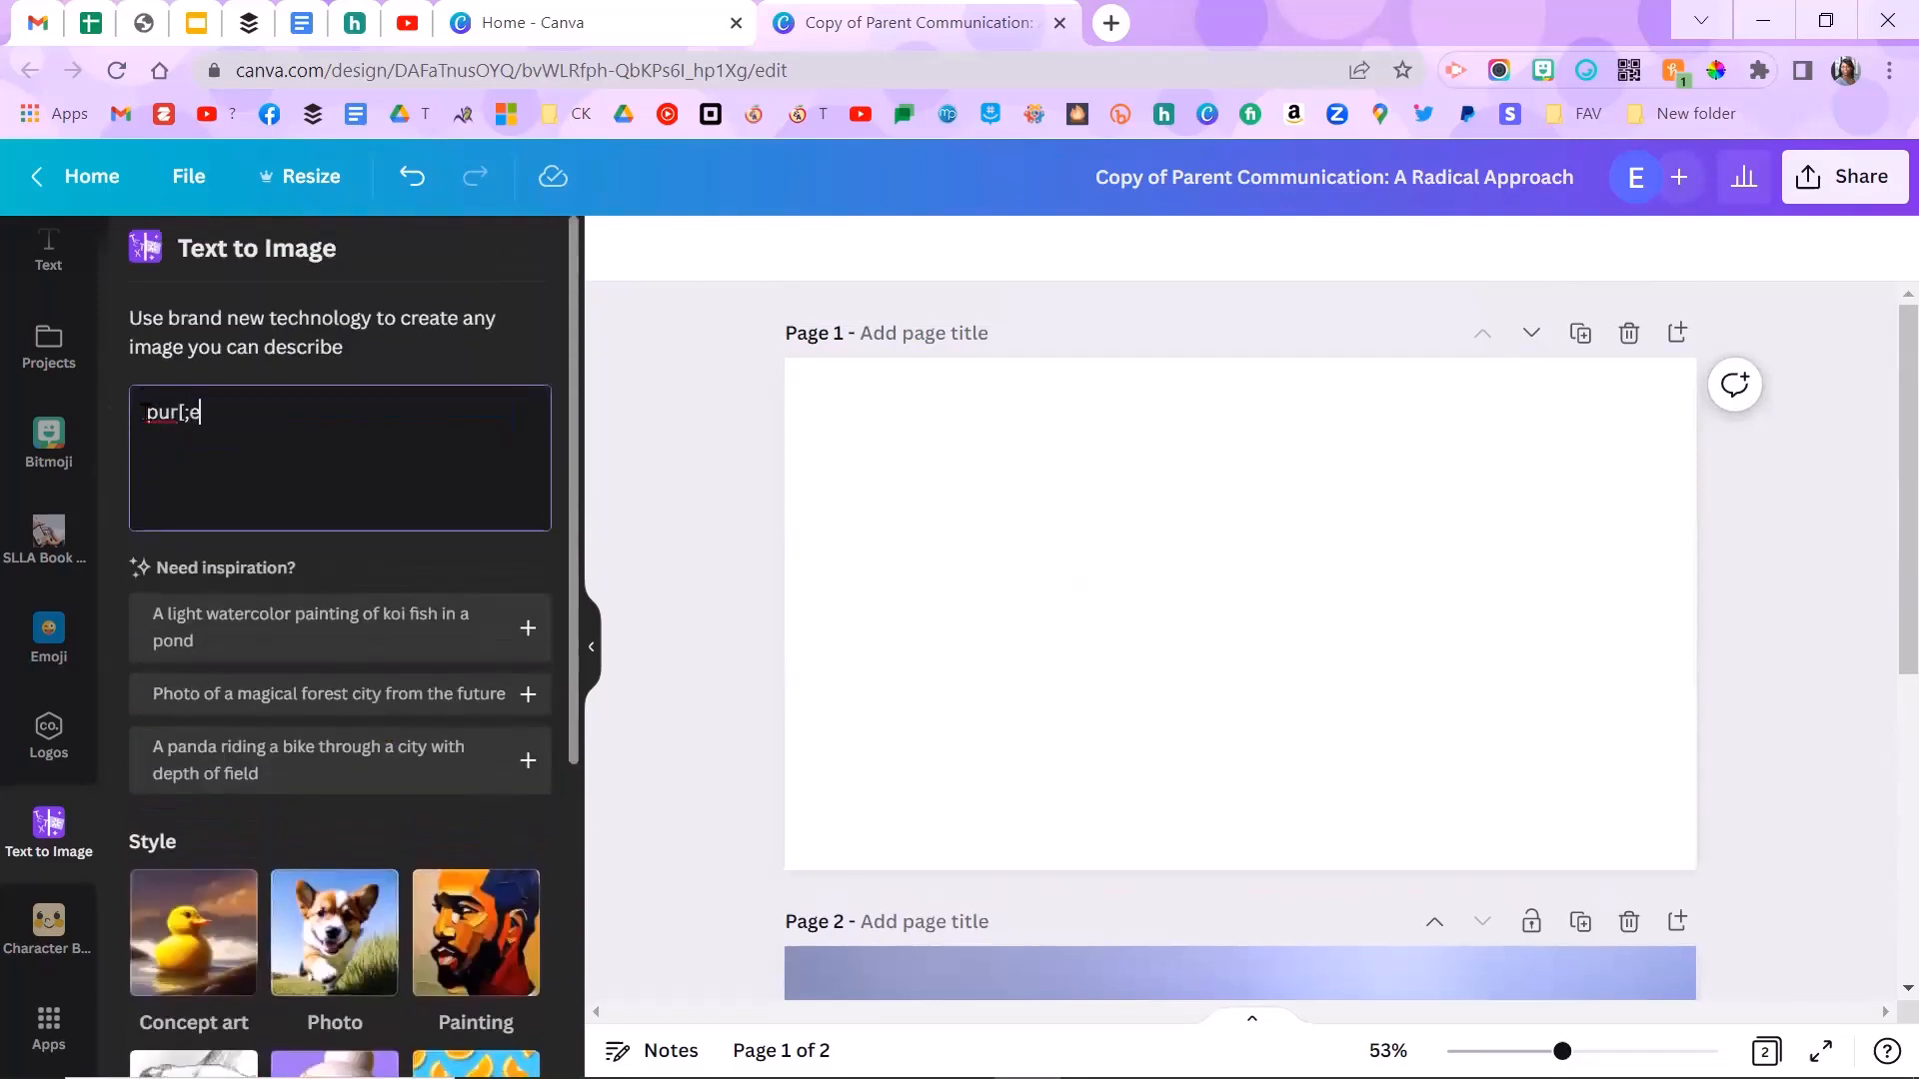
{"action": "key", "text": "BackSpace"}
{"action": "type", "text": "ple unic"}
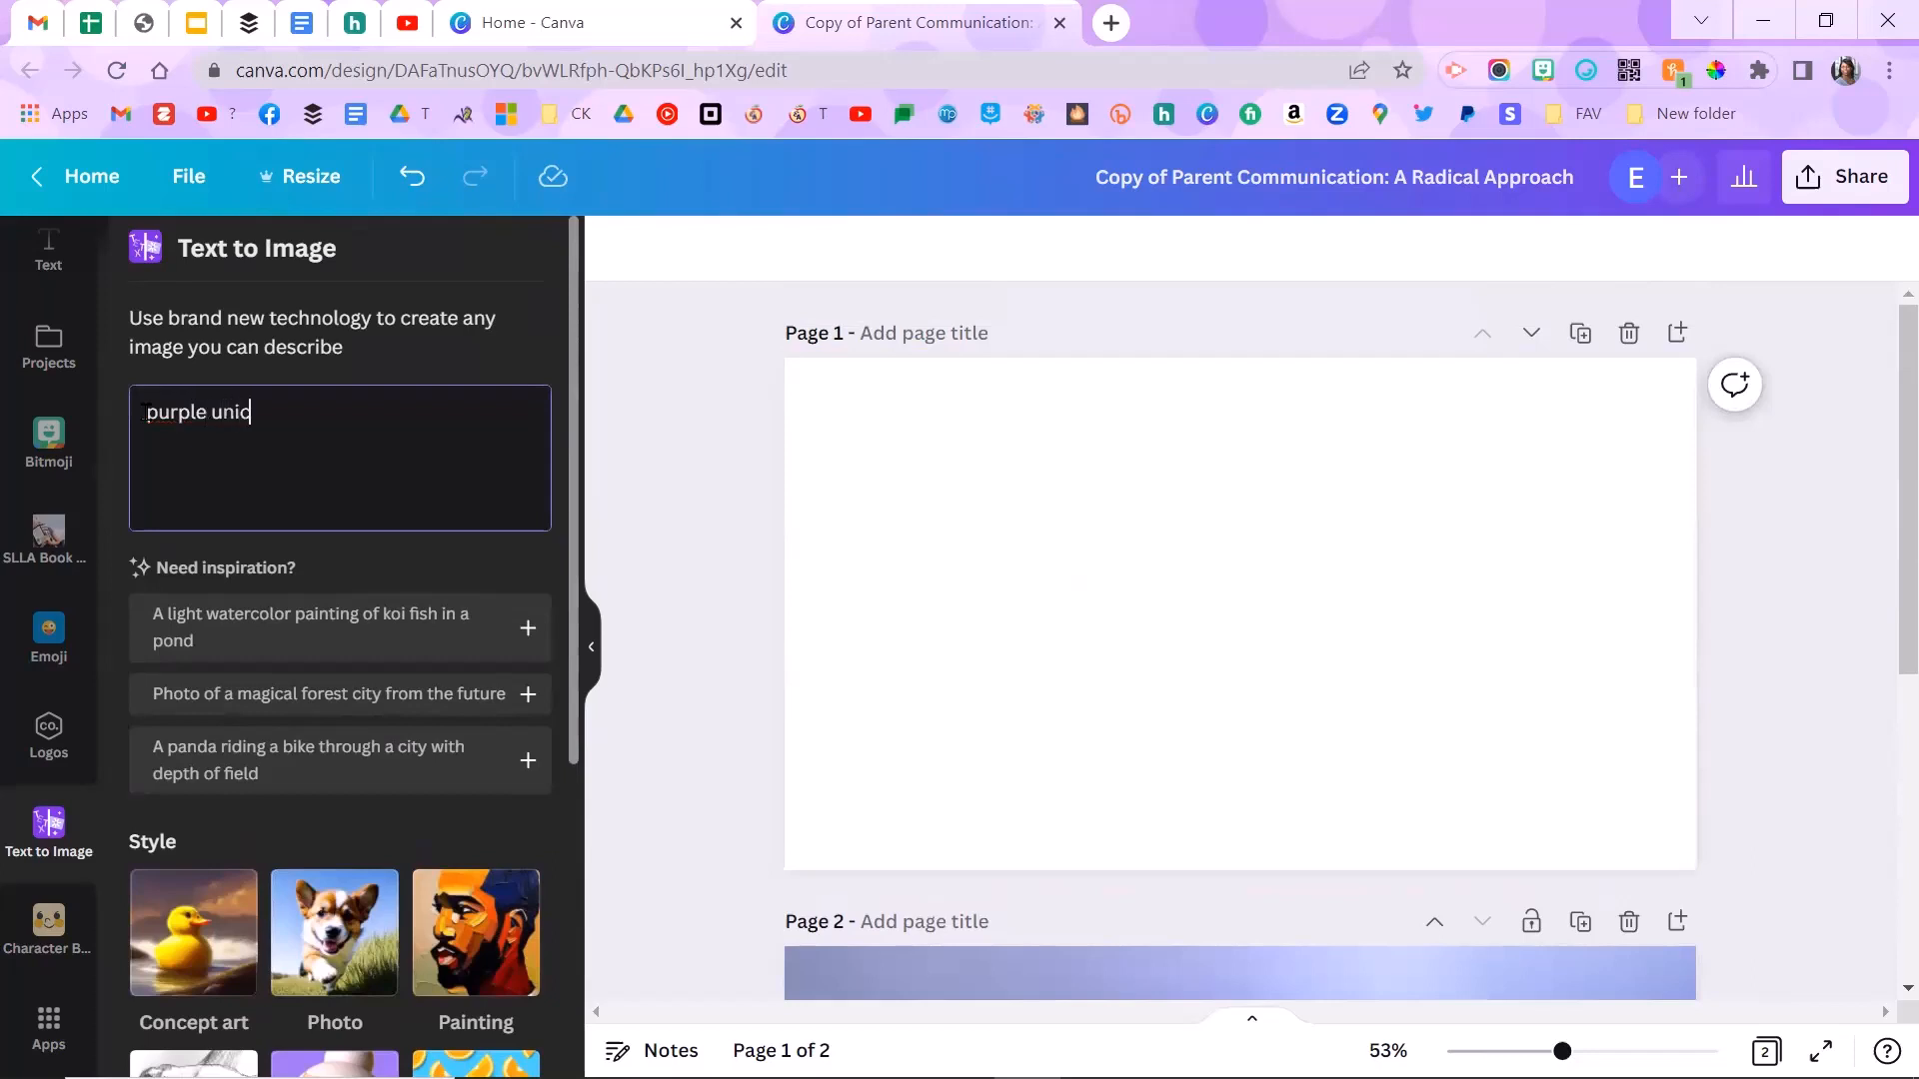
{"action": "type", "text": "orn"}
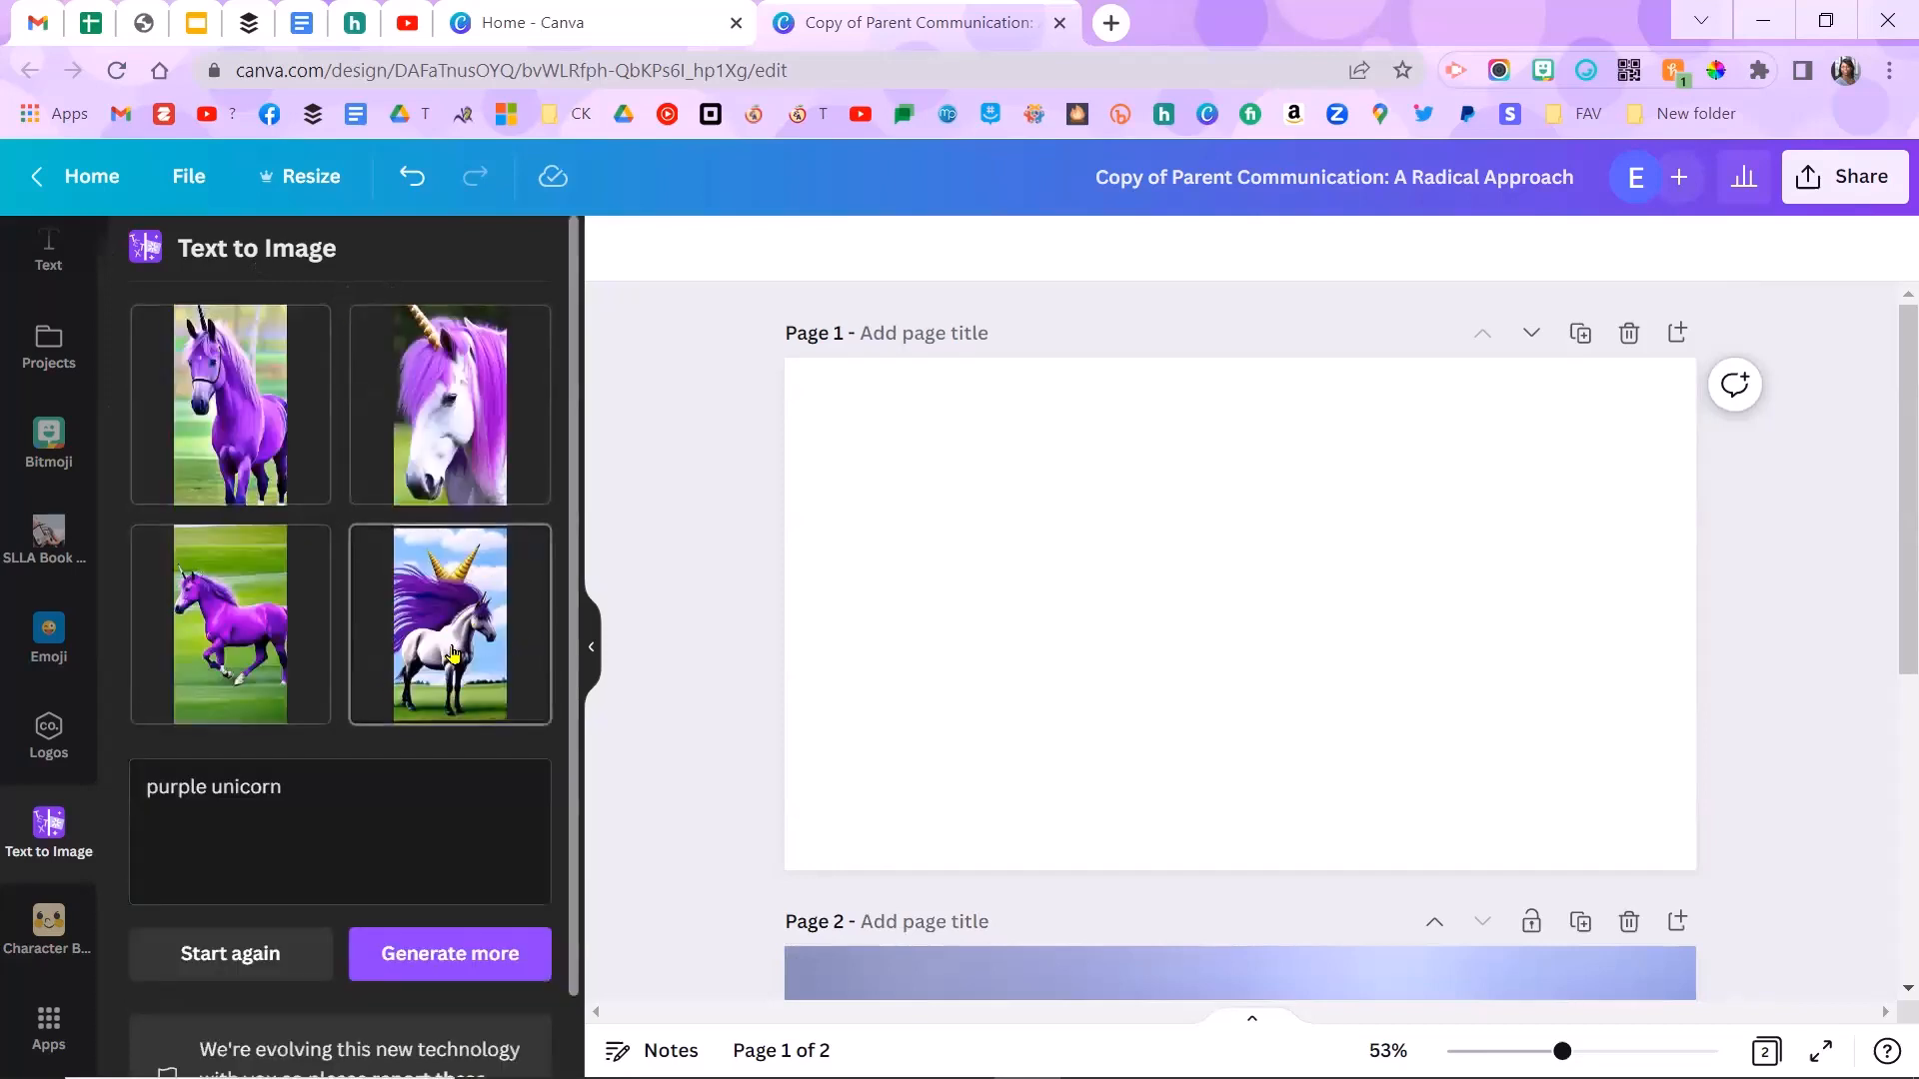
{"action": "mouse_move", "coordinate": [438, 699]}
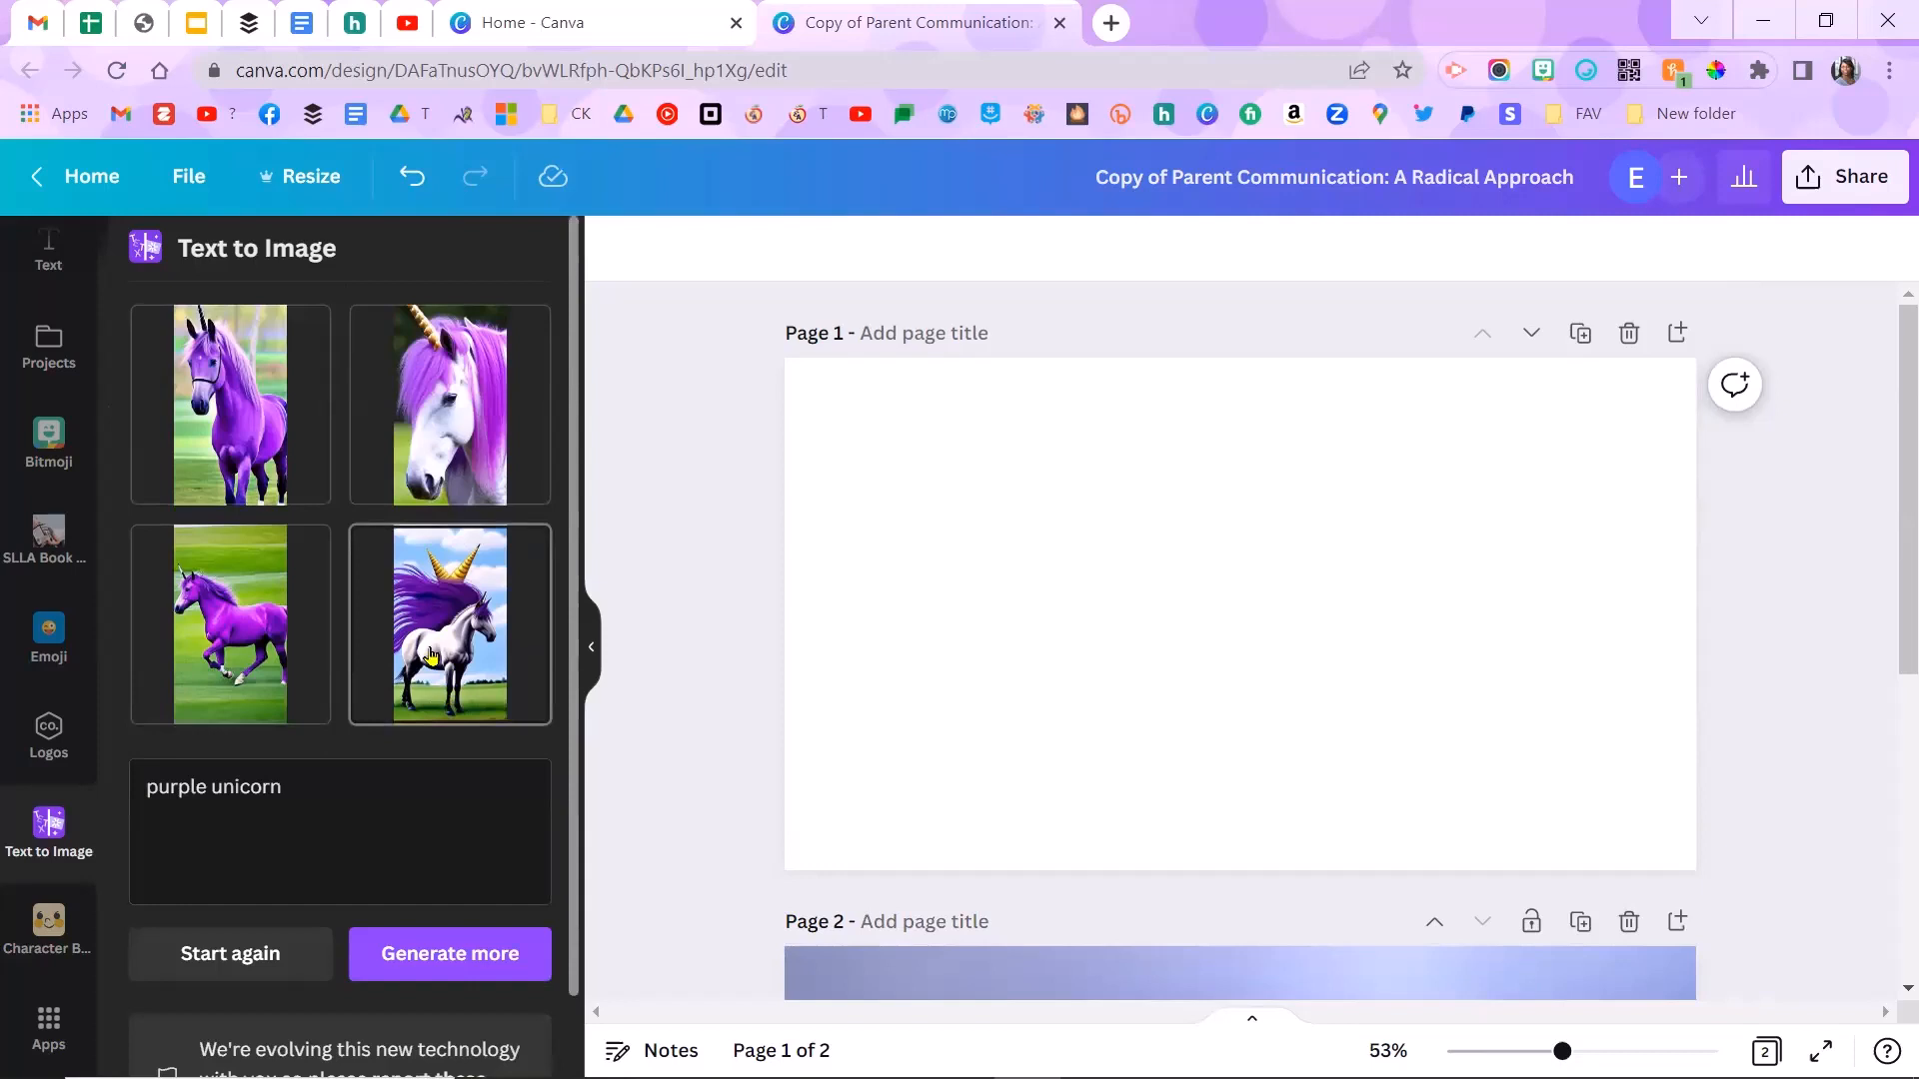
{"action": "mouse_move", "coordinate": [487, 511]}
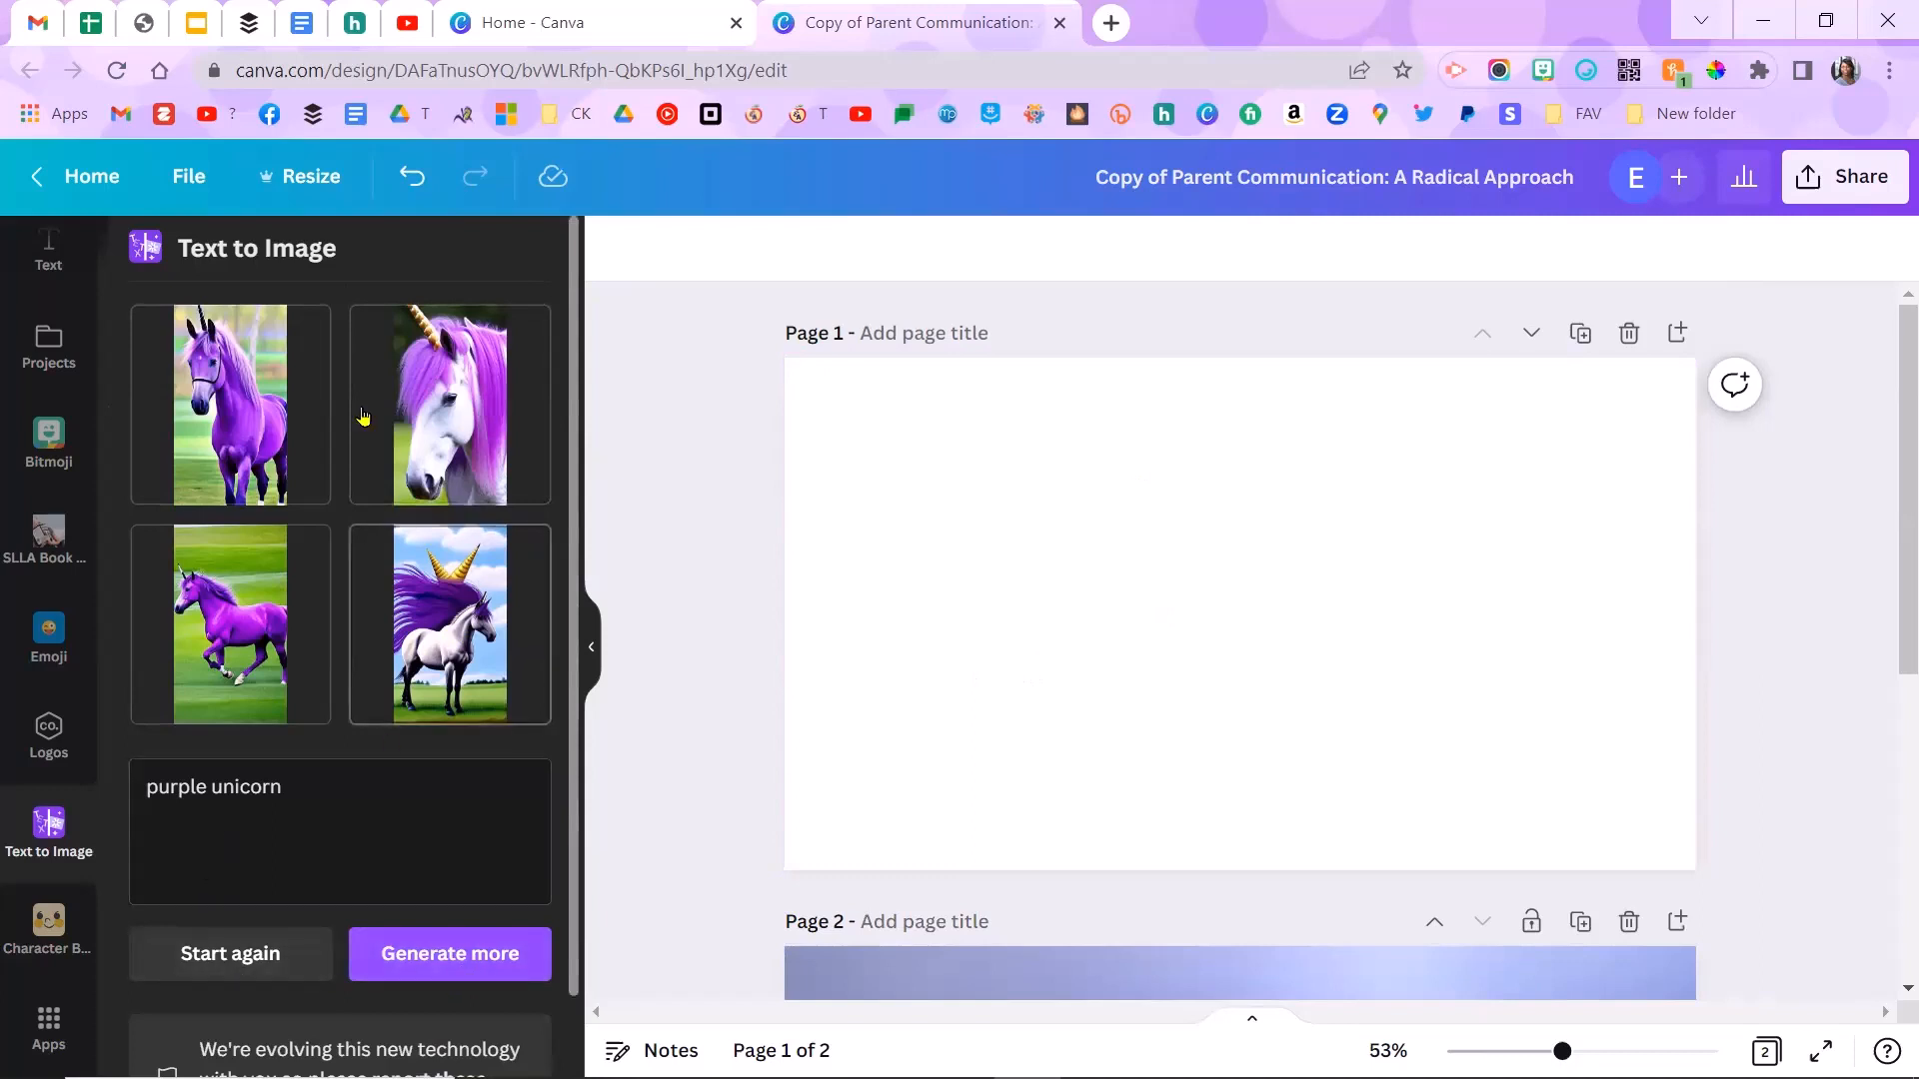
{"action": "mouse_move", "coordinate": [367, 476]}
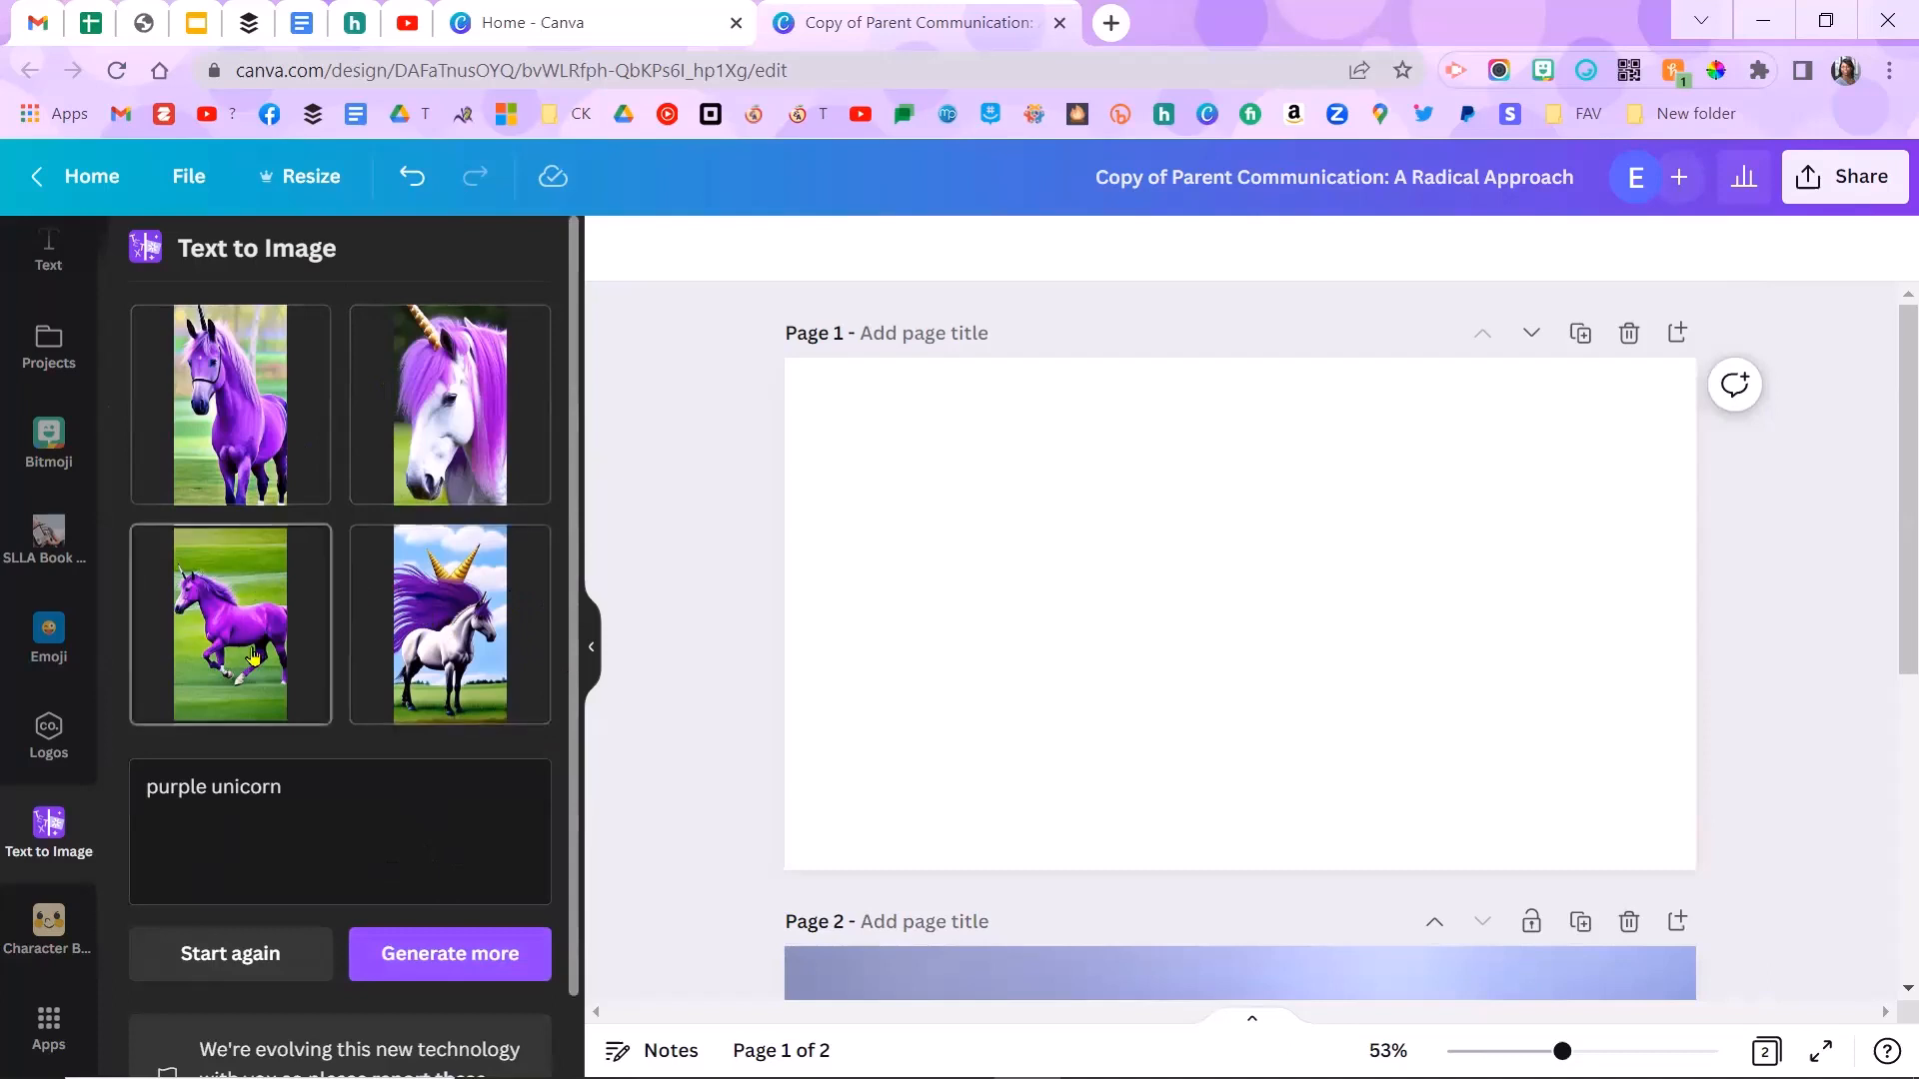
Step: Place the running purple unicorn on page 1, remove it, and trash its uploaded copy
{"action": "left_click", "coordinate": [230, 623]}
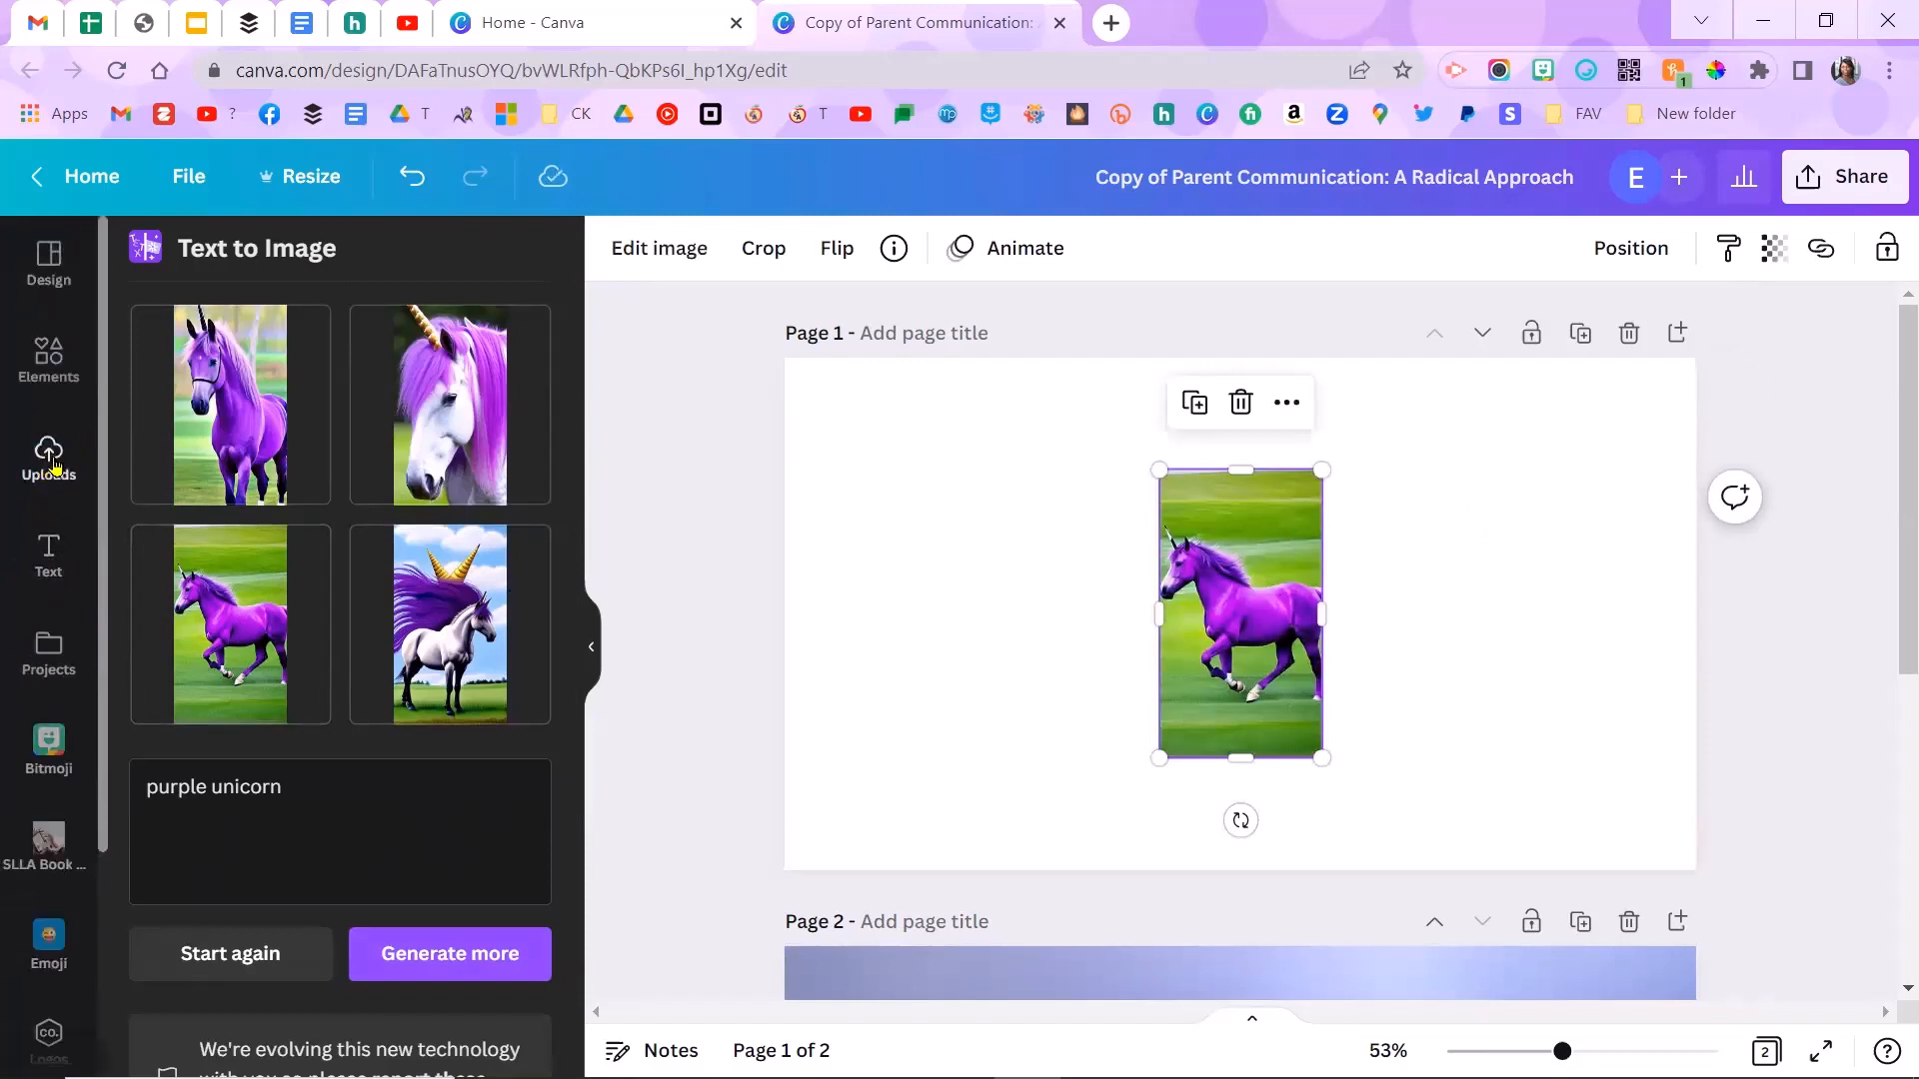
{"action": "left_click", "coordinate": [48, 459]}
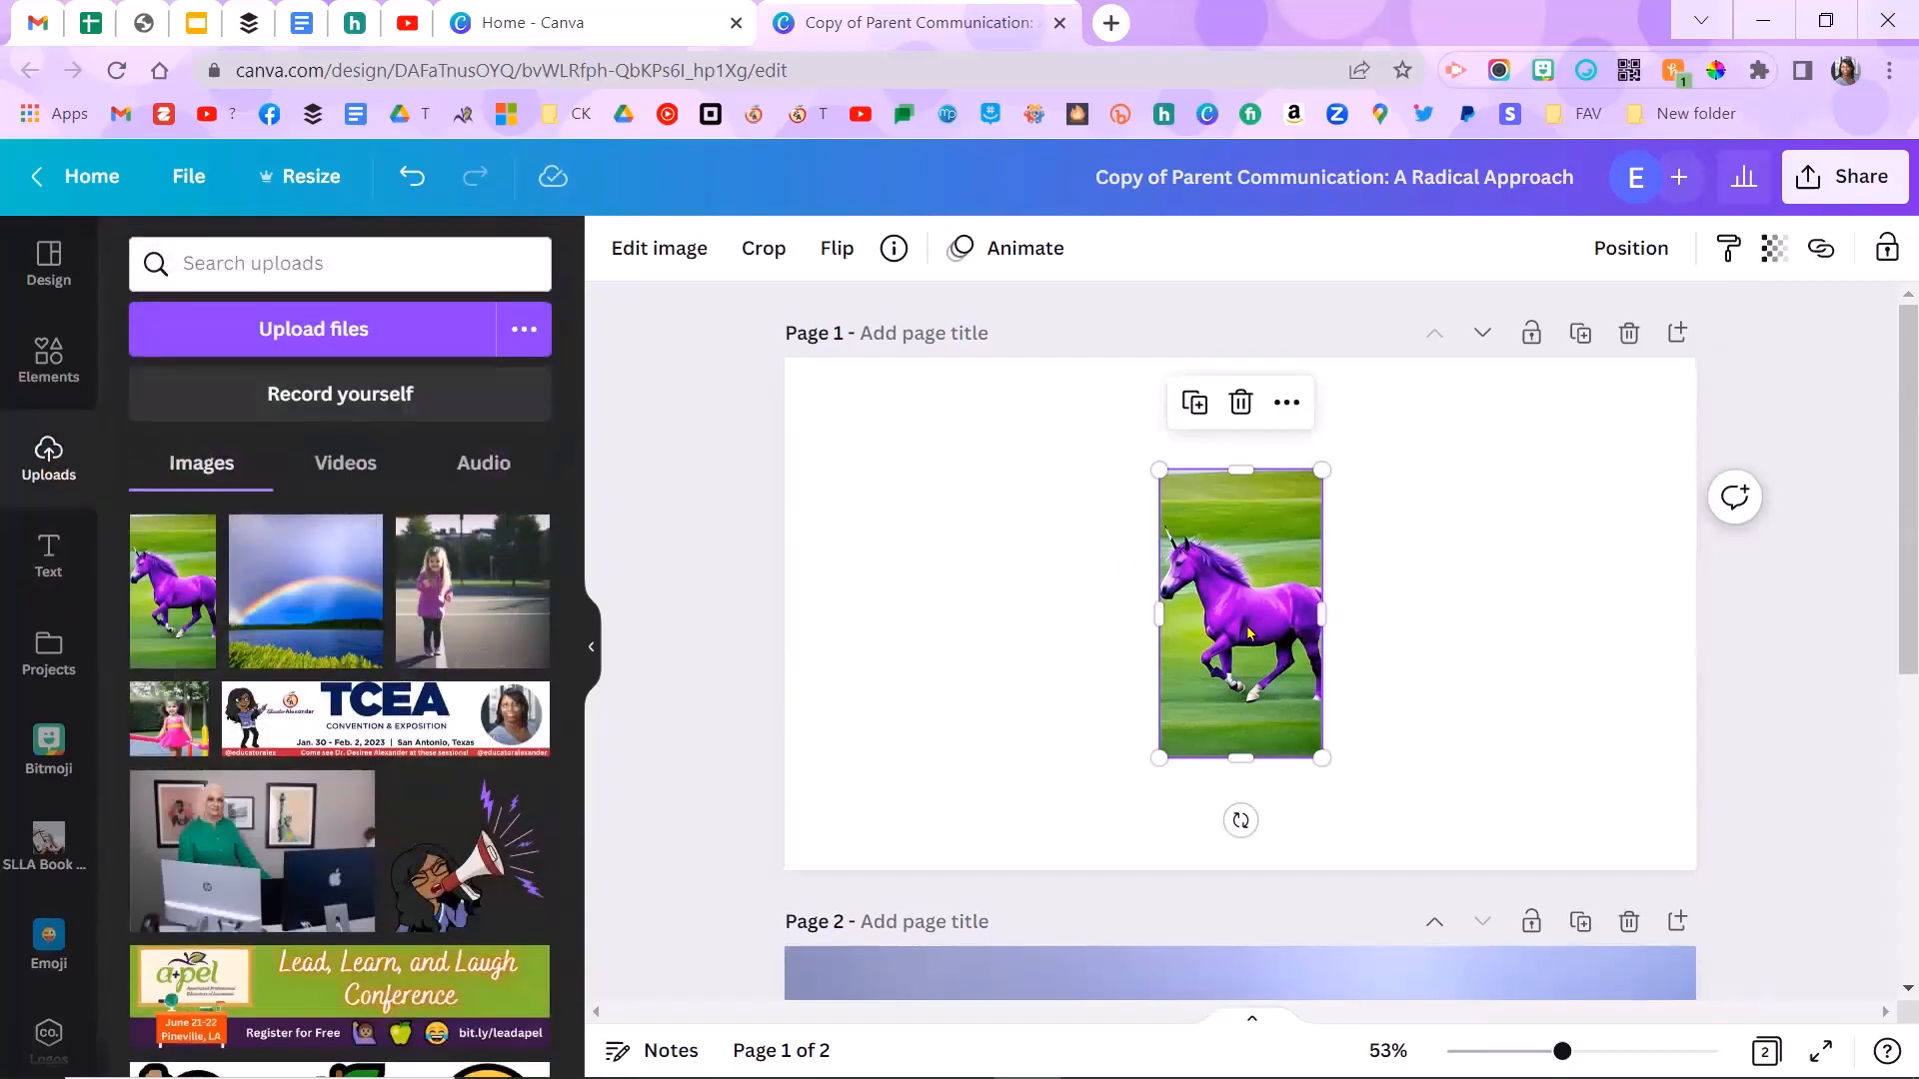
{"action": "left_click", "coordinate": [1239, 403]}
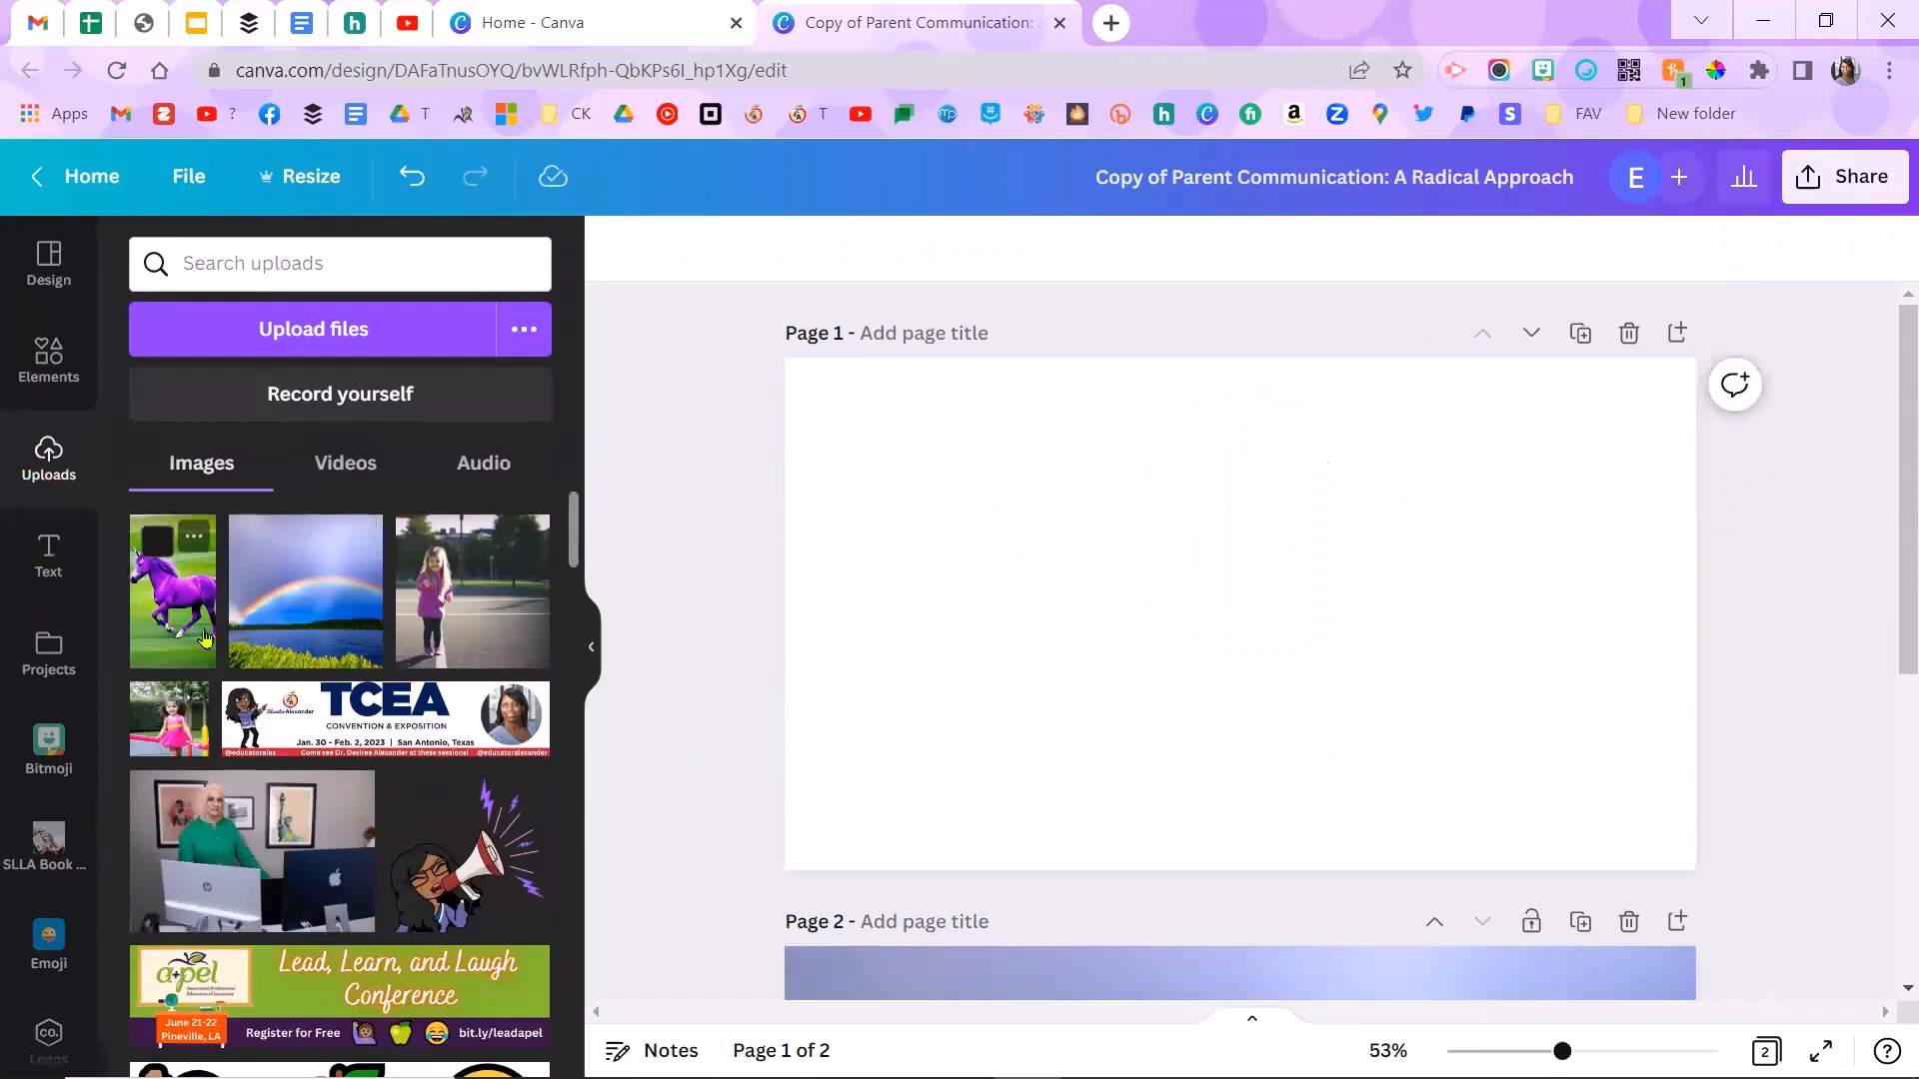
{"action": "mouse_move", "coordinate": [196, 624]}
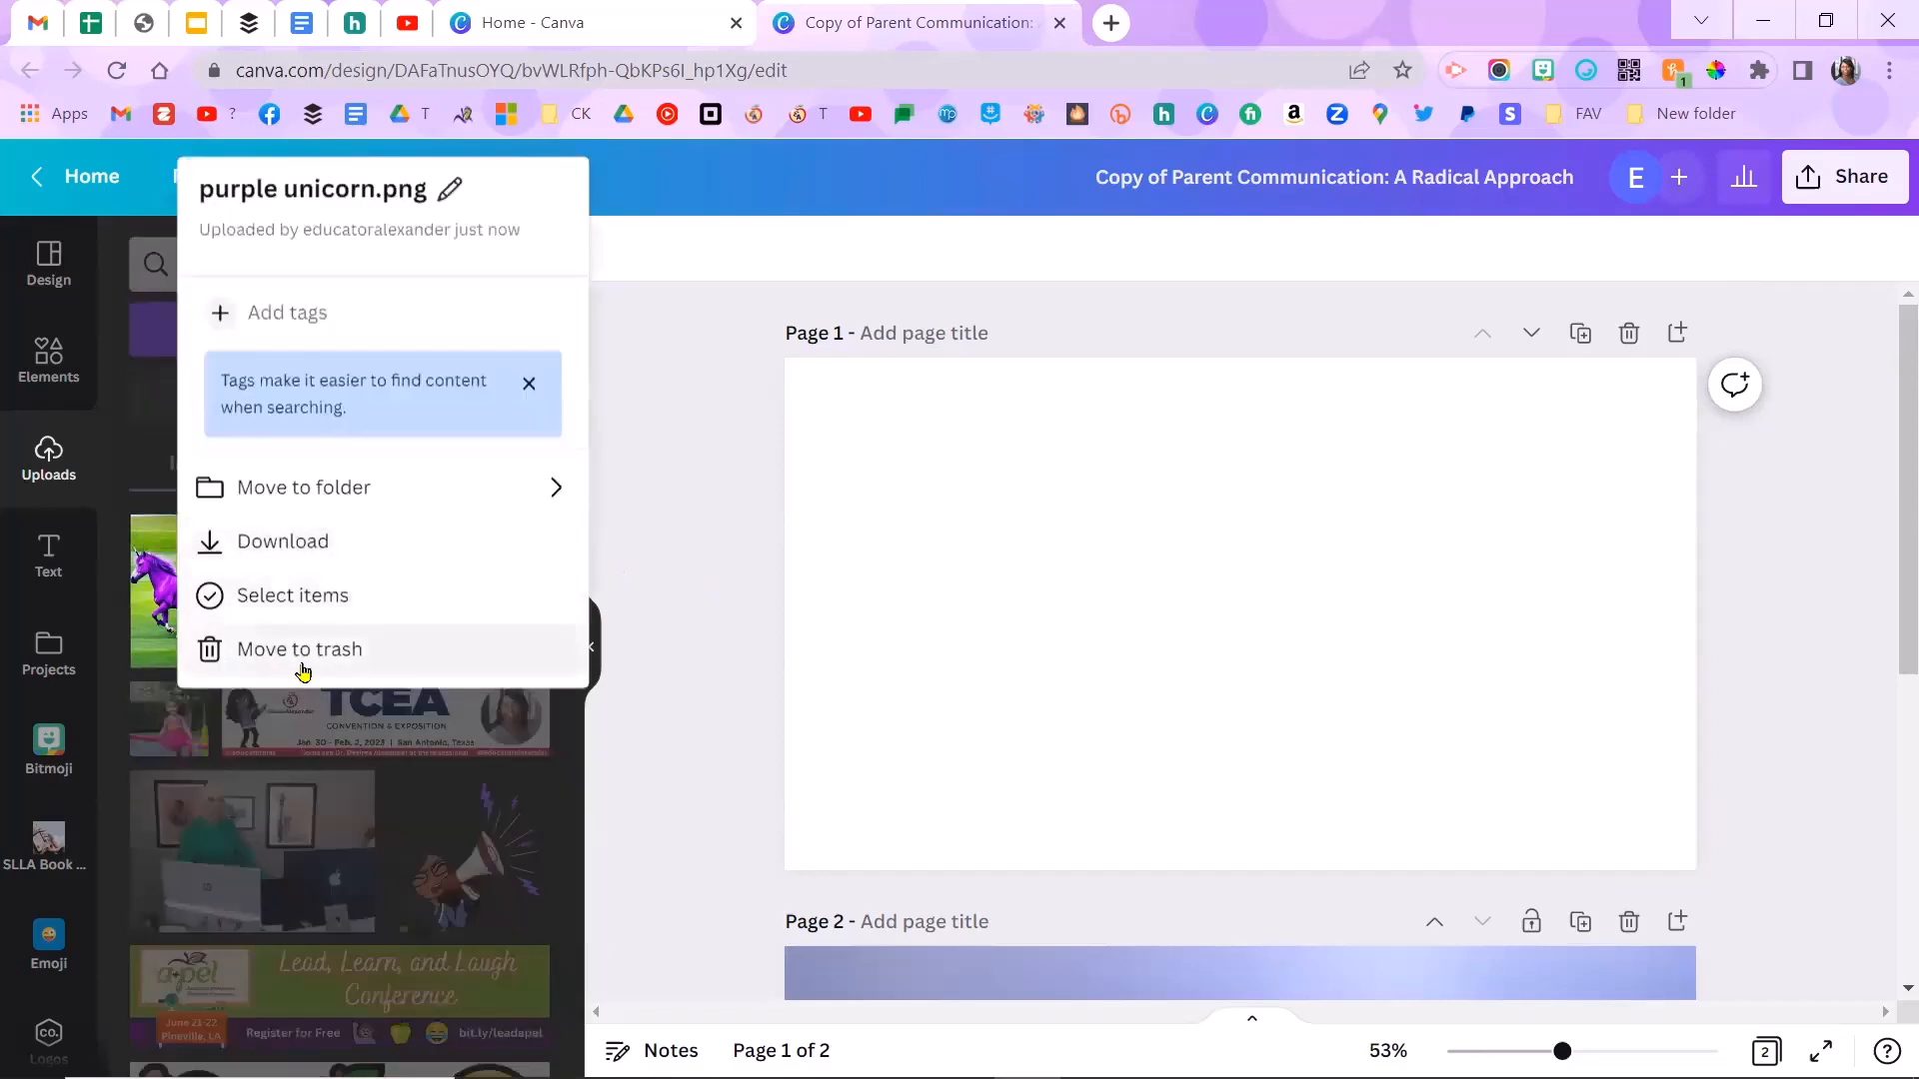
{"action": "left_click", "coordinate": [299, 649]}
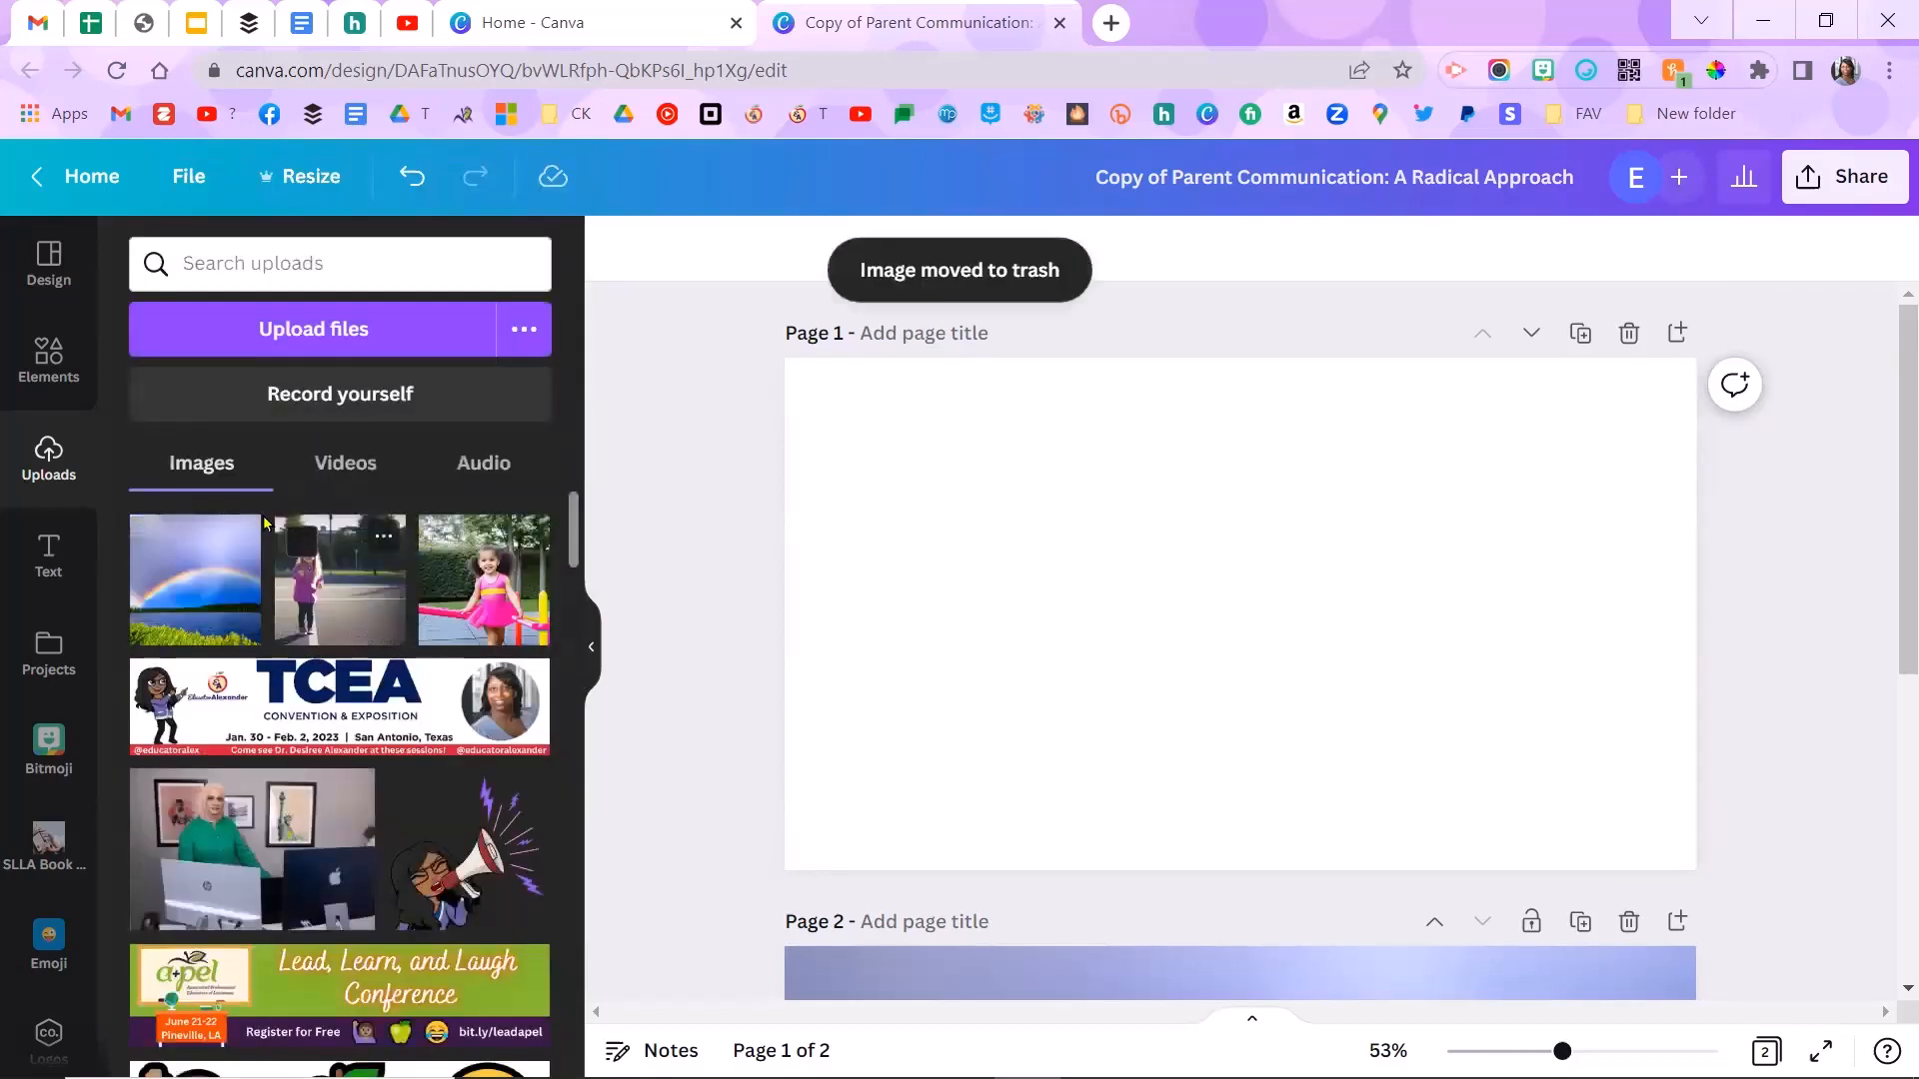